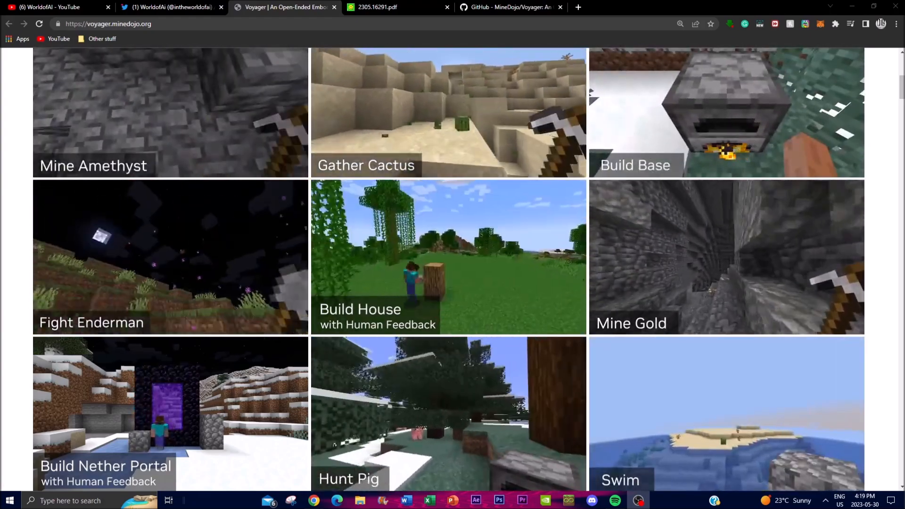
# Review the Voyager GitHub README down to Installation, then switch to the arXiv paper PDF
pyautogui.click(508, 7)
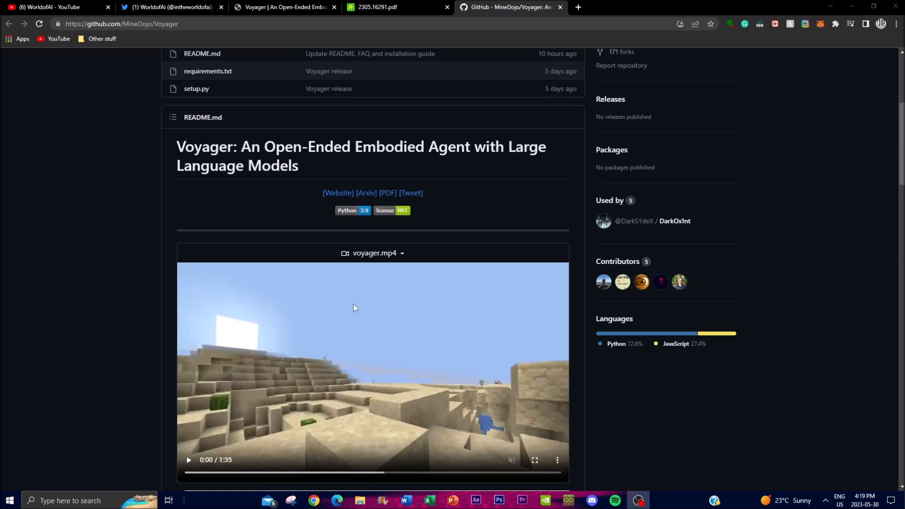
pyautogui.scroll(-3)
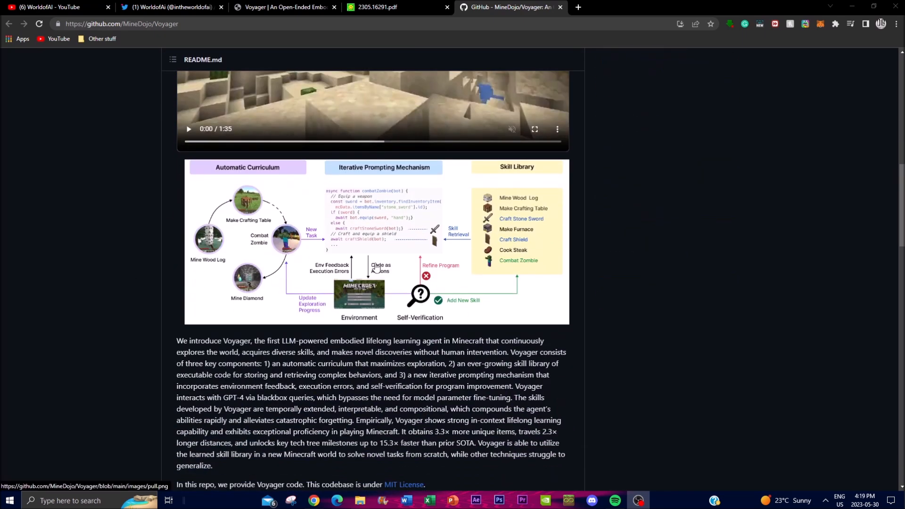
pyautogui.scroll(-3)
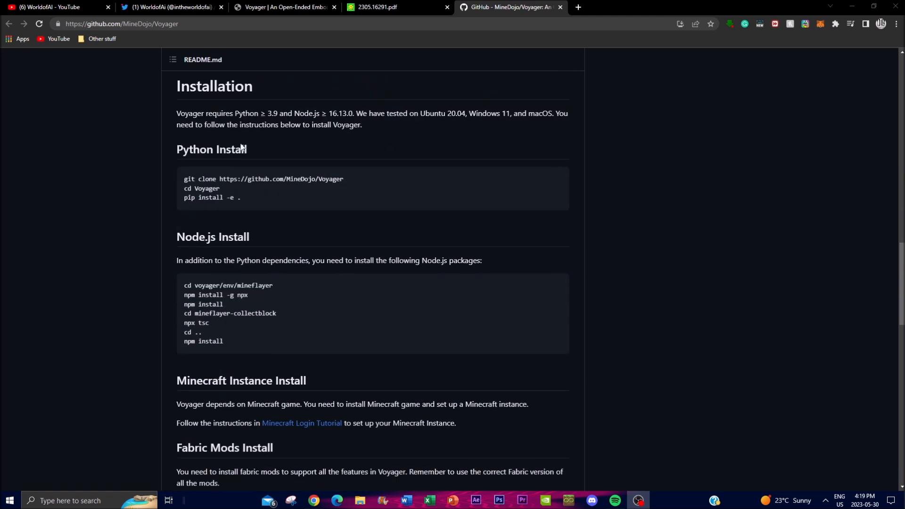
pyautogui.moveTo(164, 280)
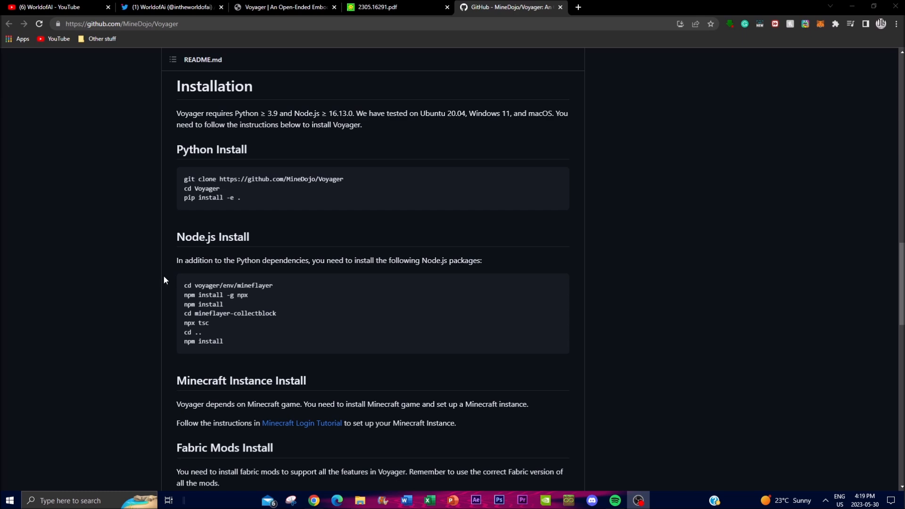
pyautogui.moveTo(400, 350)
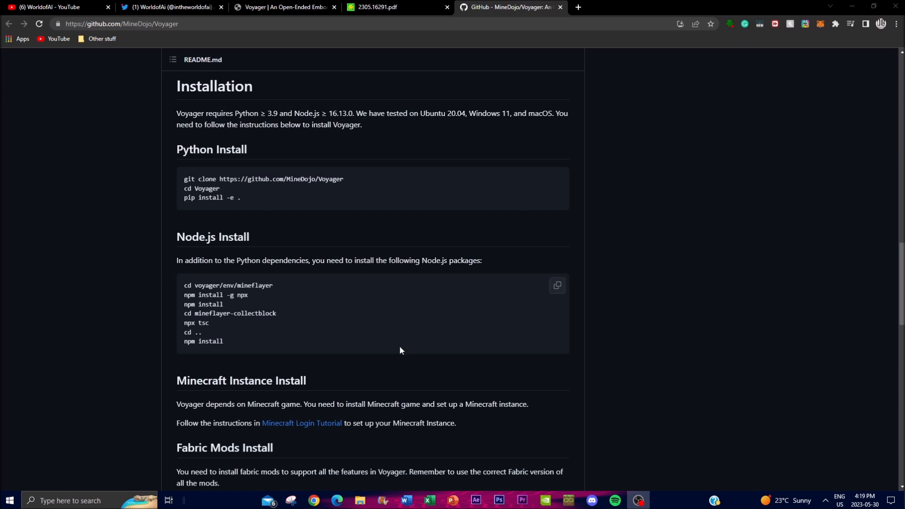
pyautogui.click(379, 7)
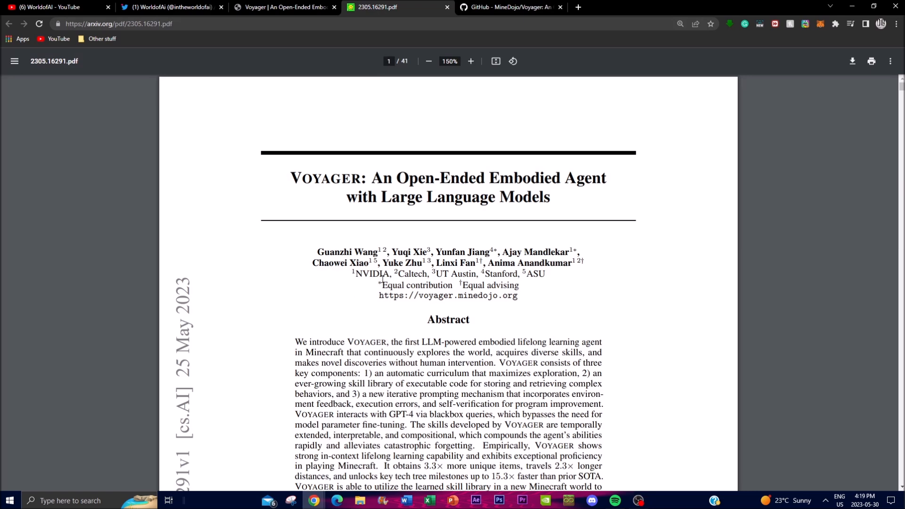
pyautogui.moveTo(284, 122)
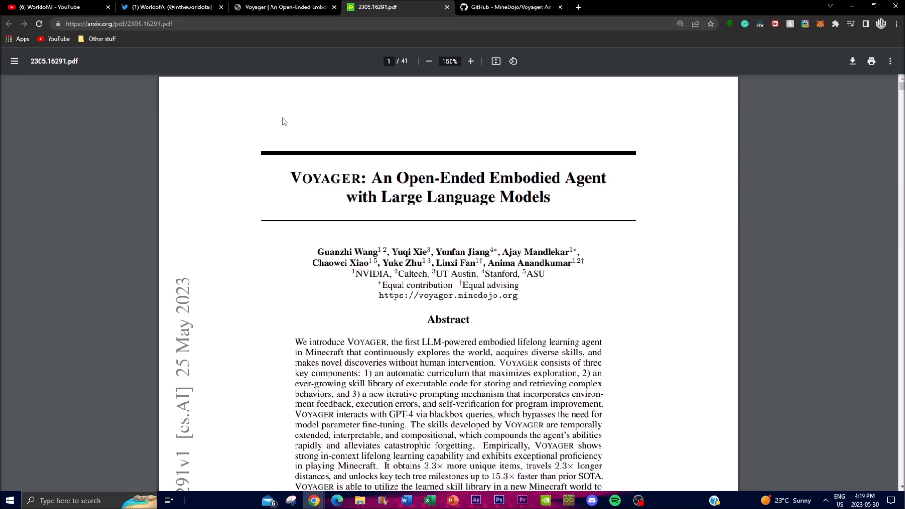
# Show the WorldofAi Twitter profile with its bio and latest PandaGPT tweet
pyautogui.click(170, 7)
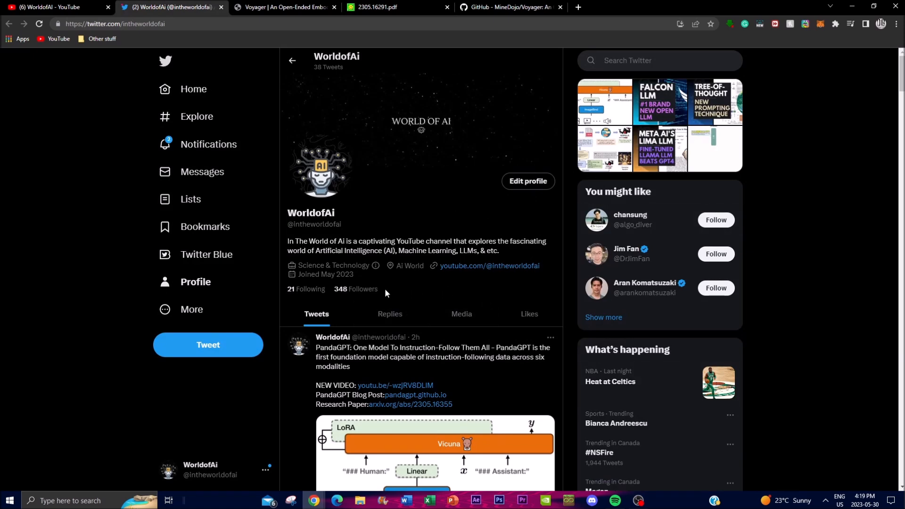
pyautogui.scroll(-3)
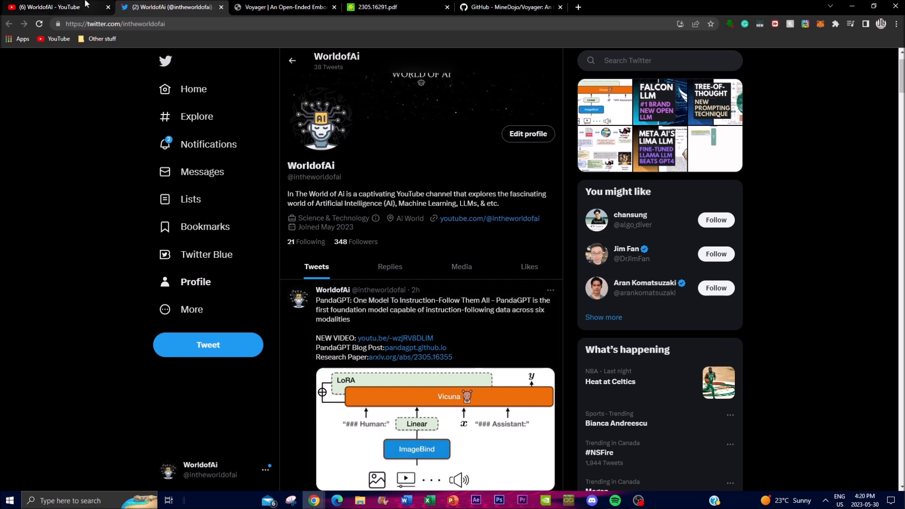
# Browse the WorldofAI YouTube channel's Videos page down through older AI uploads
pyautogui.click(55, 7)
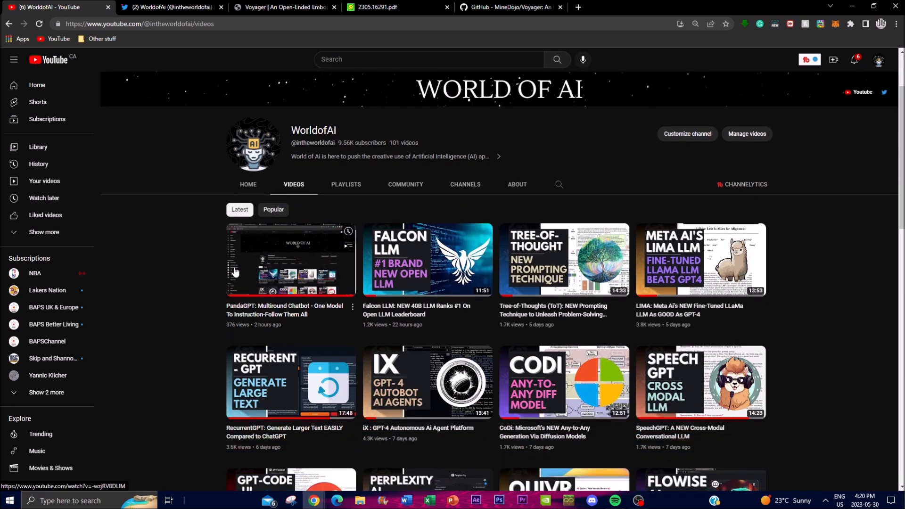
pyautogui.scroll(-3)
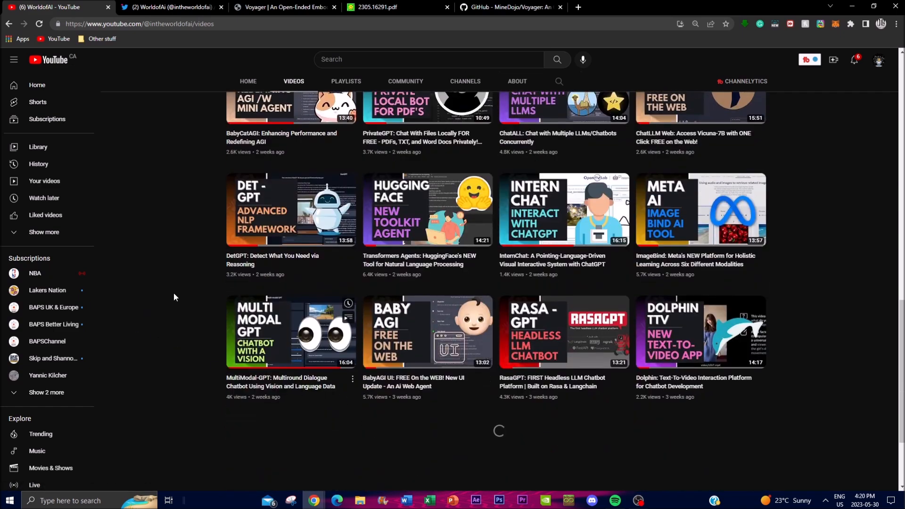
pyautogui.scroll(-3)
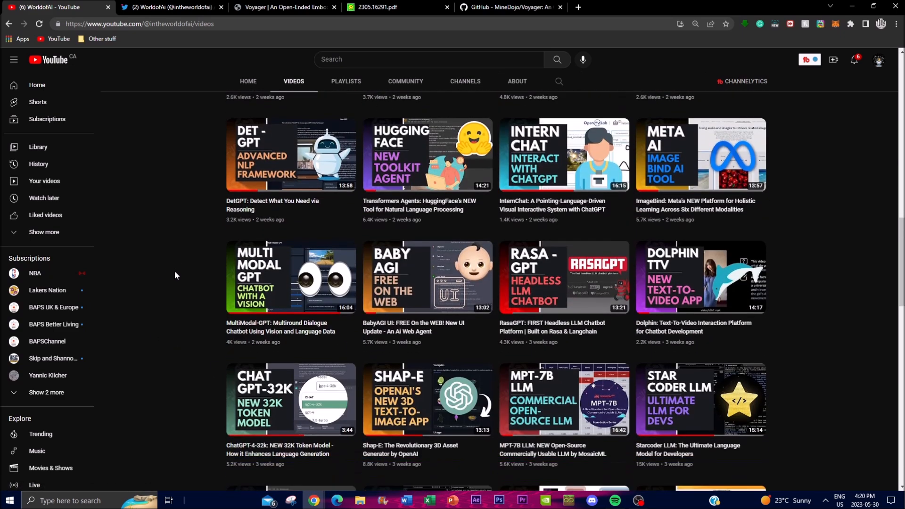
pyautogui.scroll(-3)
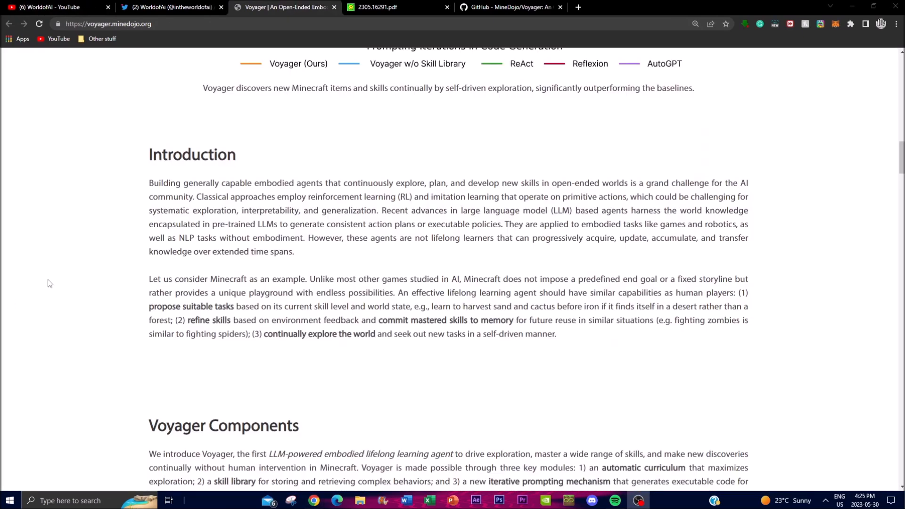
pyautogui.moveTo(67, 266)
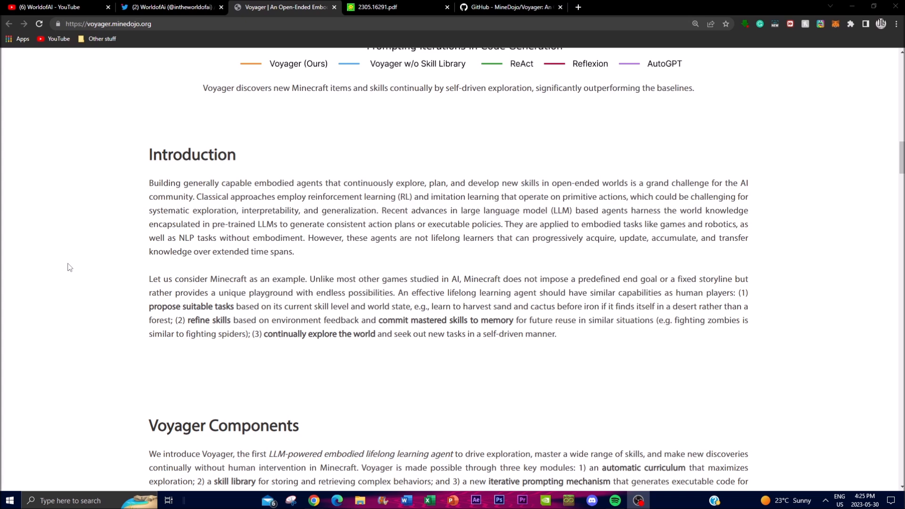
pyautogui.moveTo(88, 264)
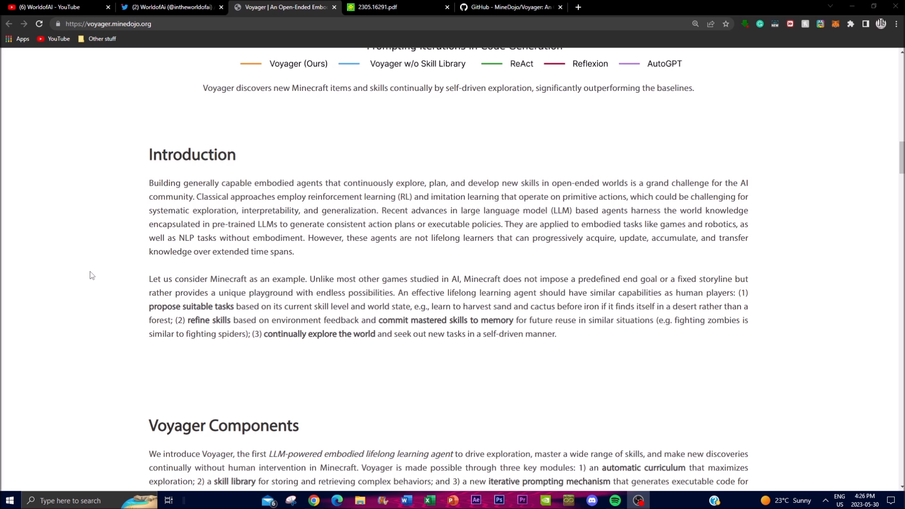
pyautogui.moveTo(98, 267)
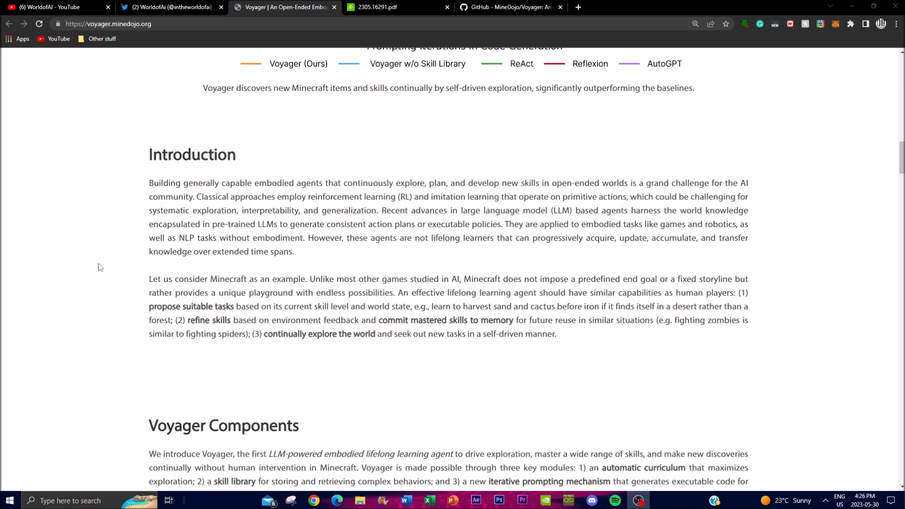
pyautogui.moveTo(139, 245)
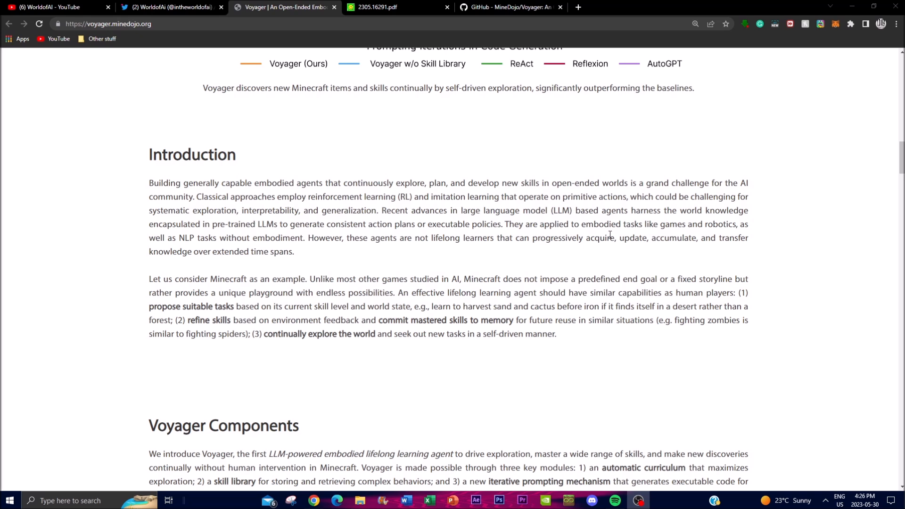
pyautogui.moveTo(597, 303)
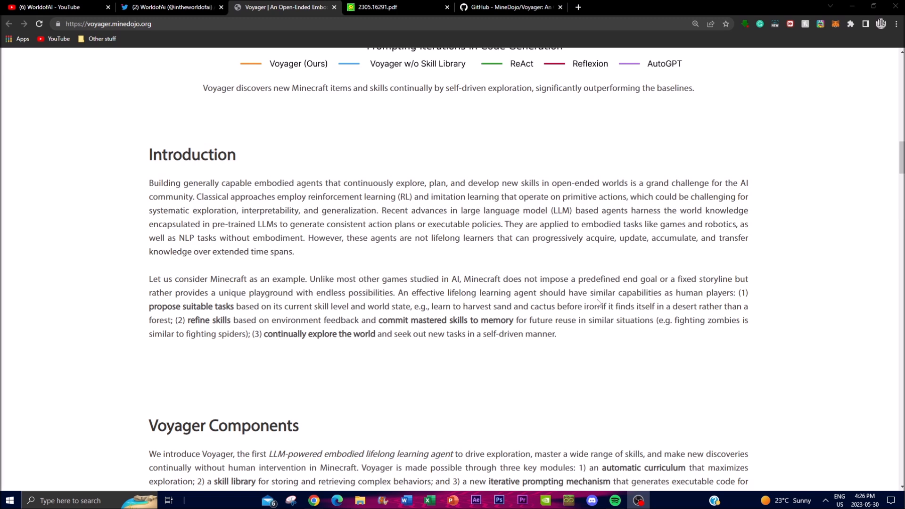
# Scroll the Voyager project page around its Introduction on Minecraft as a lifelong-learning playground
pyautogui.scroll(-3)
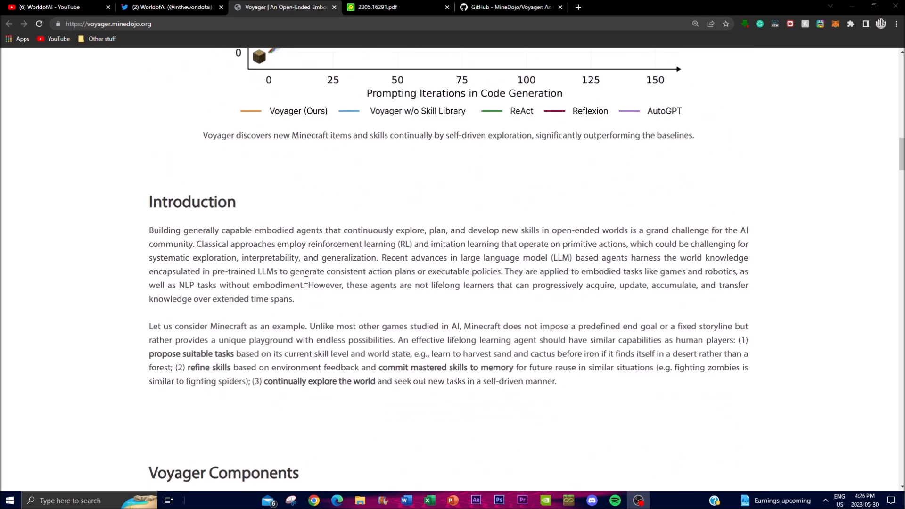
pyautogui.scroll(3)
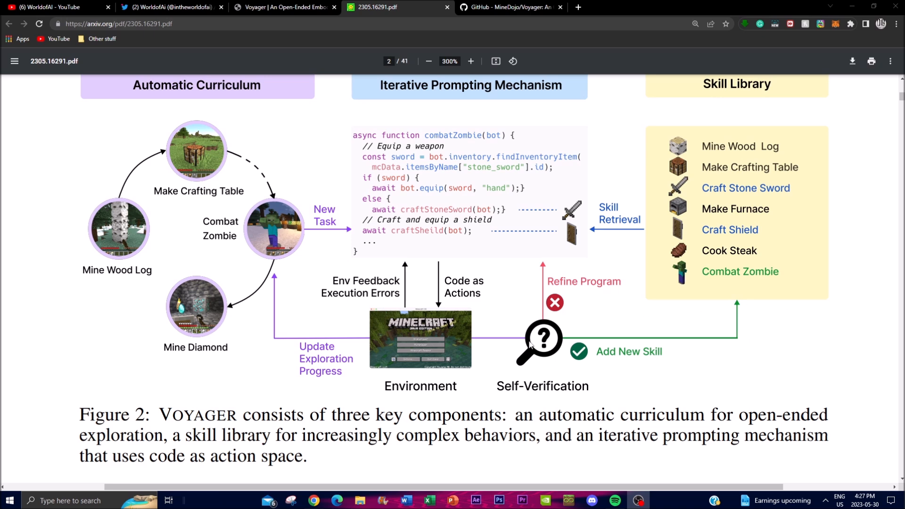
pyautogui.moveTo(506, 343)
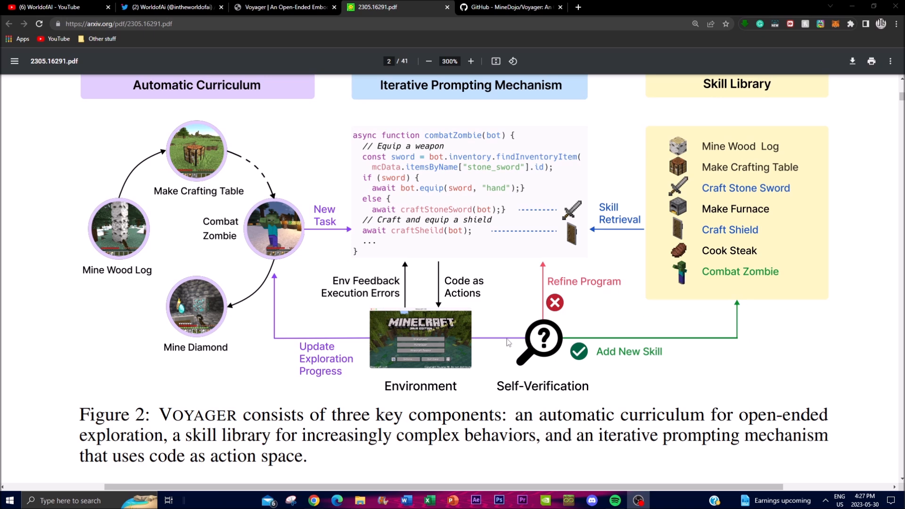
pyautogui.moveTo(579, 362)
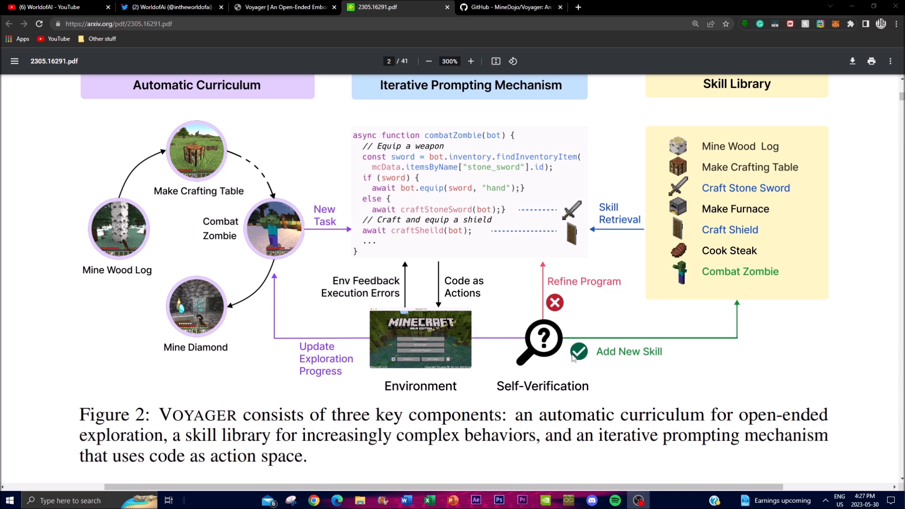
pyautogui.moveTo(580, 349)
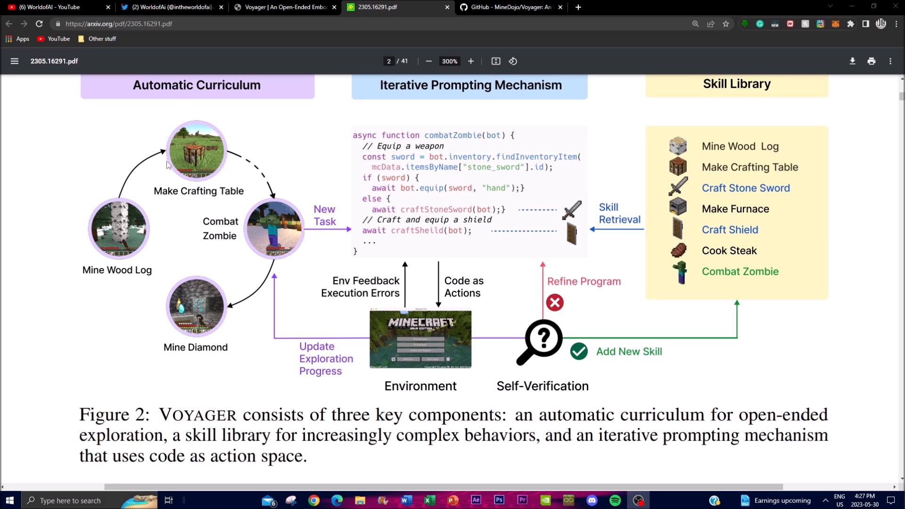
pyautogui.moveTo(241, 121)
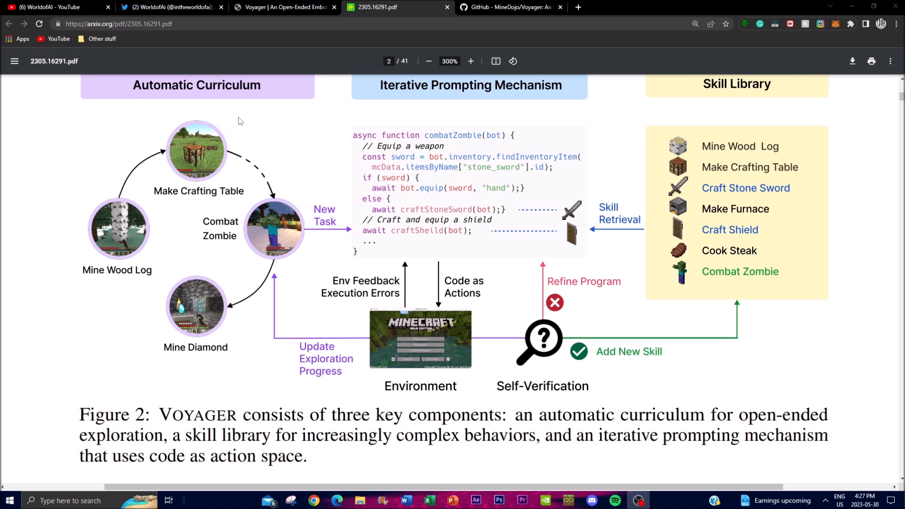
pyautogui.moveTo(229, 101)
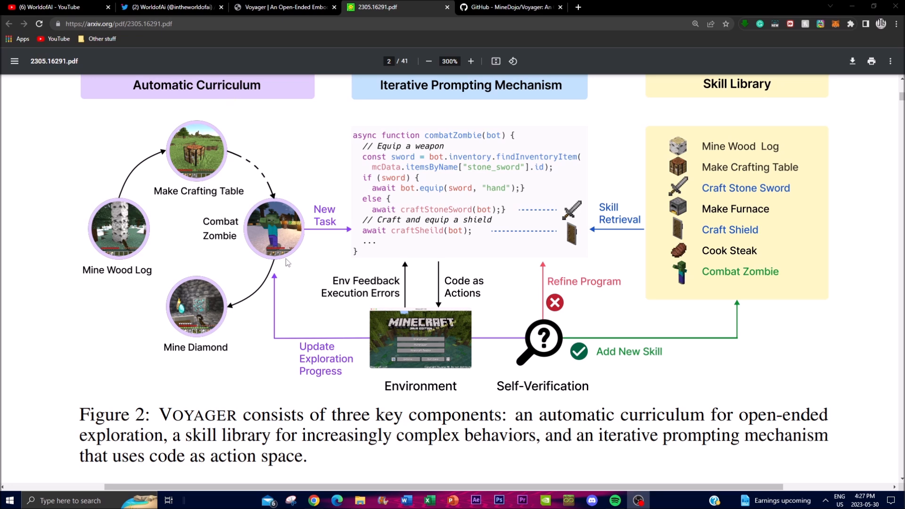
pyautogui.moveTo(275, 212)
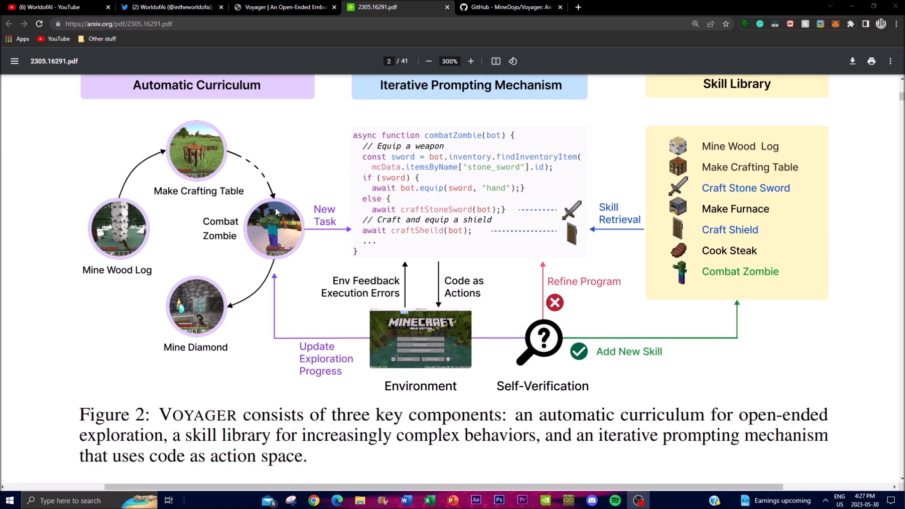
pyautogui.moveTo(115, 257)
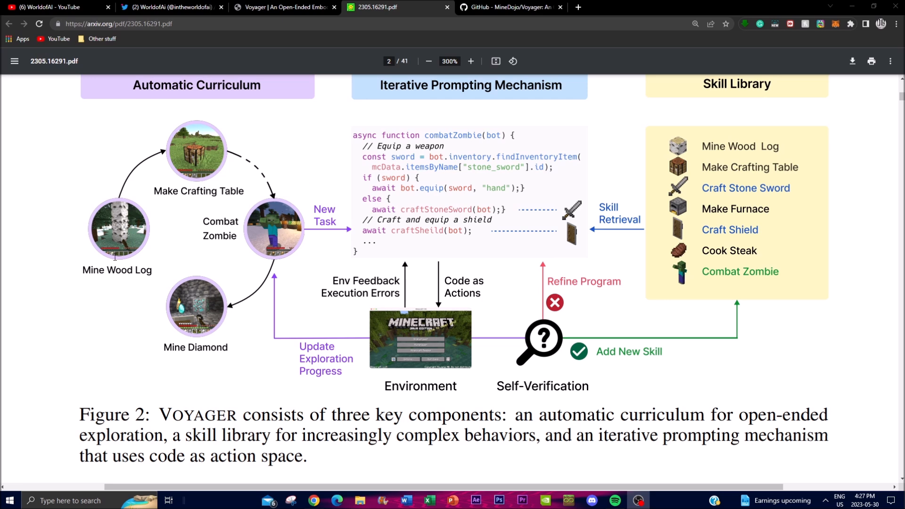
pyautogui.moveTo(279, 123)
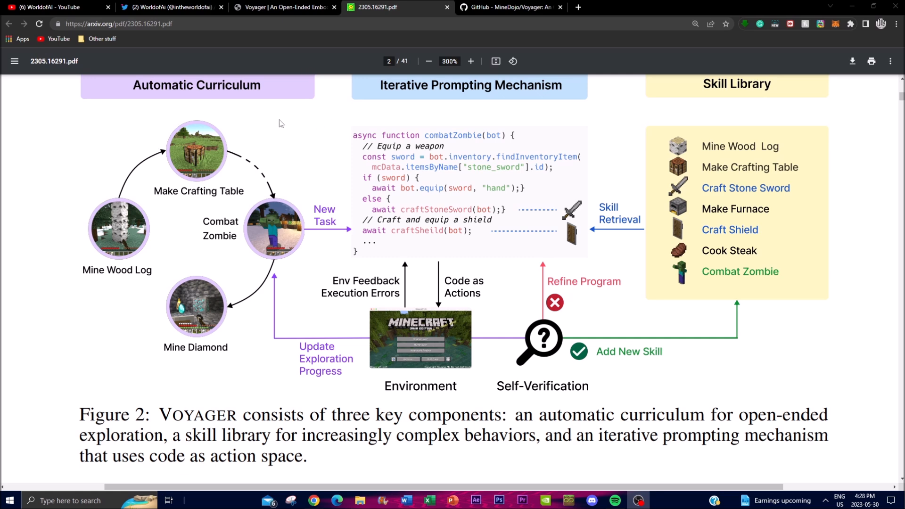
pyautogui.moveTo(174, 162)
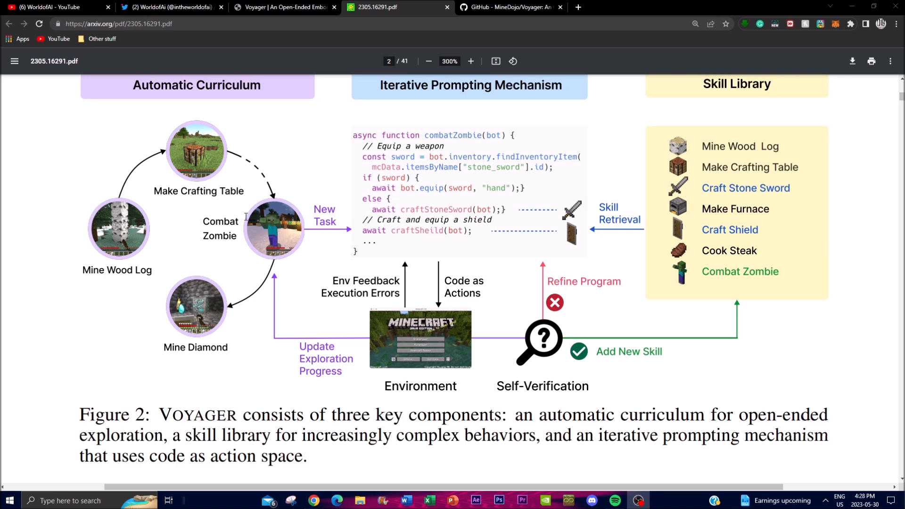
pyautogui.moveTo(285, 229)
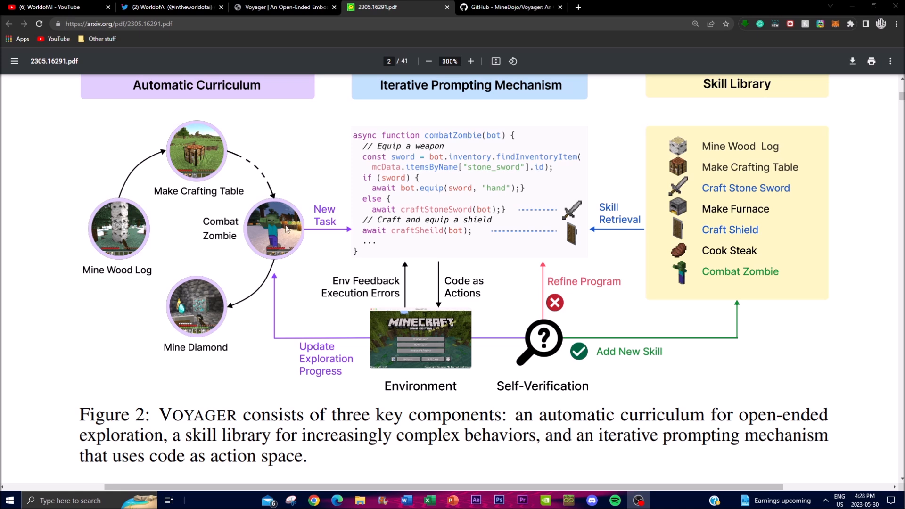
pyautogui.moveTo(233, 300)
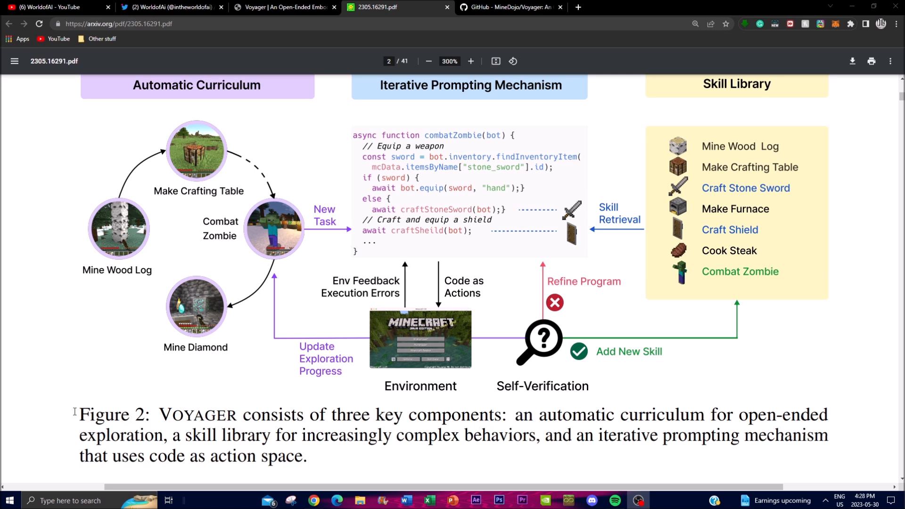
pyautogui.moveTo(152, 234)
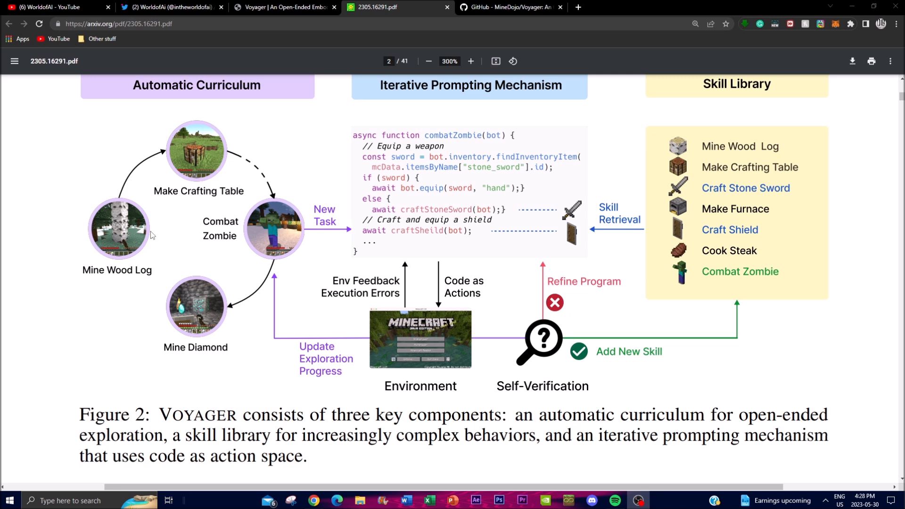
pyautogui.scroll(-3)
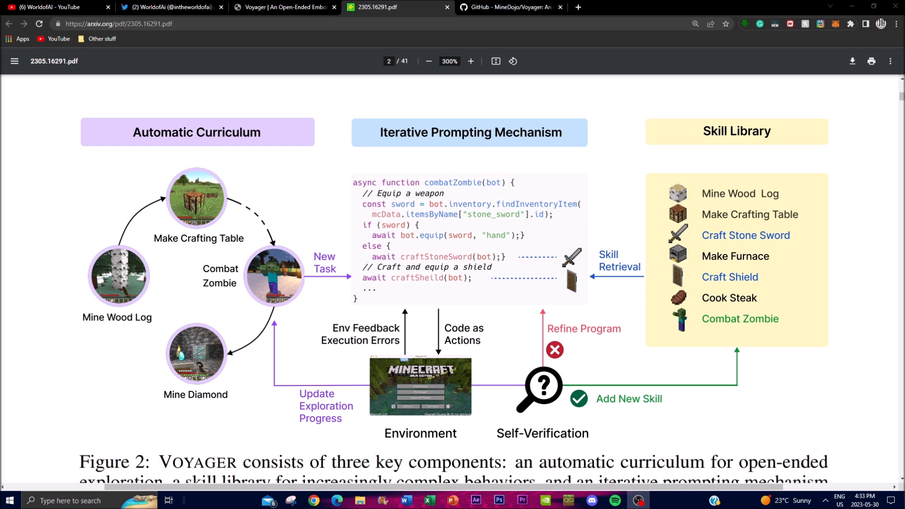
pyautogui.moveTo(259, 388)
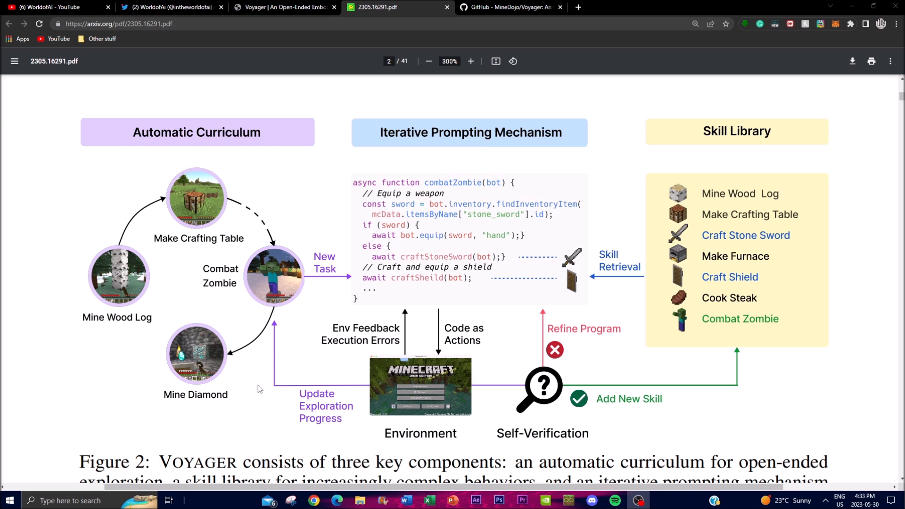
pyautogui.moveTo(801, 246)
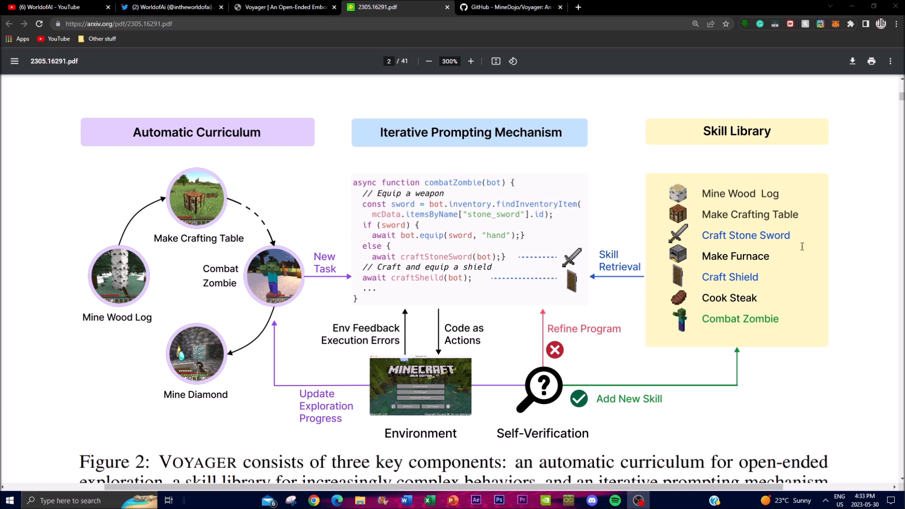
pyautogui.moveTo(724, 222)
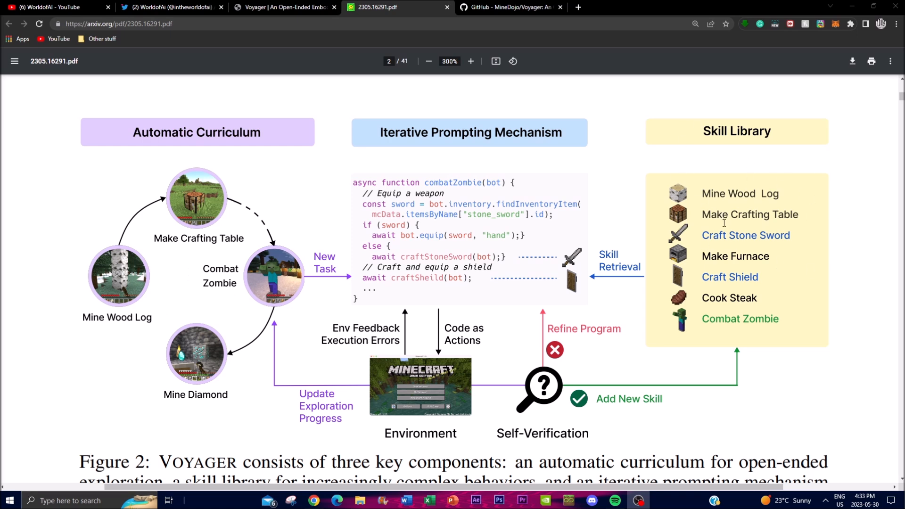
pyautogui.moveTo(782, 253)
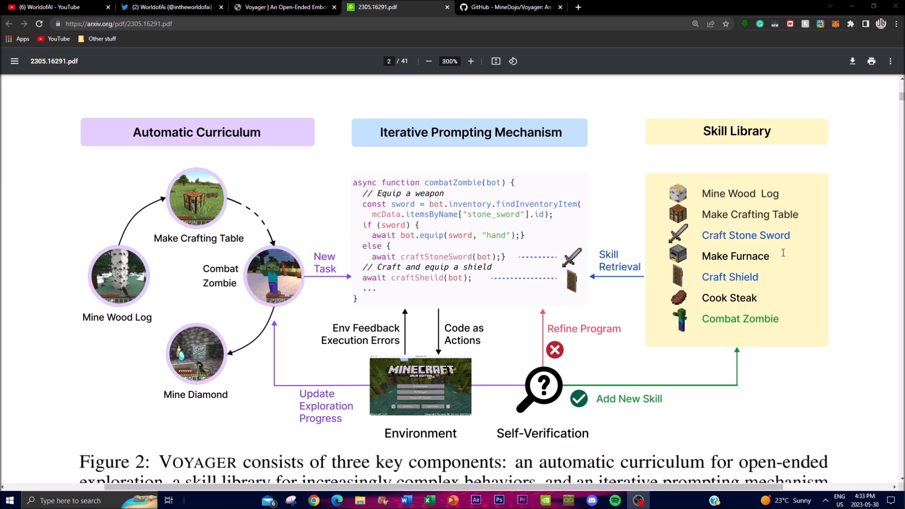
pyautogui.moveTo(791, 229)
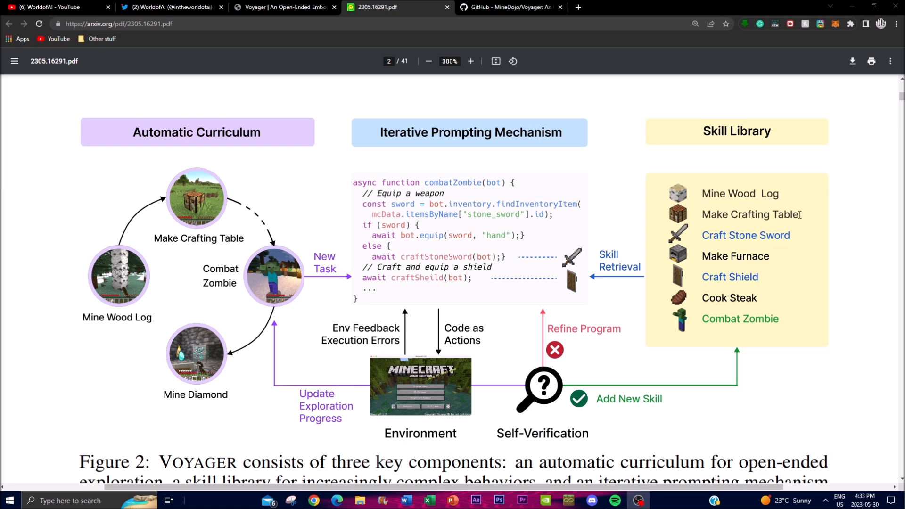
pyautogui.moveTo(805, 172)
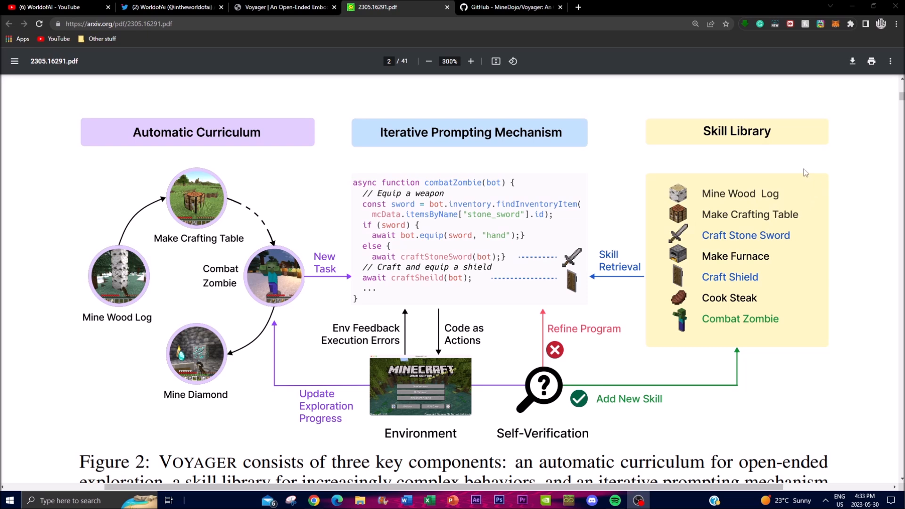
pyautogui.moveTo(740, 117)
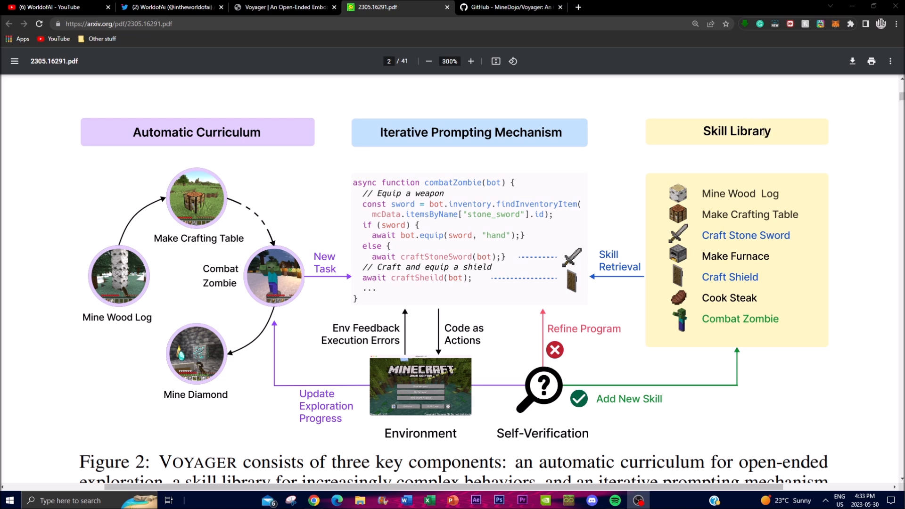
pyautogui.moveTo(373, 145)
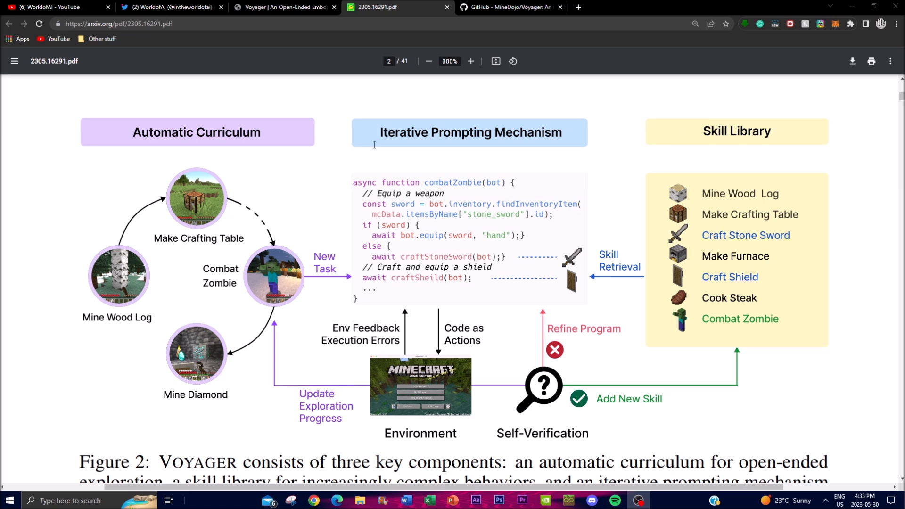
pyautogui.moveTo(506, 208)
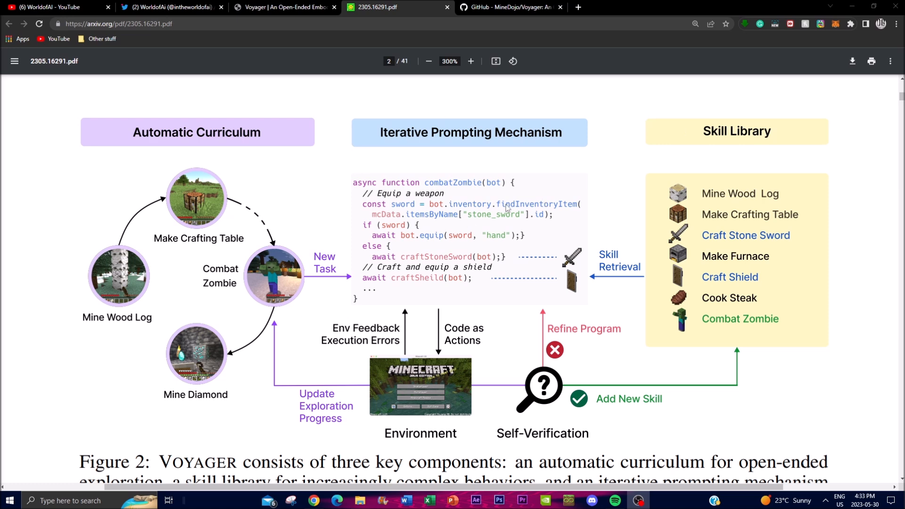
pyautogui.moveTo(520, 177)
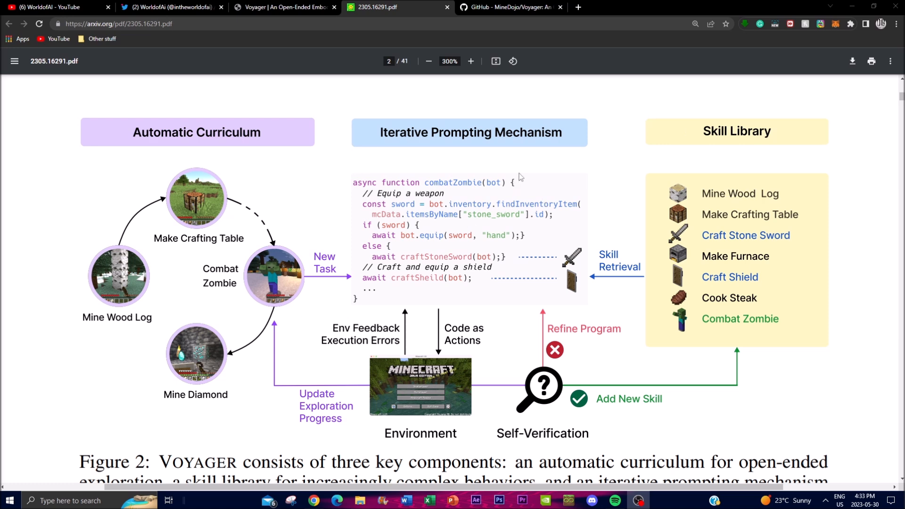
pyautogui.moveTo(527, 173)
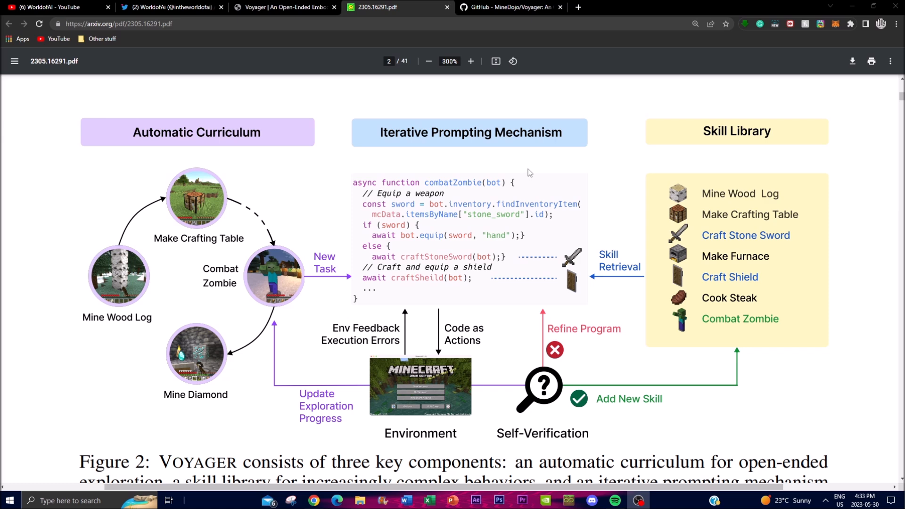
pyautogui.moveTo(543, 161)
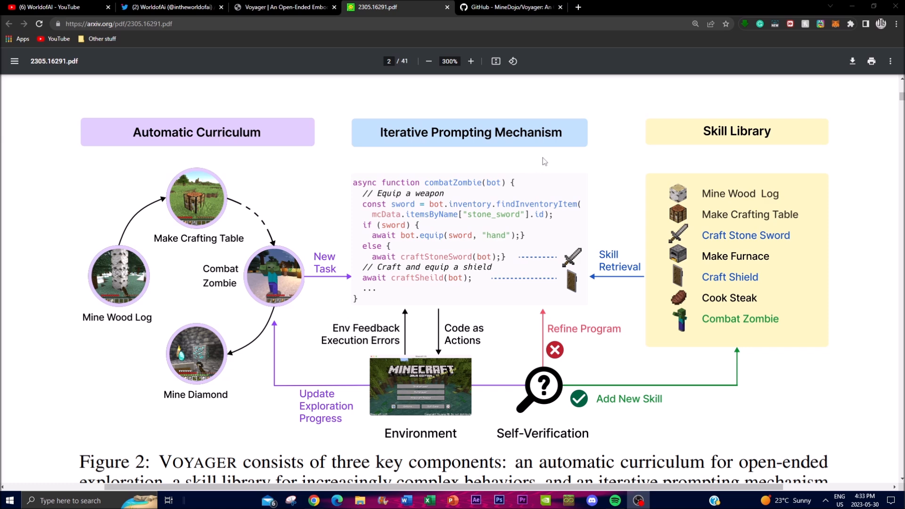
pyautogui.moveTo(538, 154)
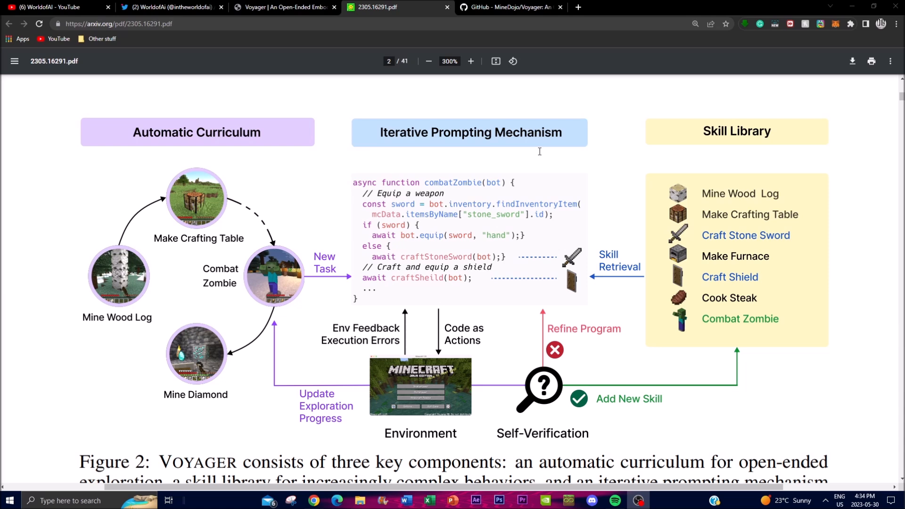
pyautogui.moveTo(543, 141)
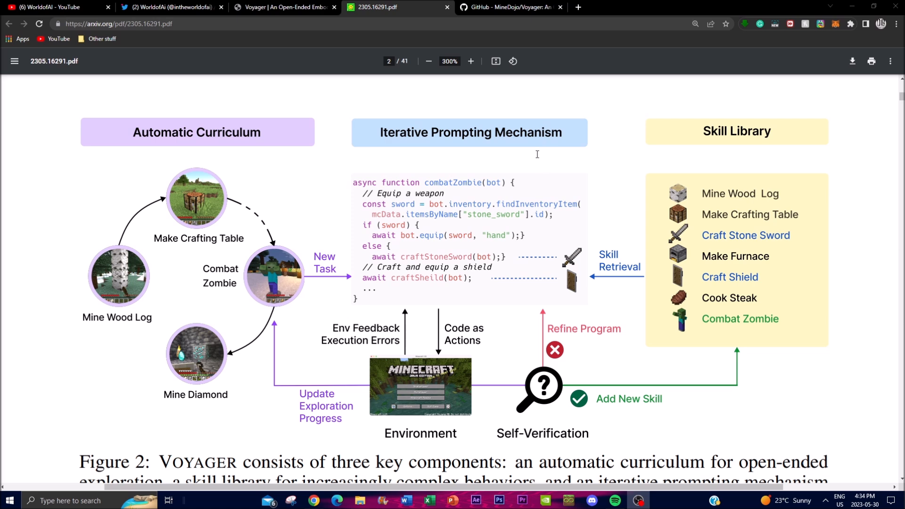
pyautogui.moveTo(495, 174)
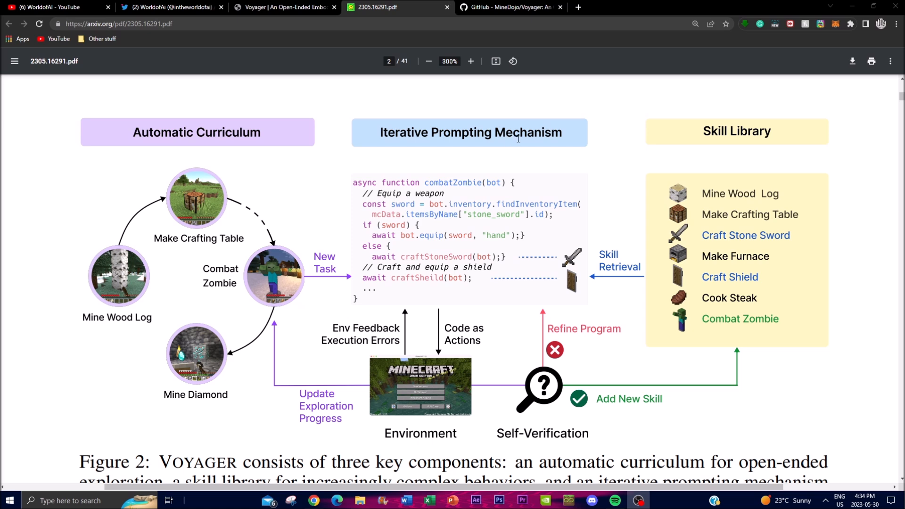
pyautogui.moveTo(518, 135)
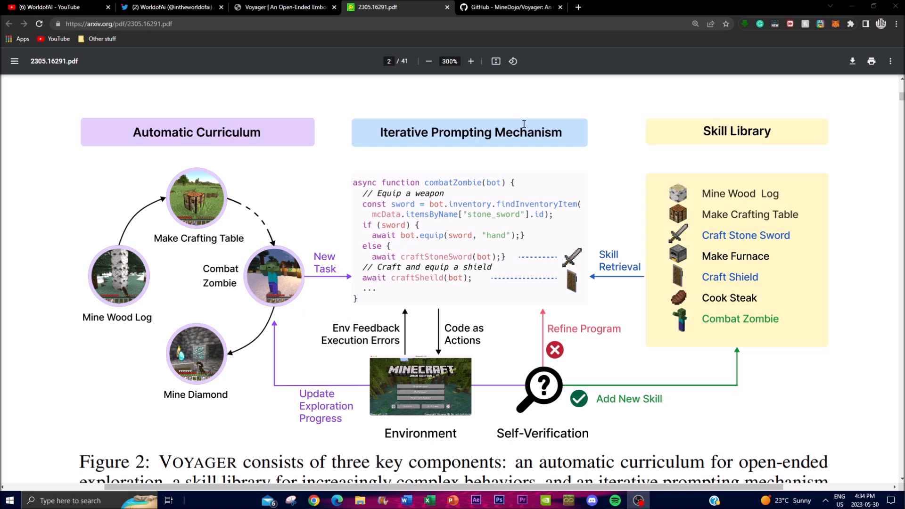
pyautogui.moveTo(514, 137)
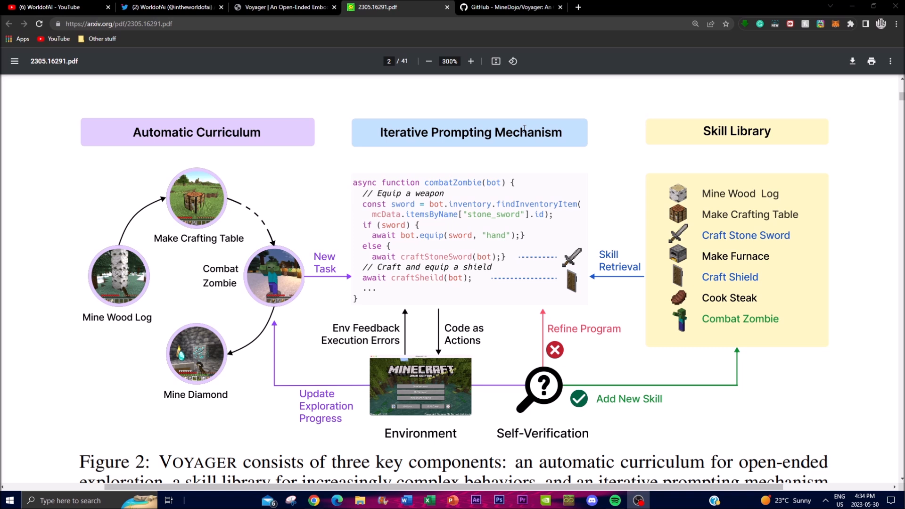
pyautogui.moveTo(102, 164)
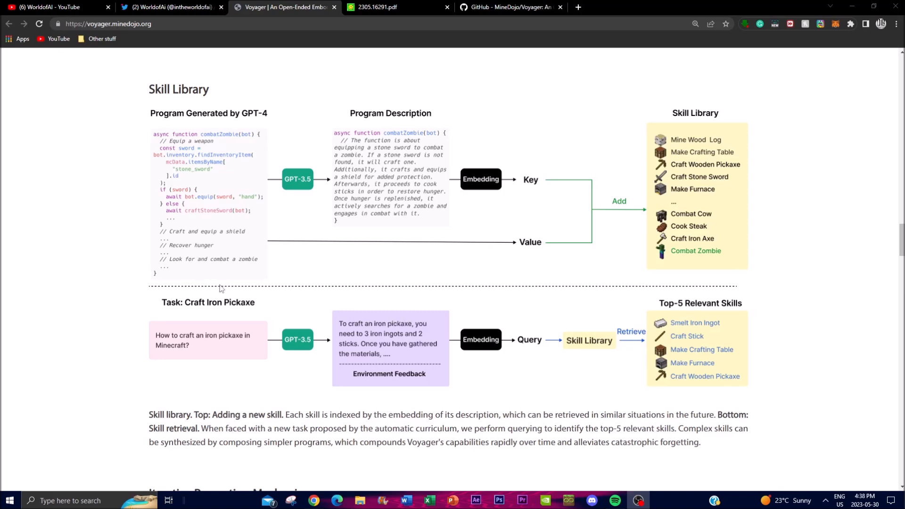
pyautogui.moveTo(145, 83)
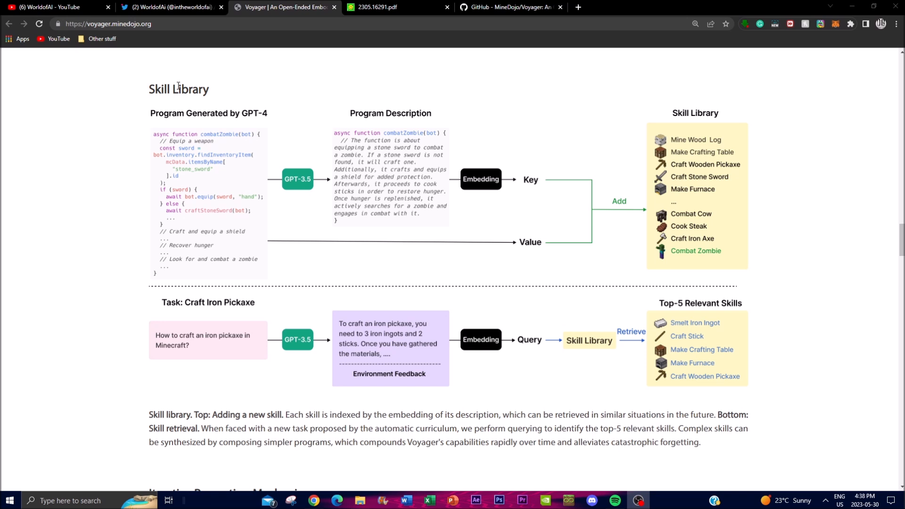
pyautogui.moveTo(314, 126)
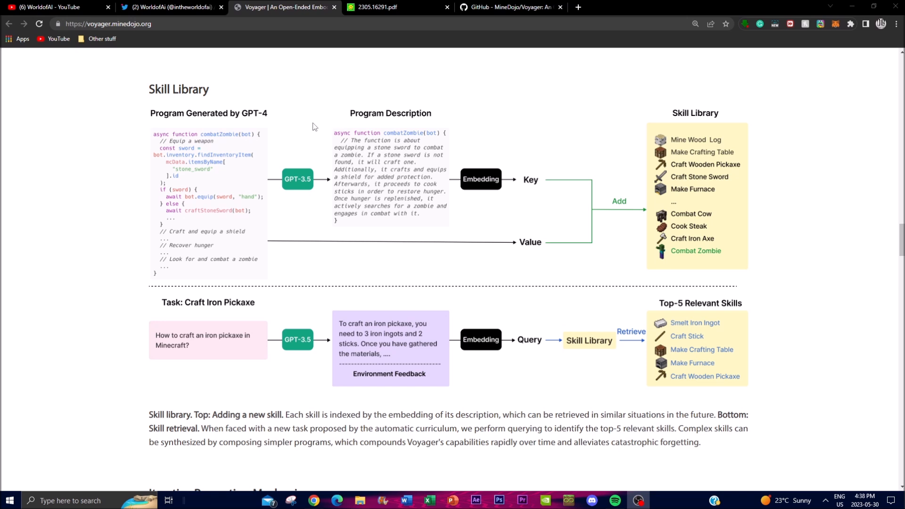
pyautogui.moveTo(539, 487)
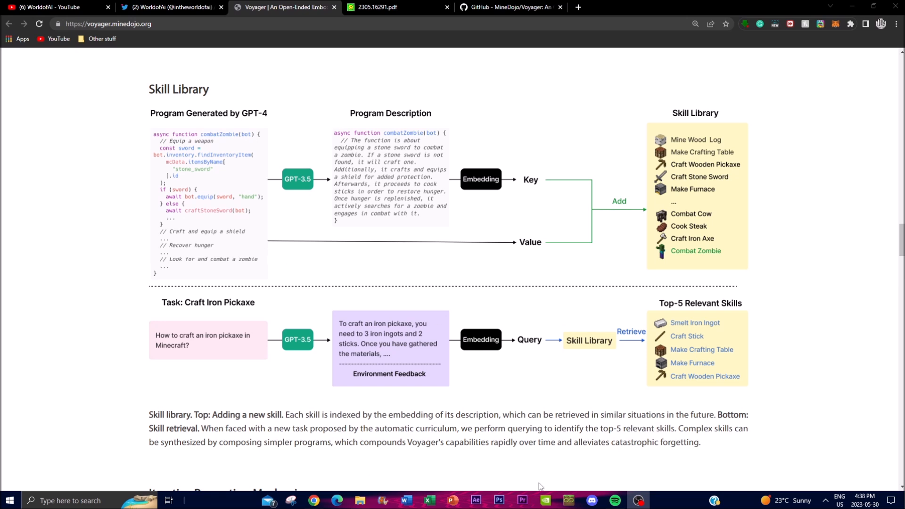
pyautogui.moveTo(195, 153)
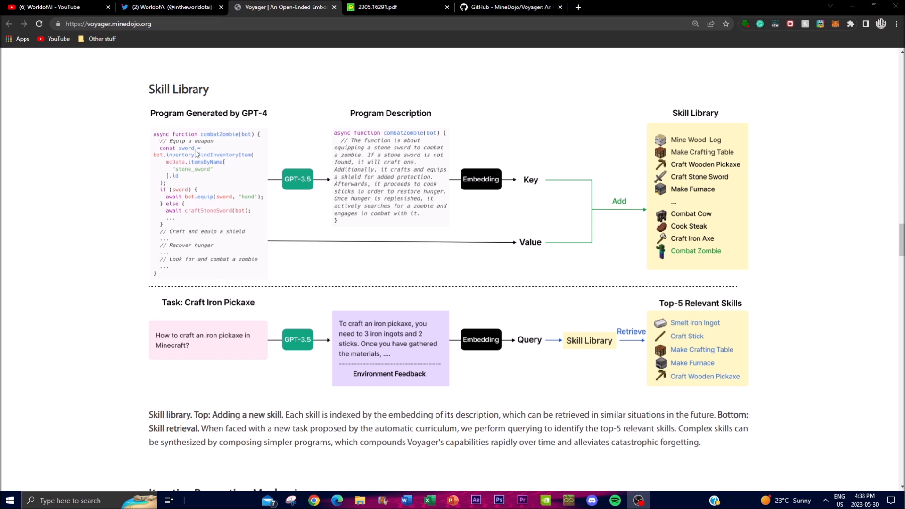
pyautogui.moveTo(152, 182)
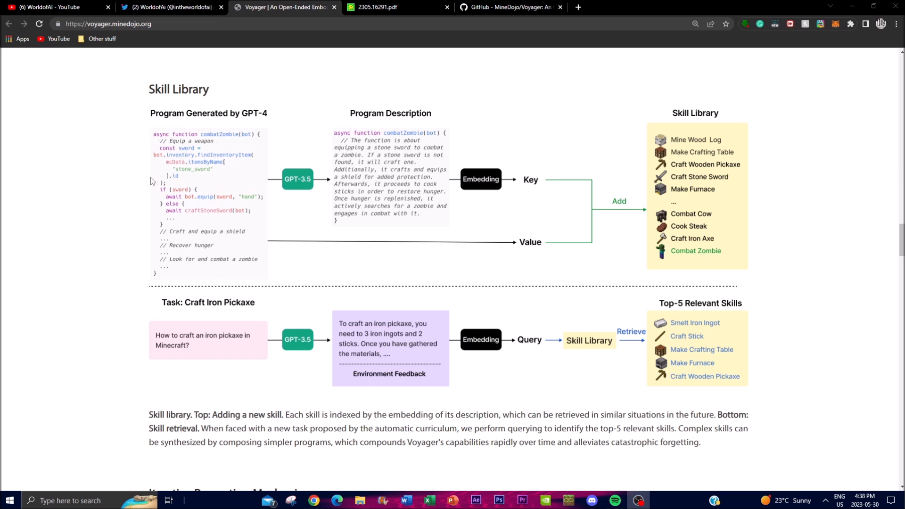
pyautogui.moveTo(181, 154)
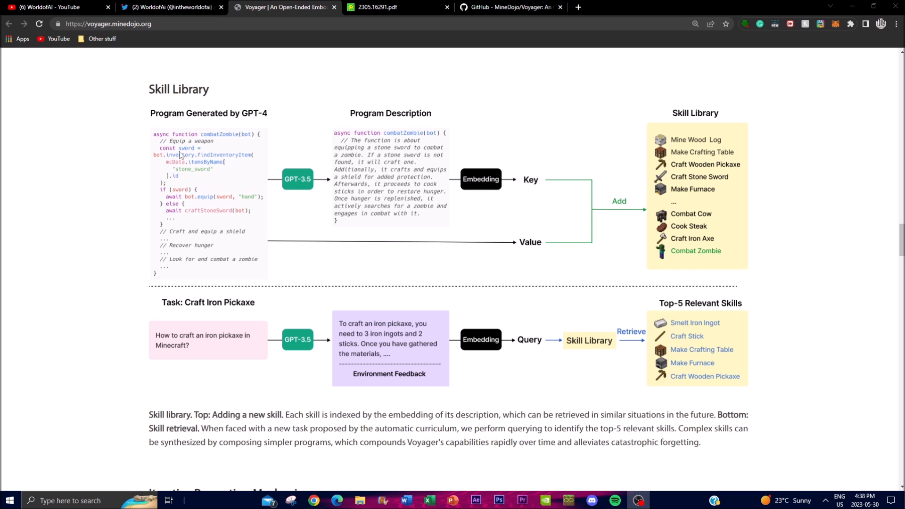
pyautogui.moveTo(161, 128)
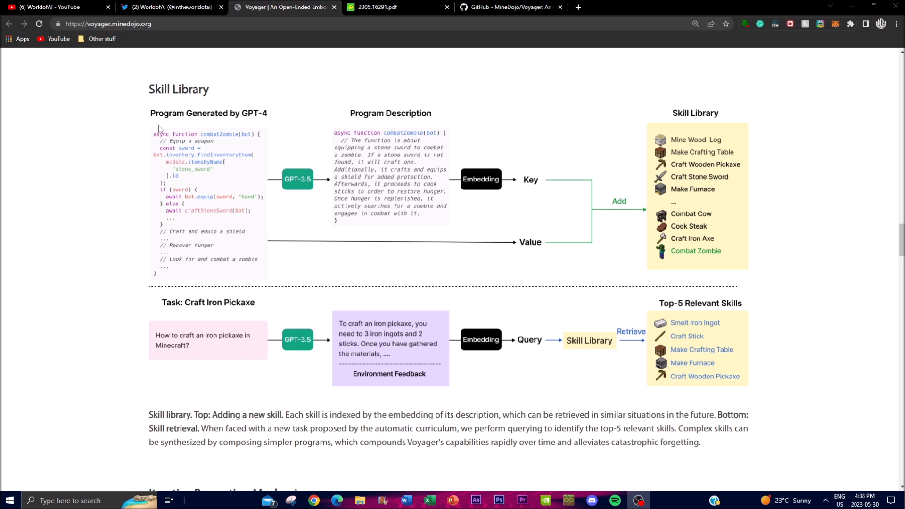
pyautogui.moveTo(159, 101)
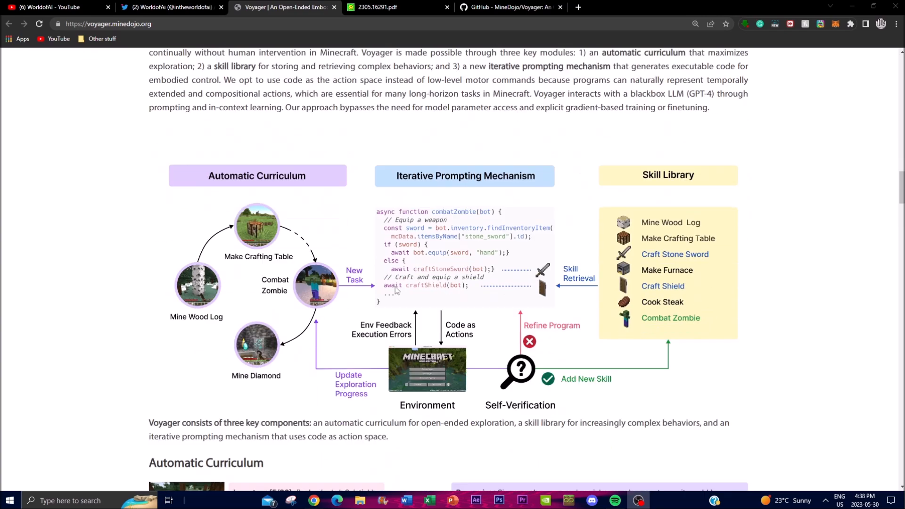
# Bring the Skill Library heading and figure into view, clearing the stray caption selection
pyautogui.scroll(-3)
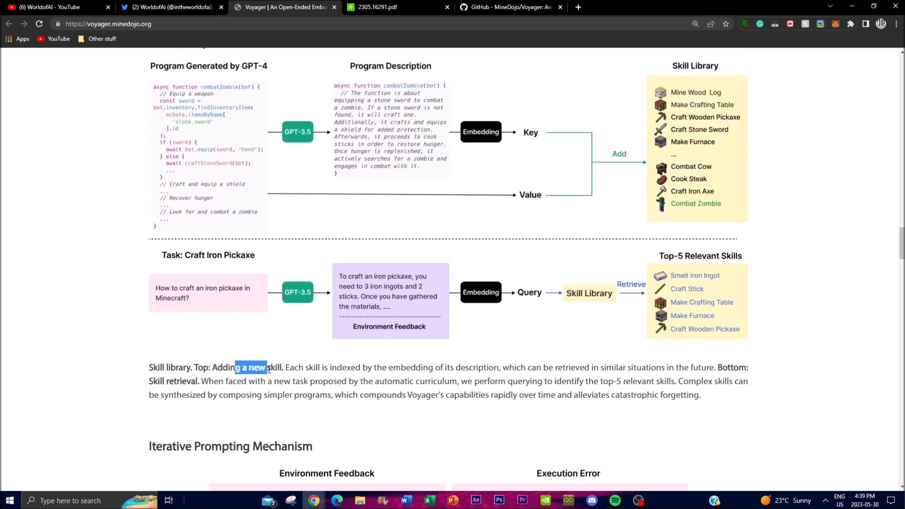
pyautogui.click(168, 367)
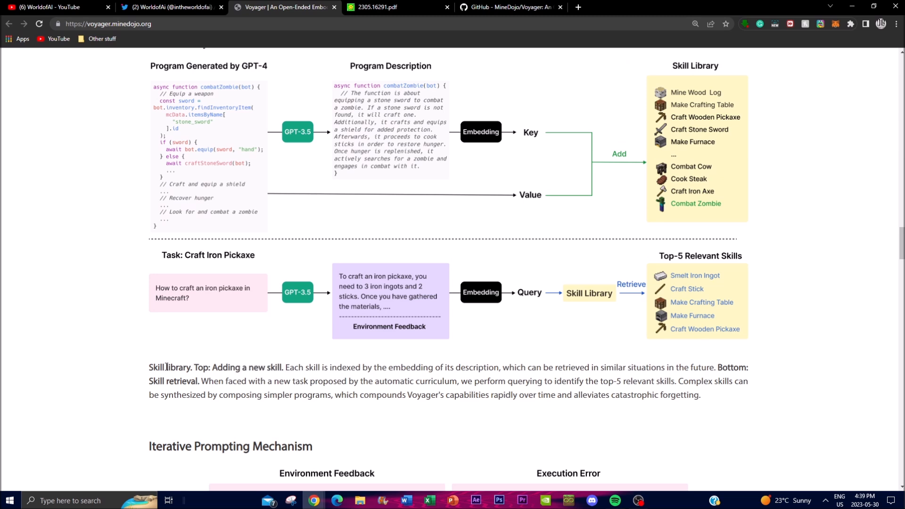
pyautogui.scroll(3)
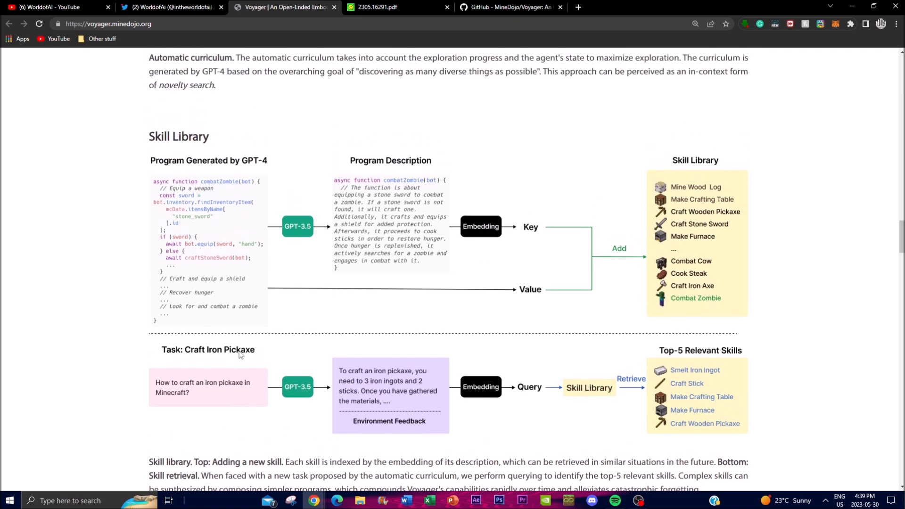
pyautogui.moveTo(252, 326)
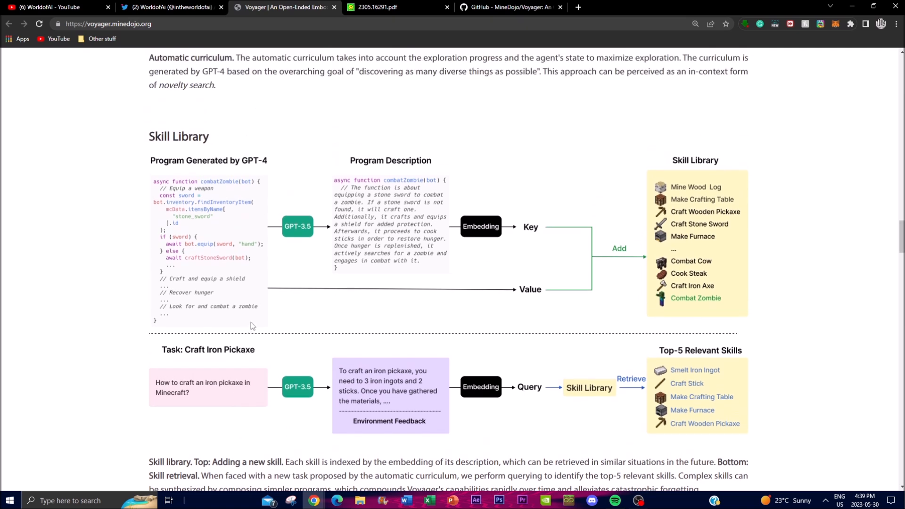
pyautogui.moveTo(256, 316)
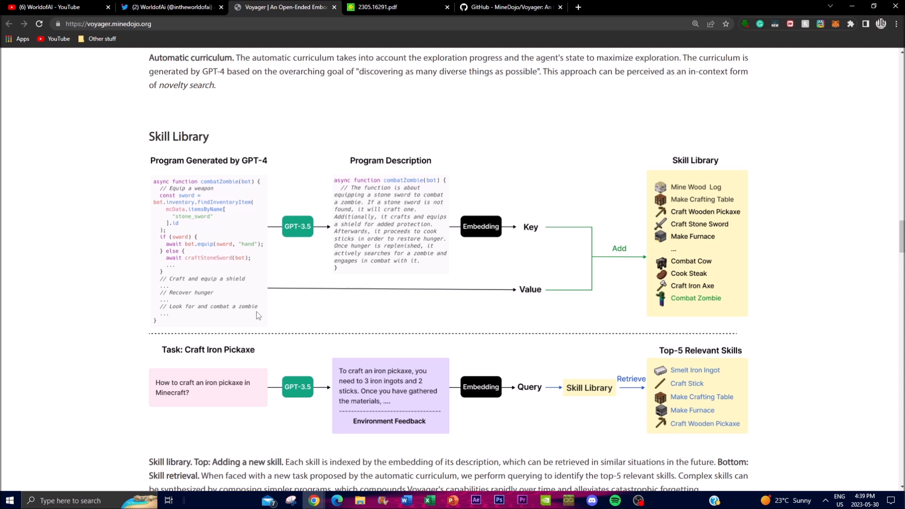
pyautogui.moveTo(268, 299)
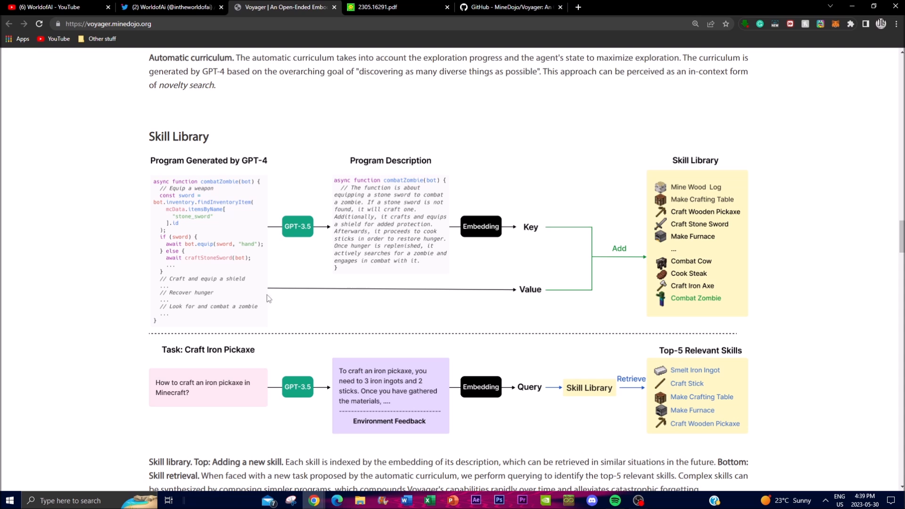
pyautogui.moveTo(335, 257)
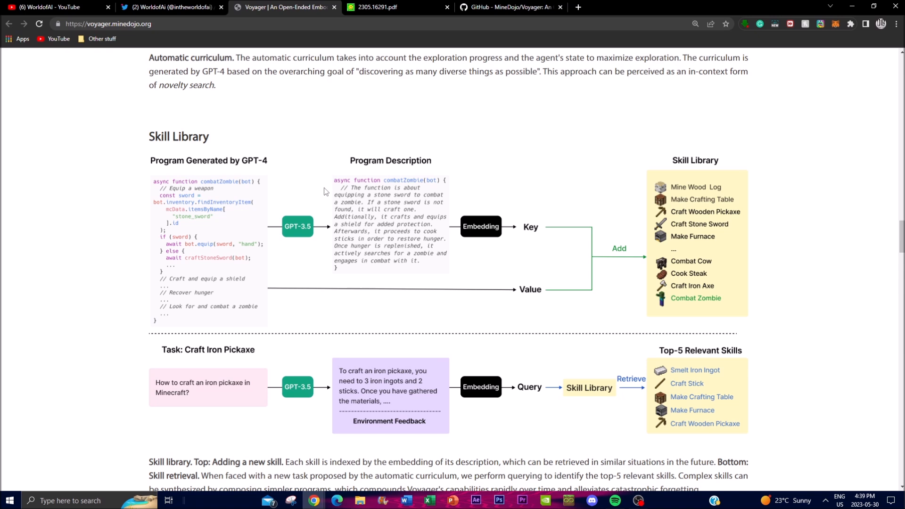
pyautogui.moveTo(345, 184)
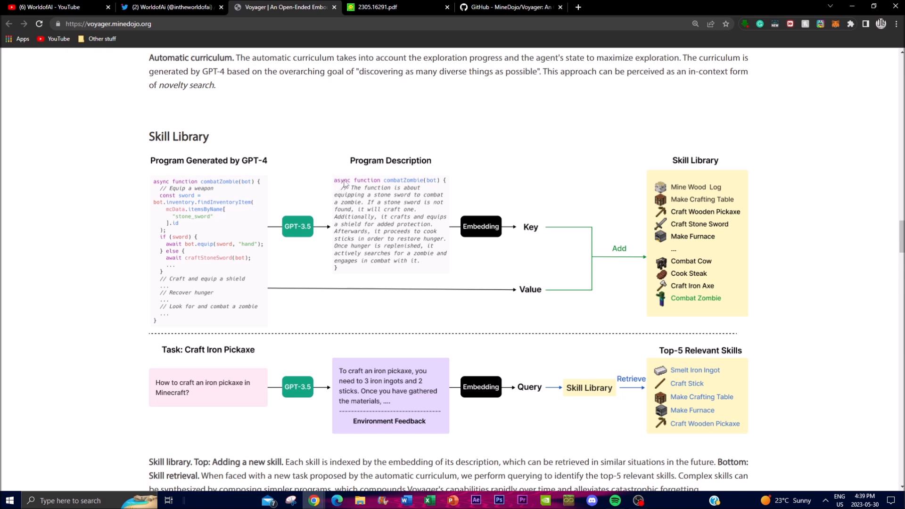
pyautogui.moveTo(271, 244)
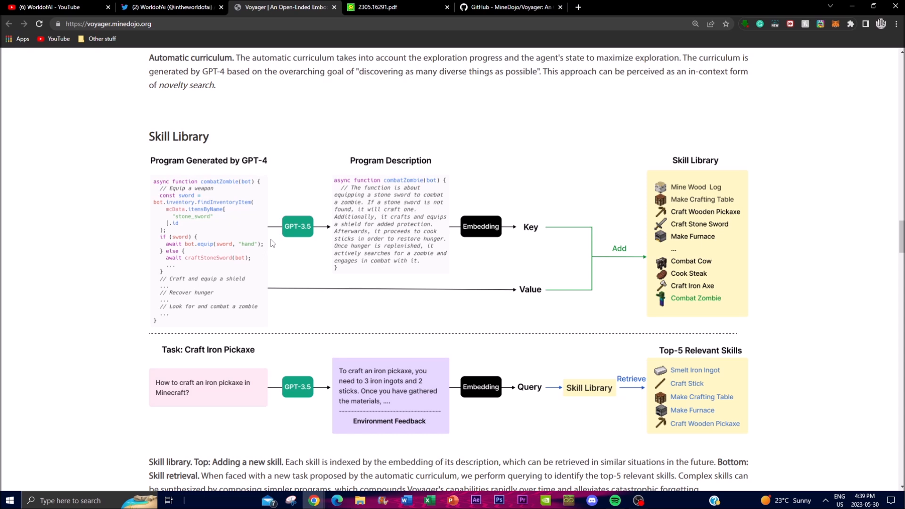
pyautogui.moveTo(249, 242)
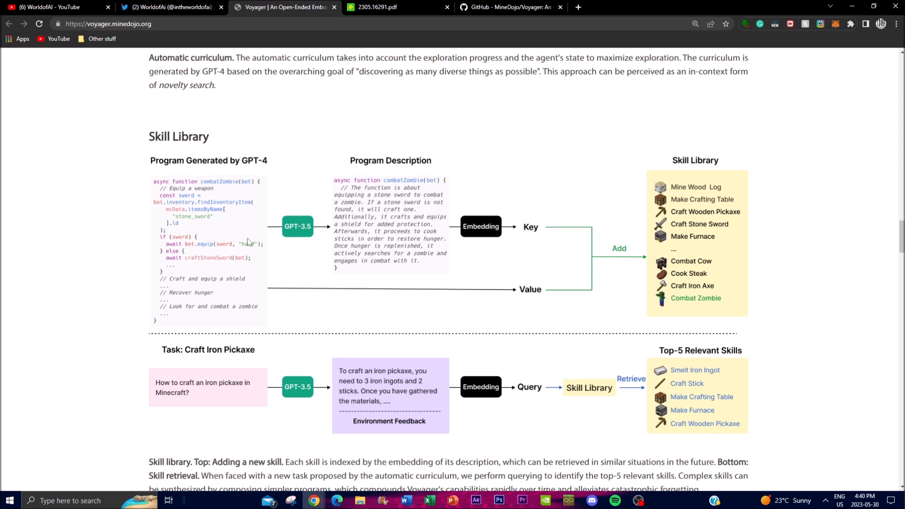
pyautogui.moveTo(20, 258)
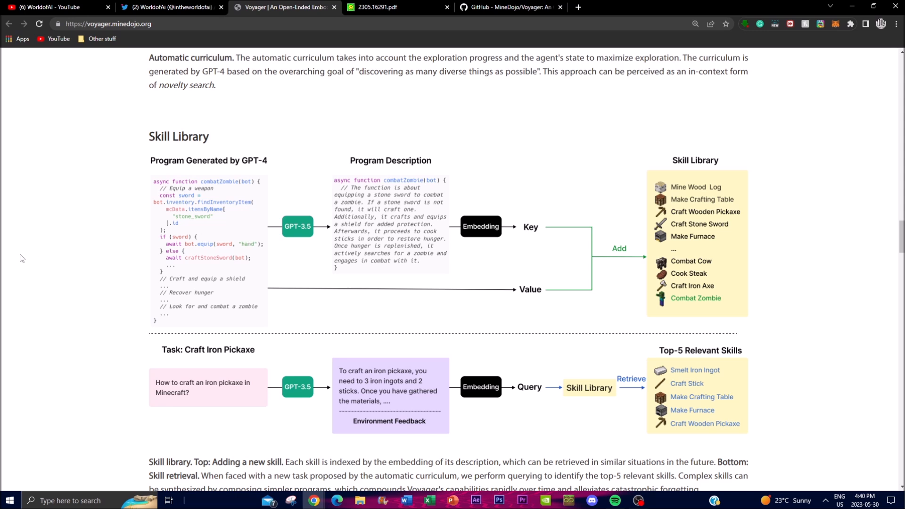
pyautogui.moveTo(48, 255)
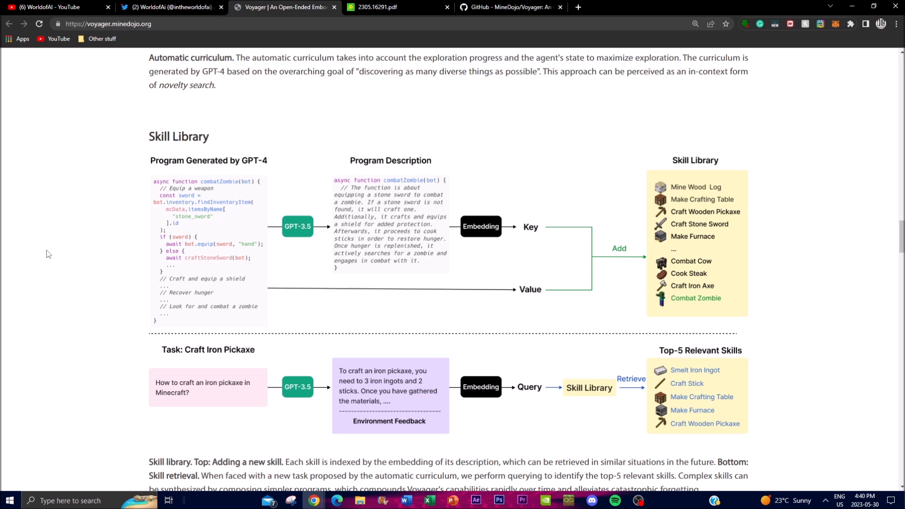
pyautogui.moveTo(443, 215)
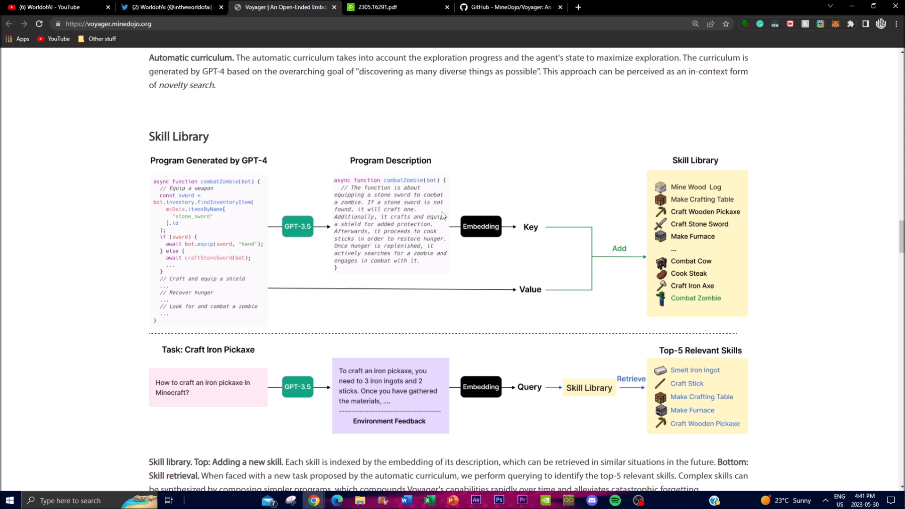
pyautogui.moveTo(635, 436)
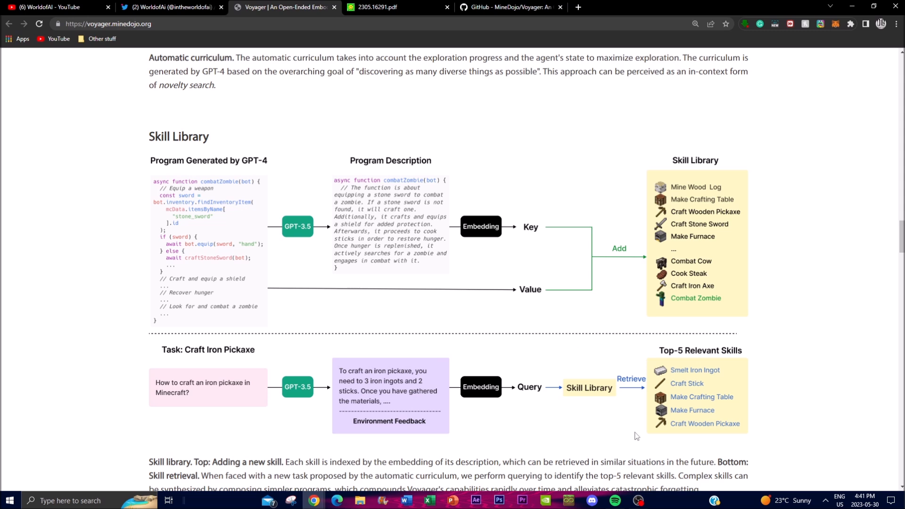
pyautogui.moveTo(819, 300)
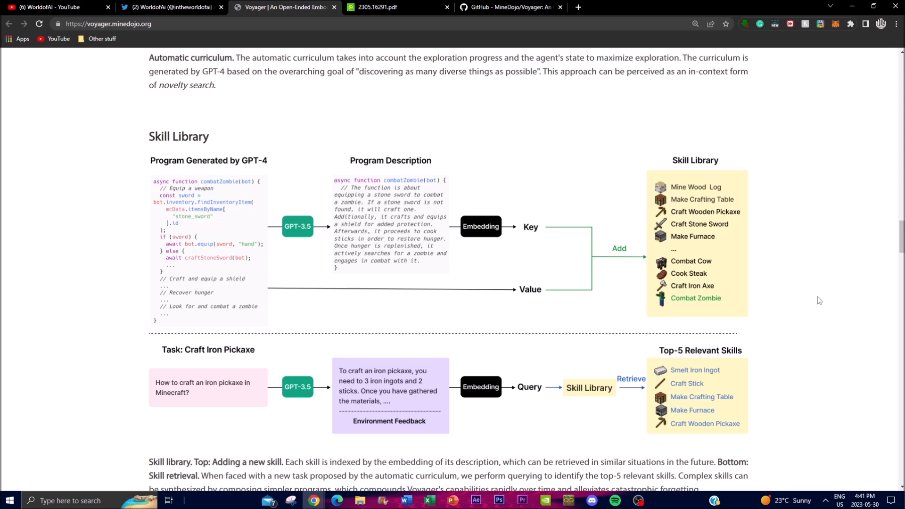
pyautogui.moveTo(305, 378)
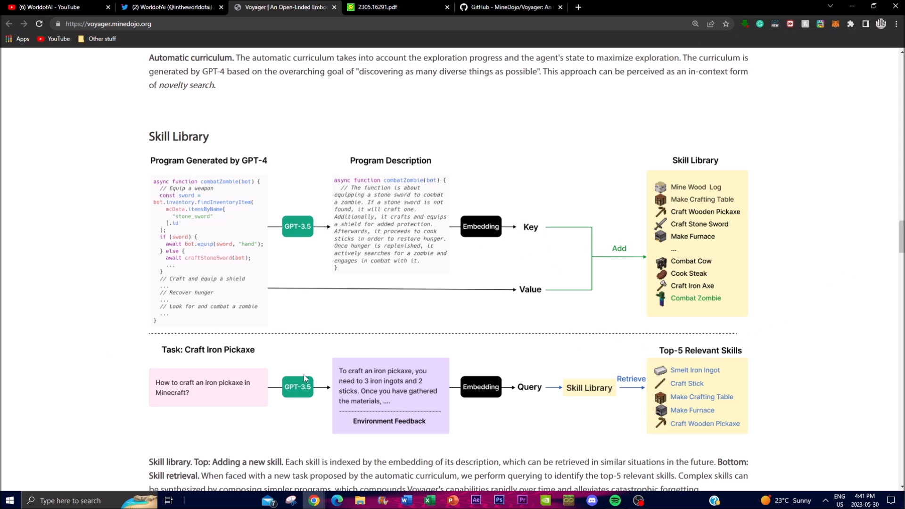
pyautogui.moveTo(835, 378)
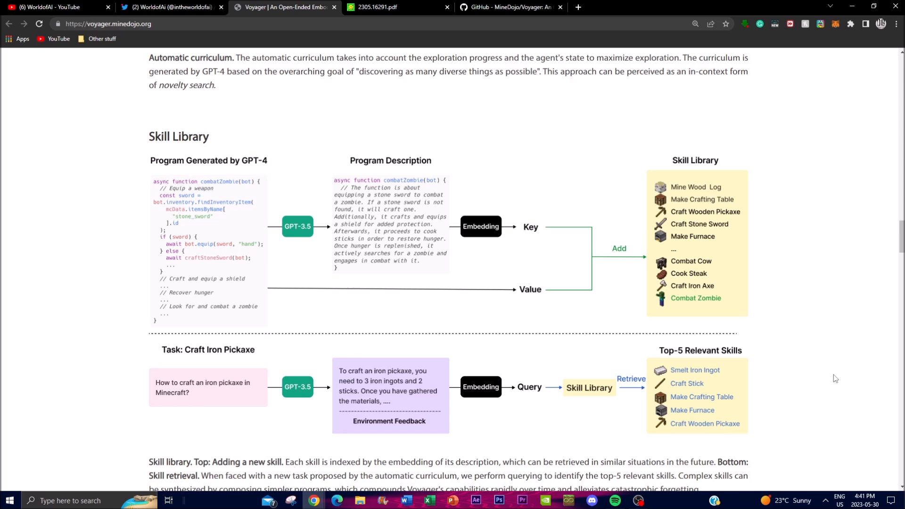
pyautogui.moveTo(474, 100)
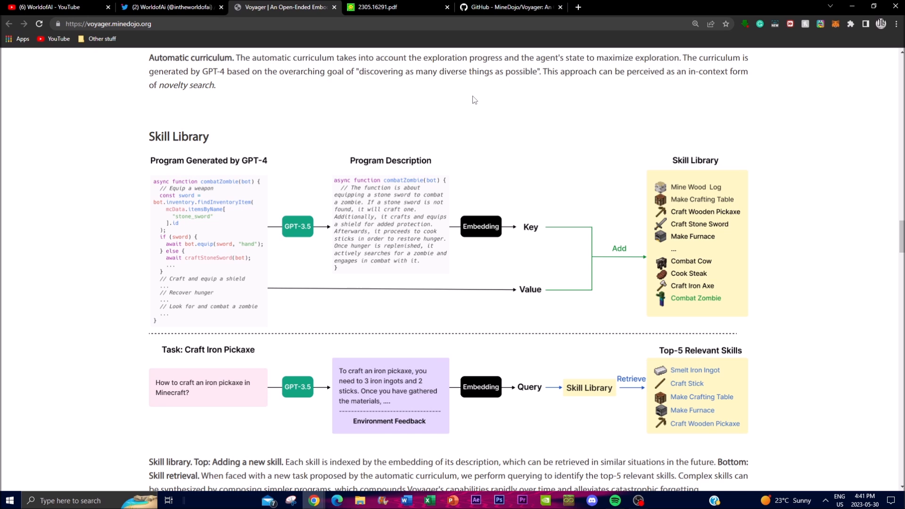
pyautogui.moveTo(118, 180)
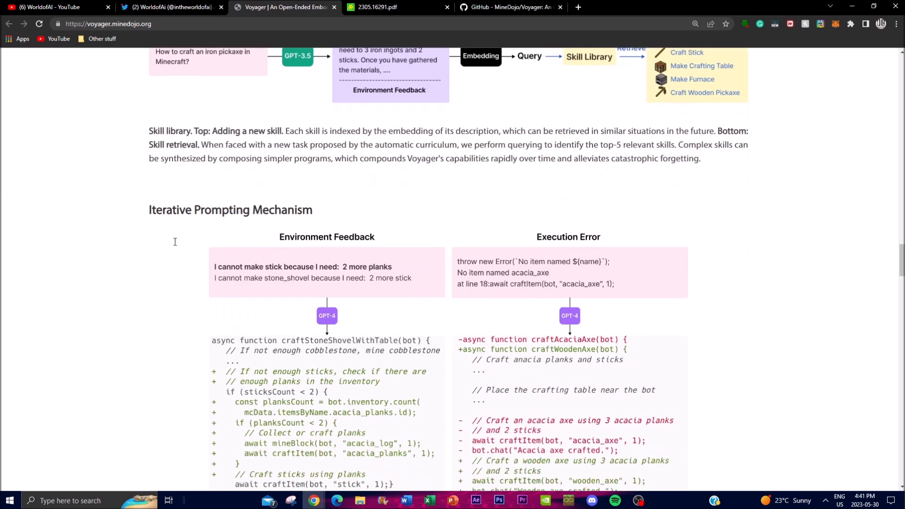
pyautogui.moveTo(214, 224)
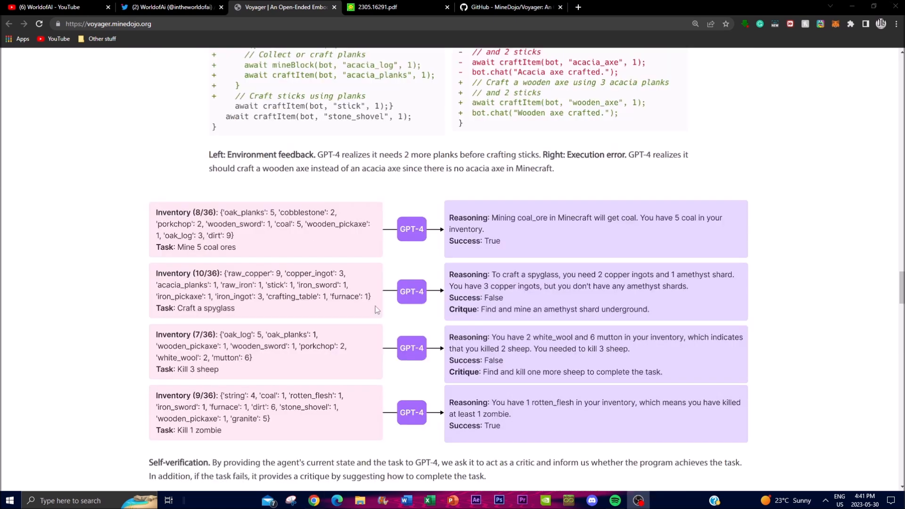
pyautogui.moveTo(354, 295)
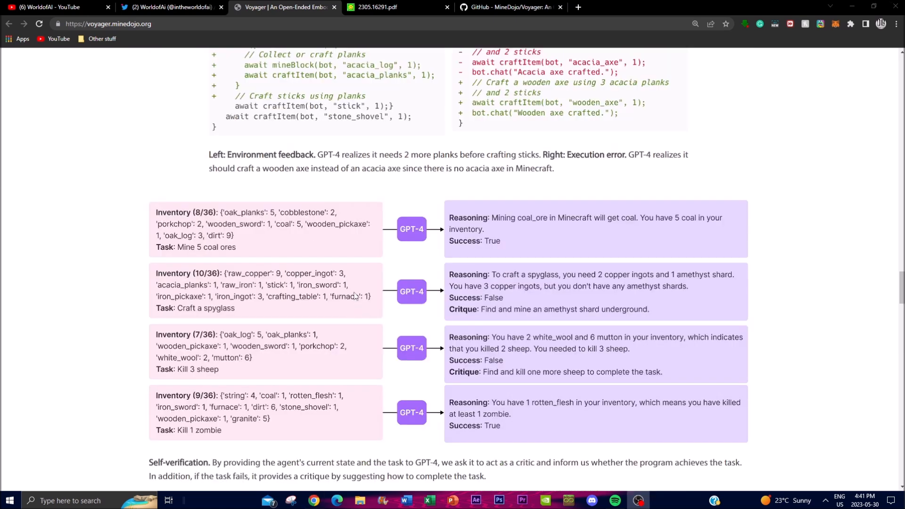
pyautogui.moveTo(282, 266)
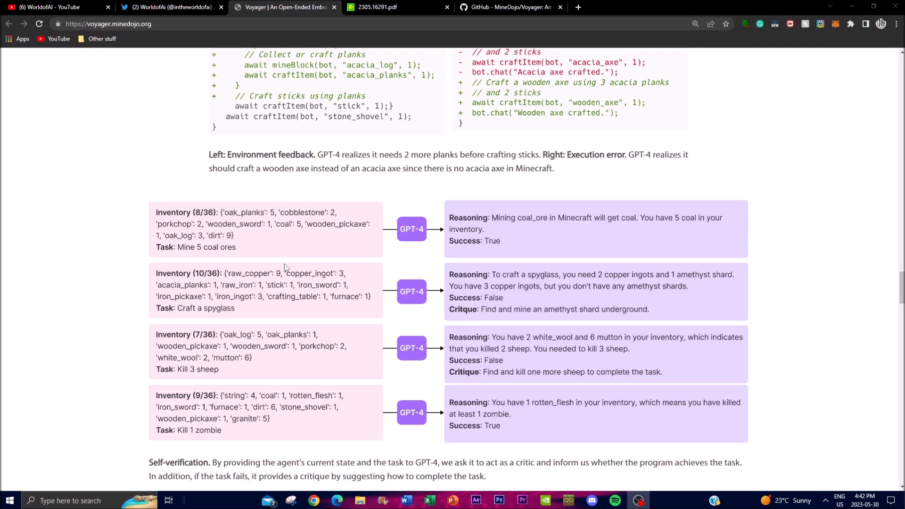
pyautogui.moveTo(386, 351)
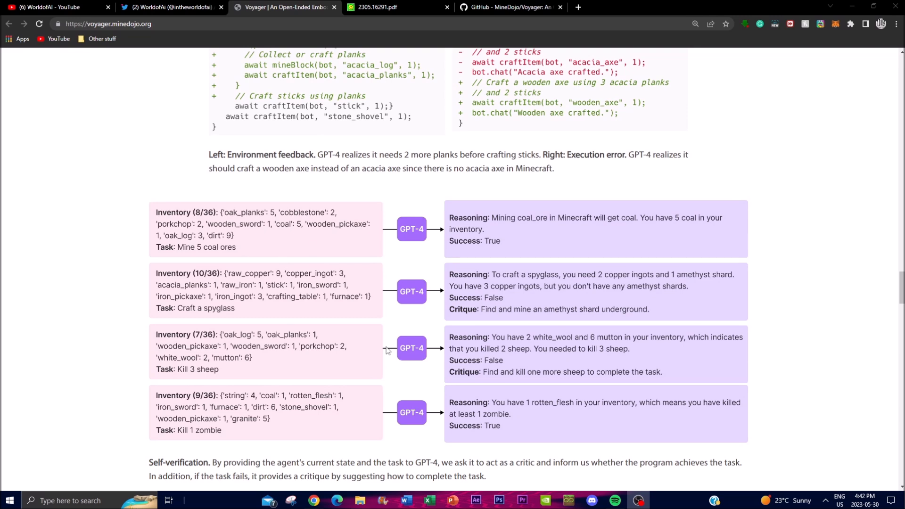
pyautogui.moveTo(340, 333)
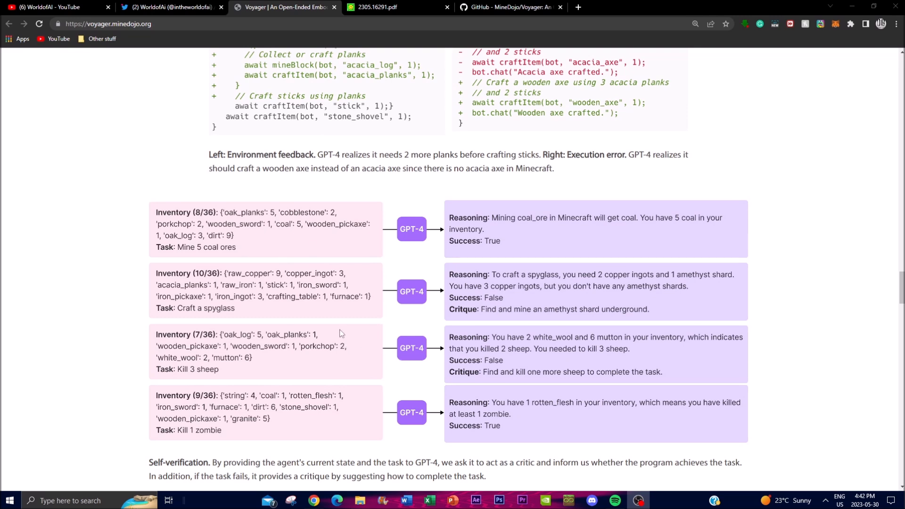
pyautogui.moveTo(312, 306)
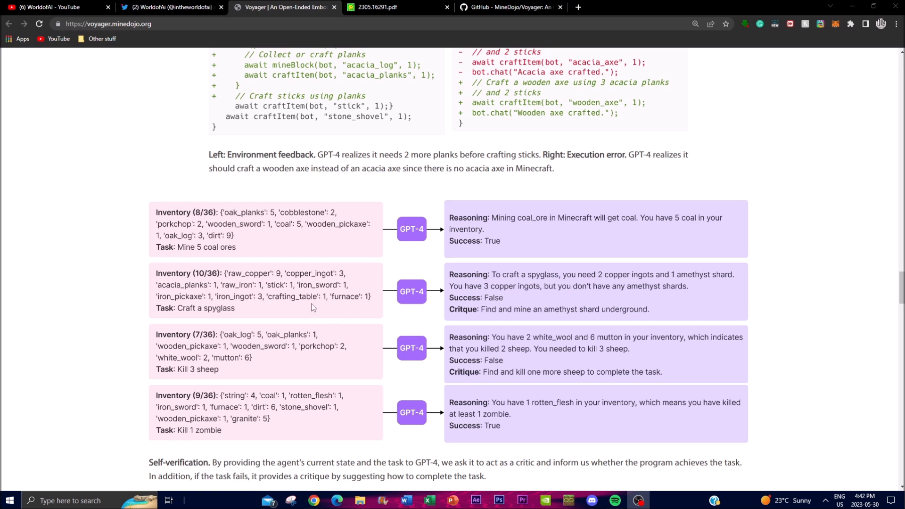
pyautogui.moveTo(322, 293)
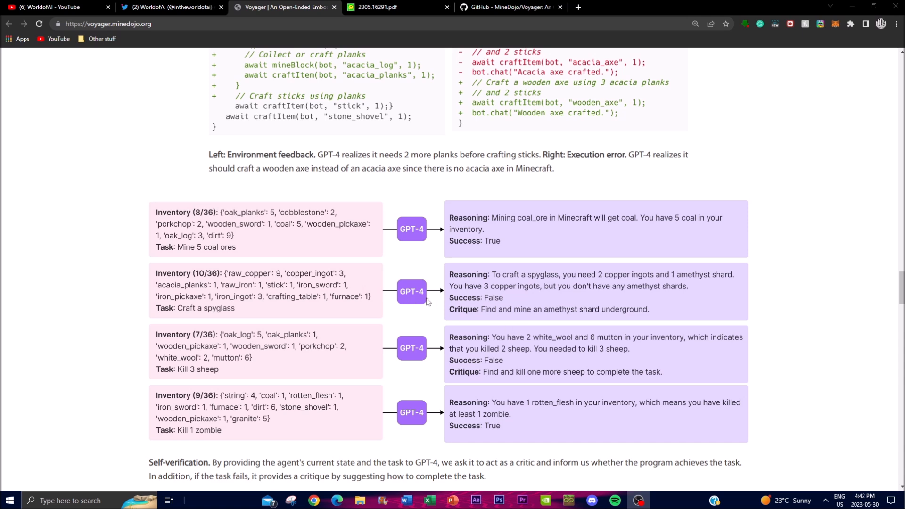
pyautogui.moveTo(346, 271)
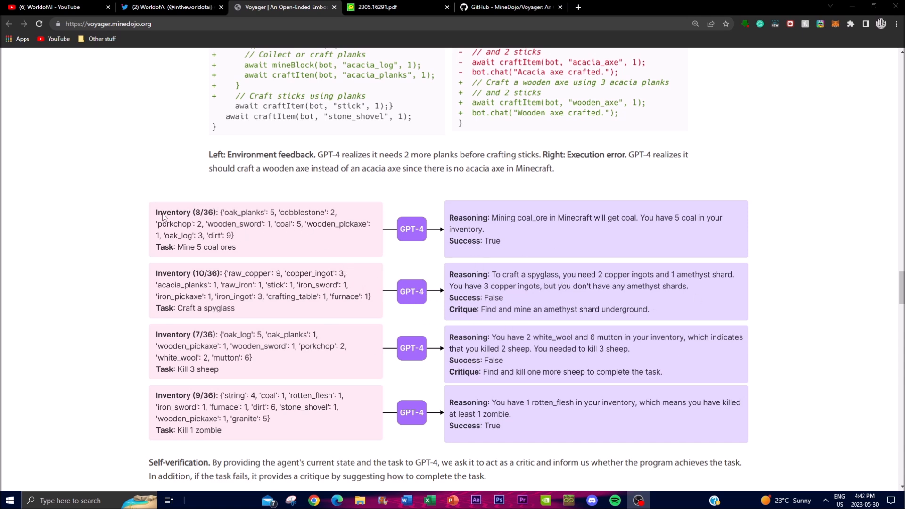
pyautogui.moveTo(102, 306)
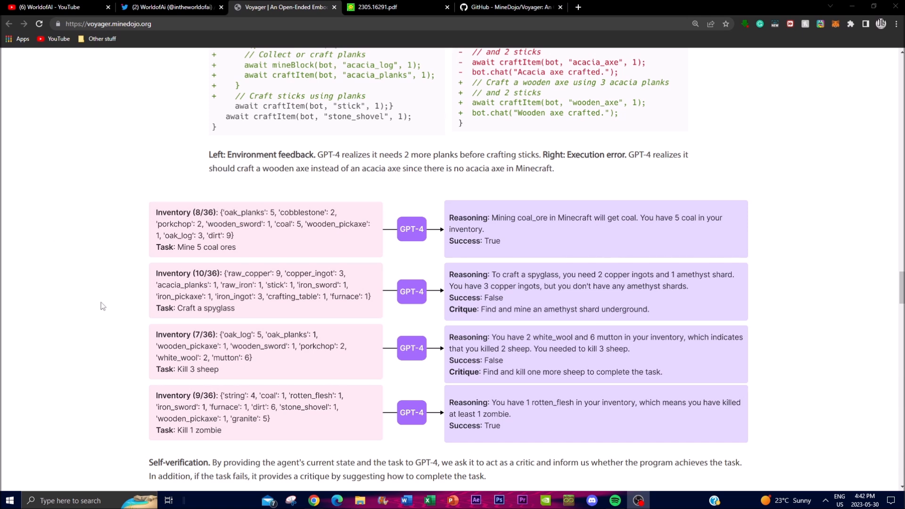
pyautogui.moveTo(98, 292)
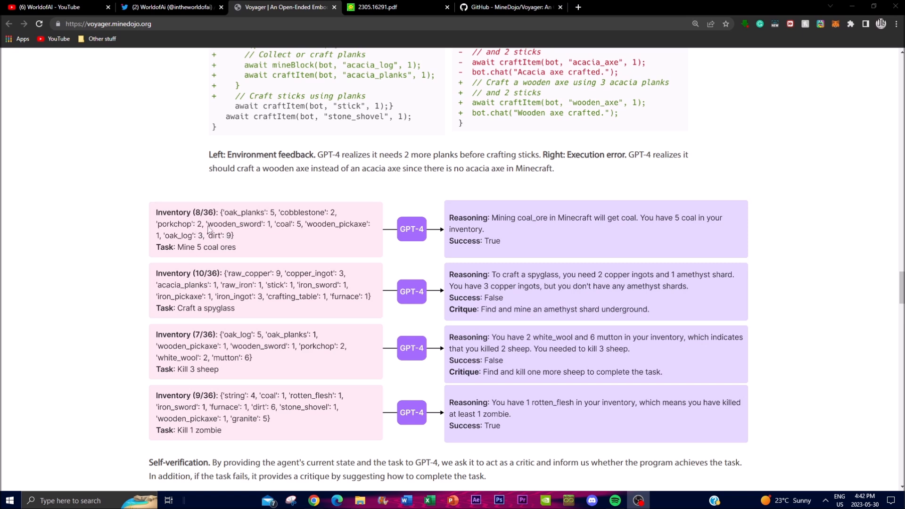
pyautogui.moveTo(327, 229)
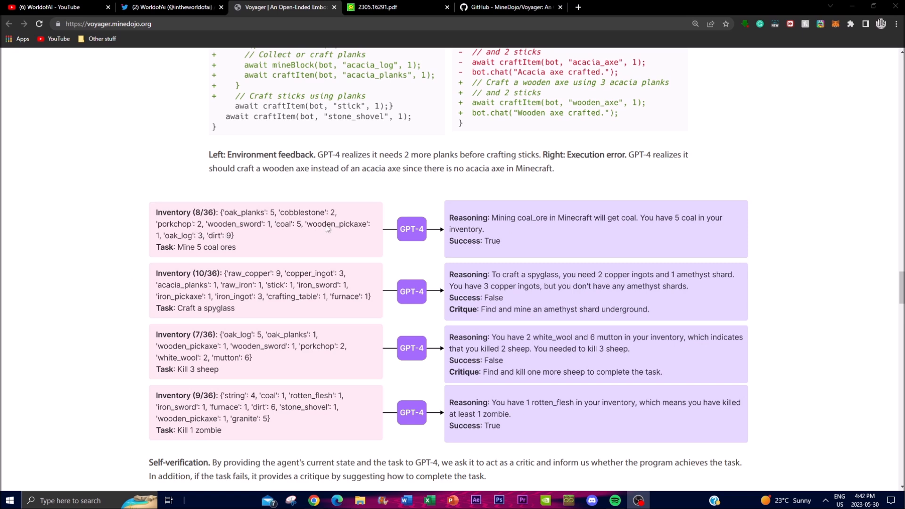
pyautogui.moveTo(280, 216)
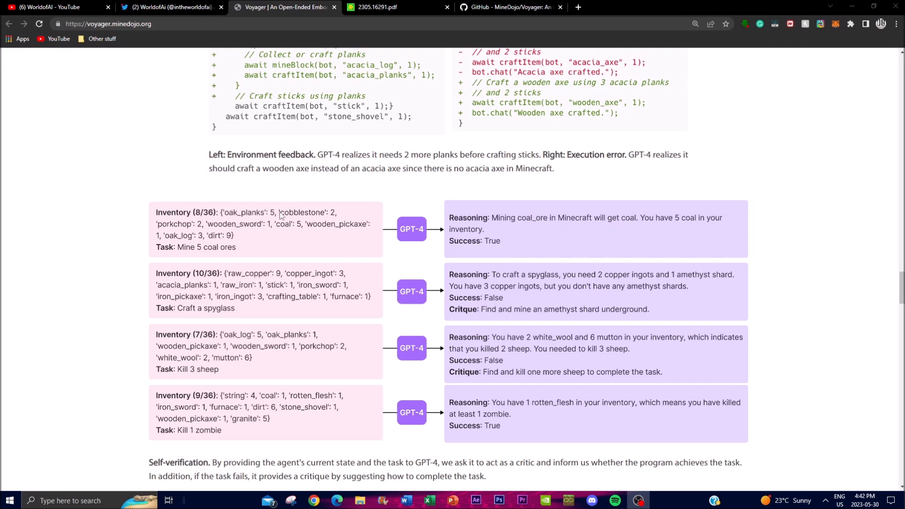
pyautogui.moveTo(500, 275)
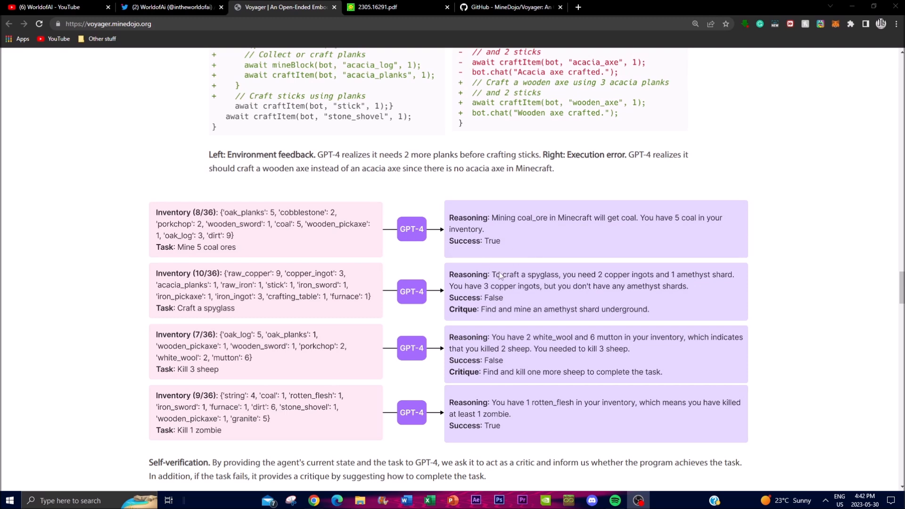
pyautogui.moveTo(403, 255)
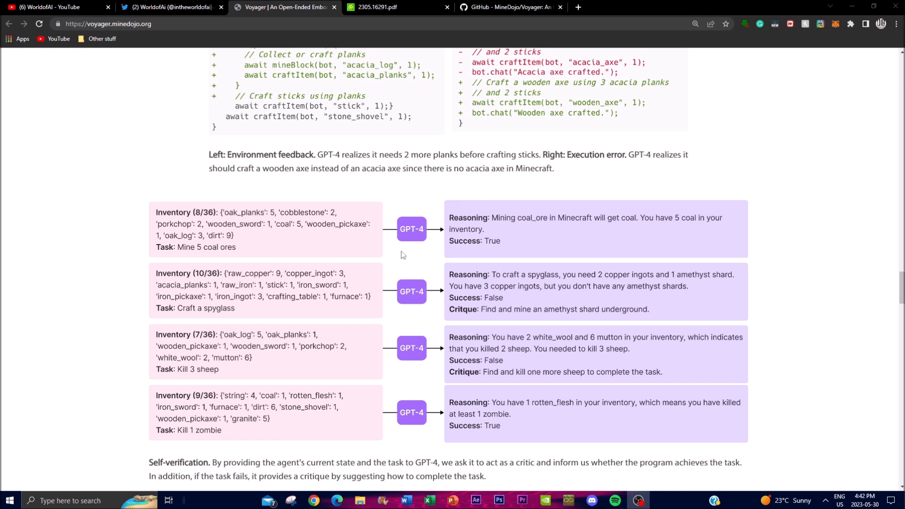
pyautogui.moveTo(510, 209)
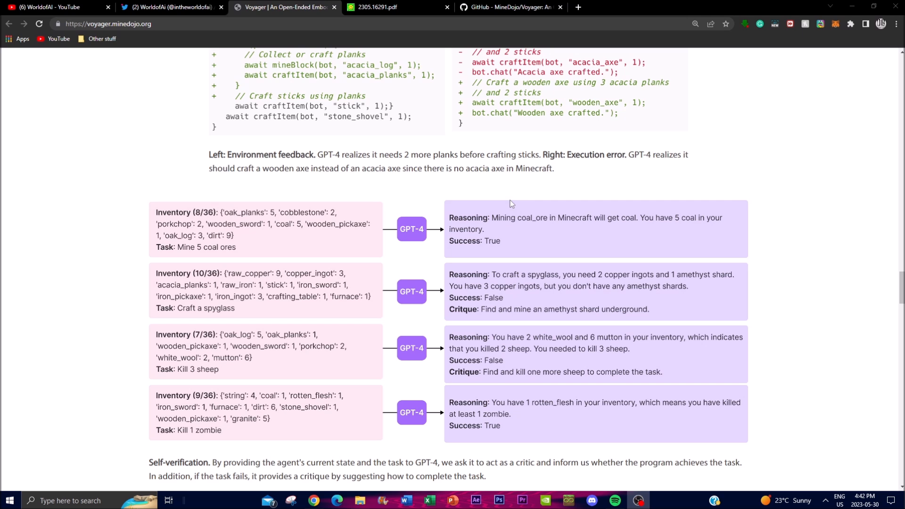
pyautogui.moveTo(379, 211)
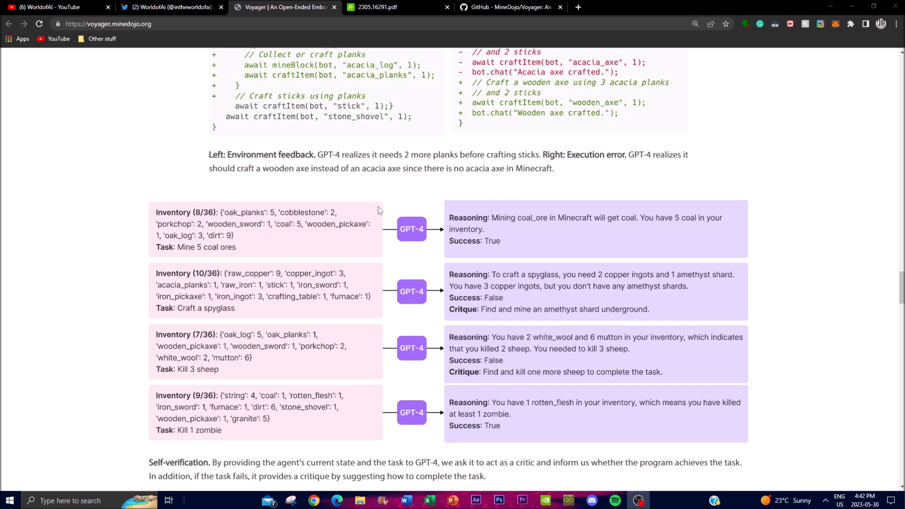
pyautogui.moveTo(383, 190)
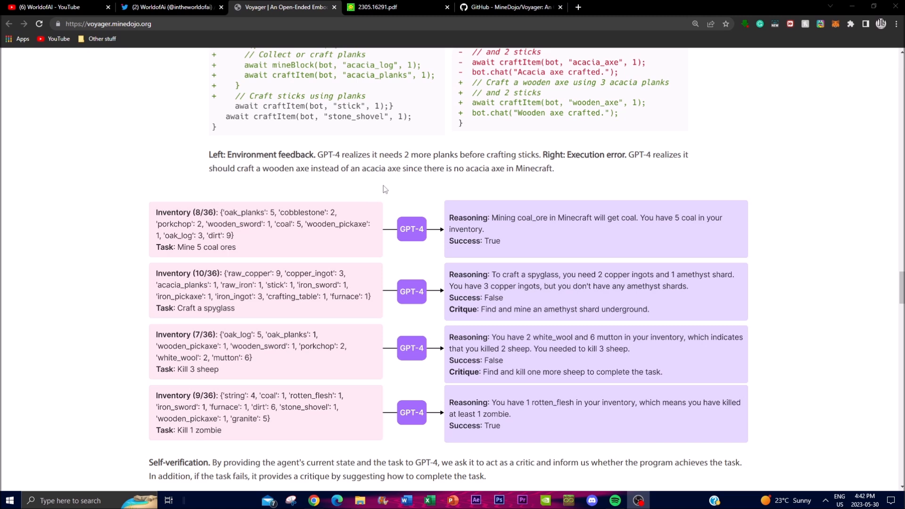
# Scroll back up to the Iterative Prompting Mechanism figure with its feedback examples
pyautogui.scroll(3)
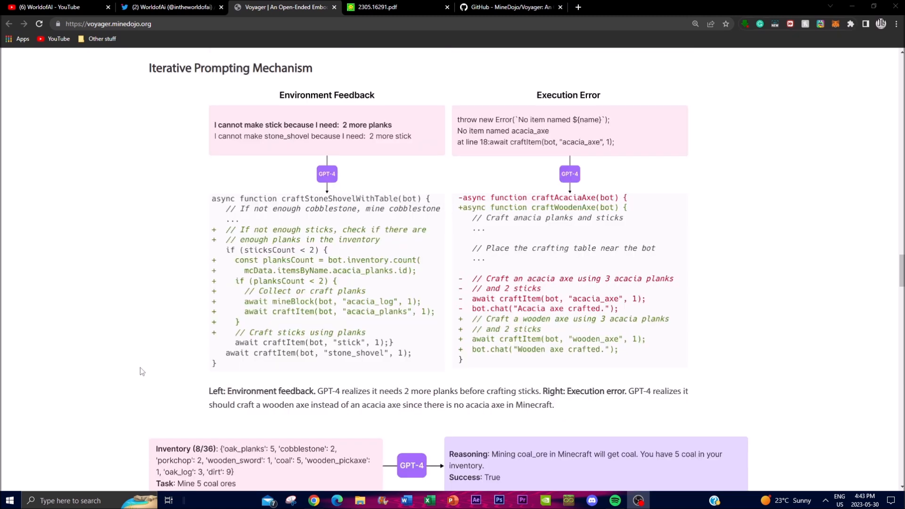
pyautogui.moveTo(119, 208)
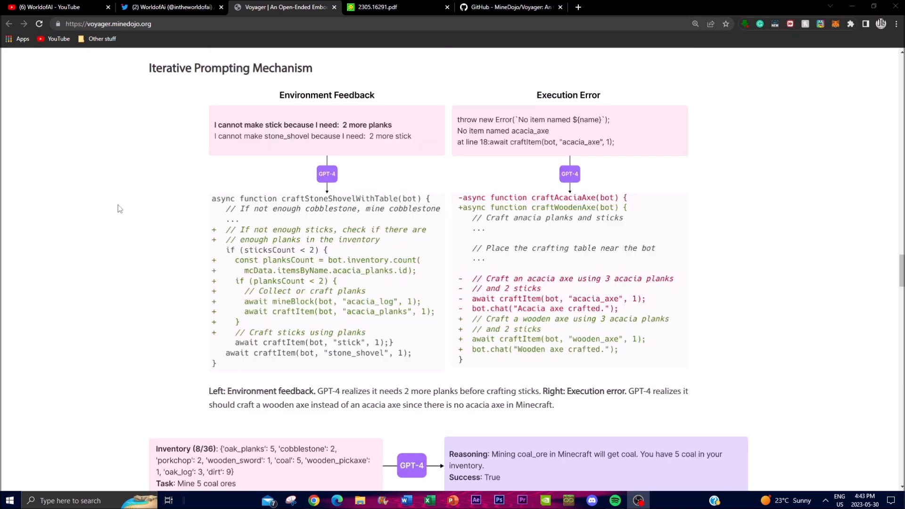
pyautogui.moveTo(332, 270)
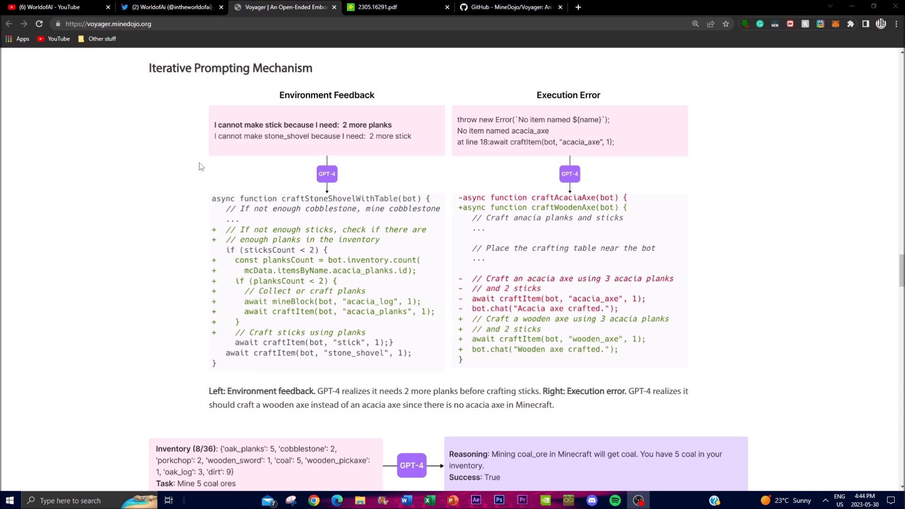
pyautogui.moveTo(55, 98)
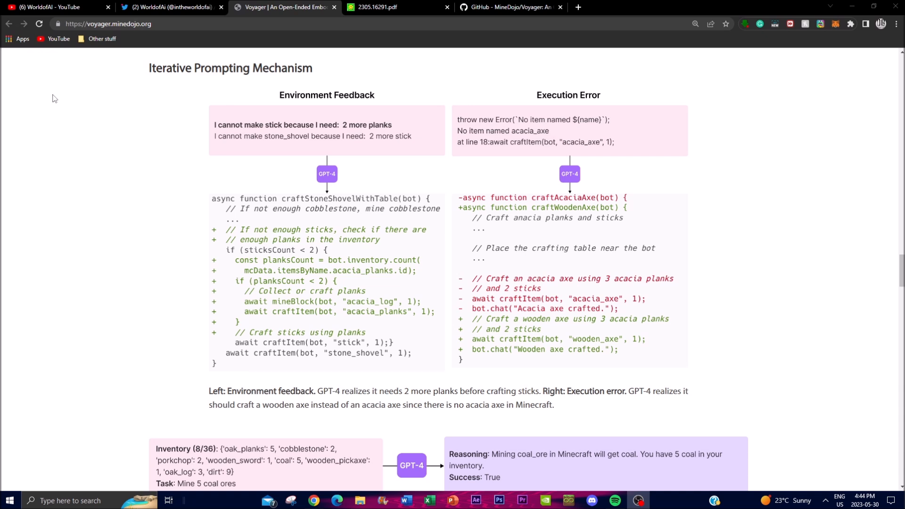
pyautogui.moveTo(62, 147)
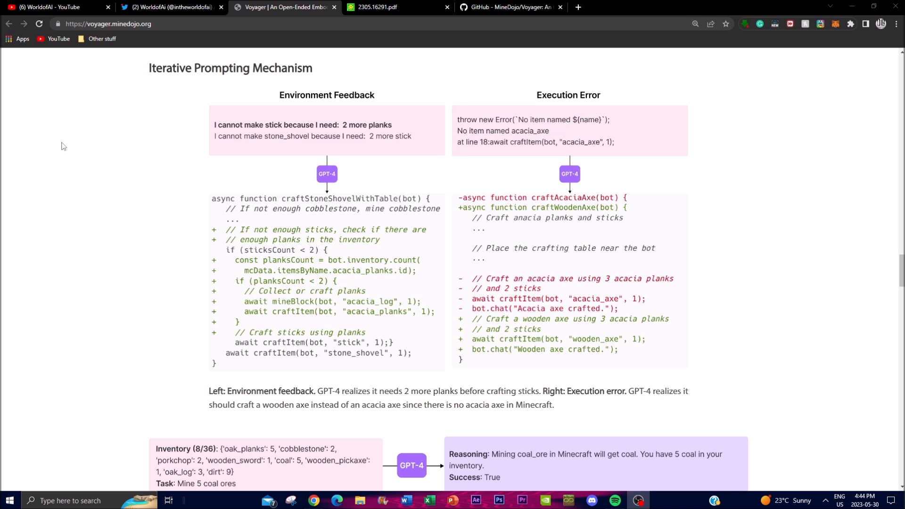
pyautogui.moveTo(66, 142)
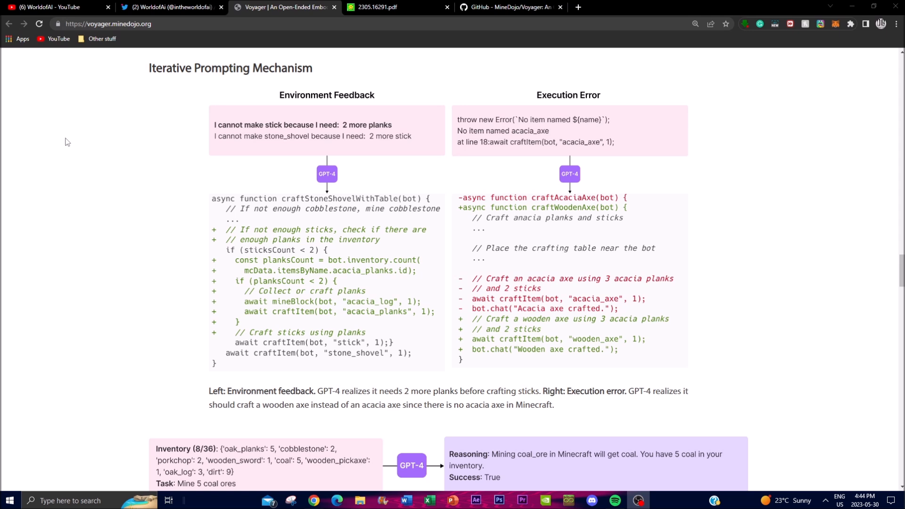
# Scroll to the Extensive Map Traversal figure comparing Voyager with ReAct, Reflexion and AutoGPT
pyautogui.scroll(-3)
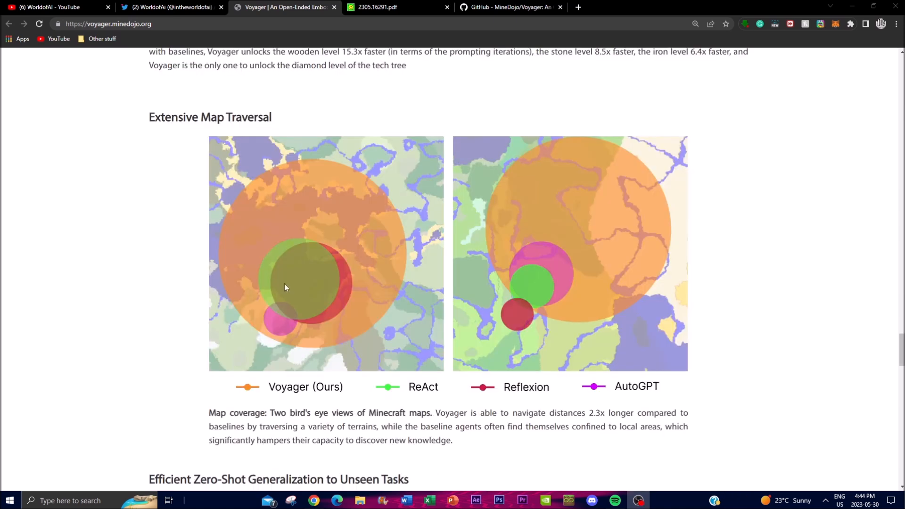
pyautogui.moveTo(287, 257)
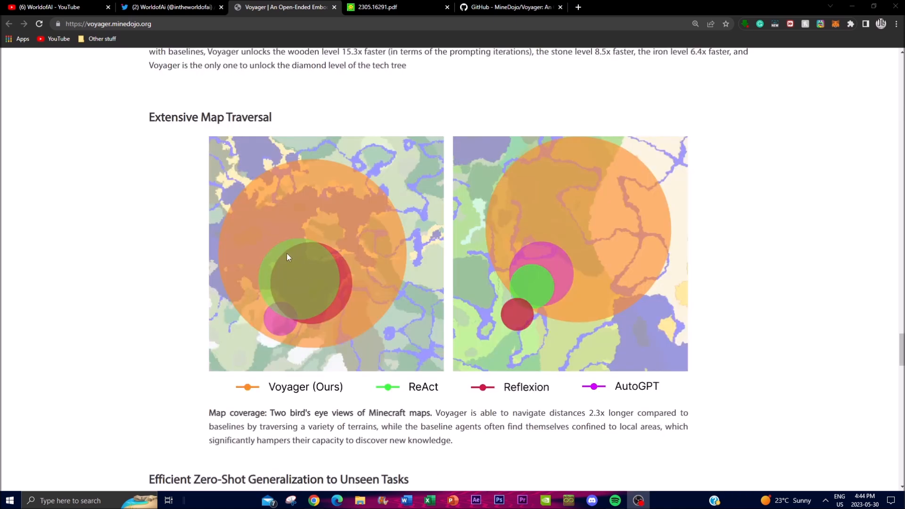
pyautogui.moveTo(237, 227)
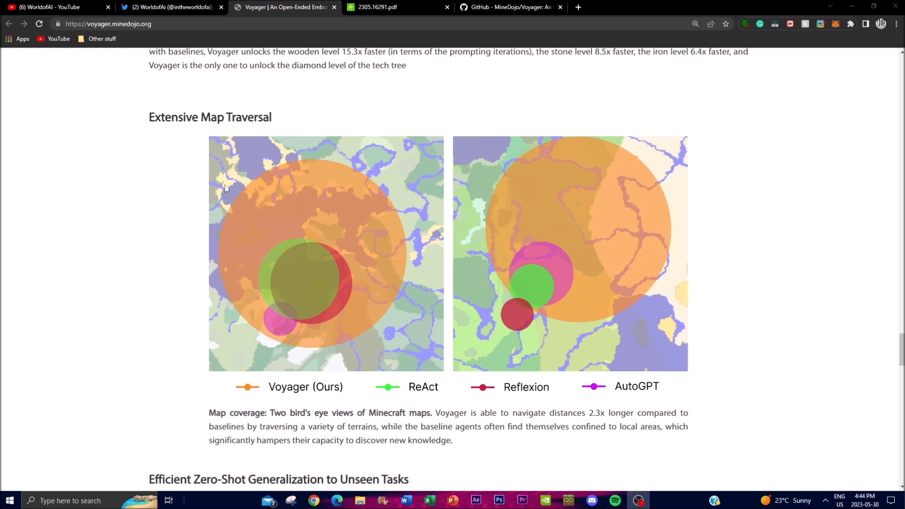
pyautogui.moveTo(226, 178)
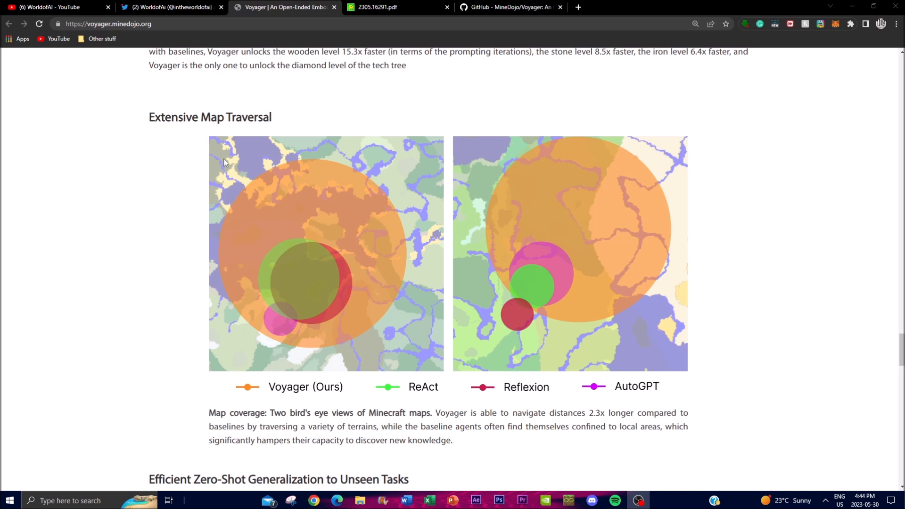
pyautogui.scroll(-3)
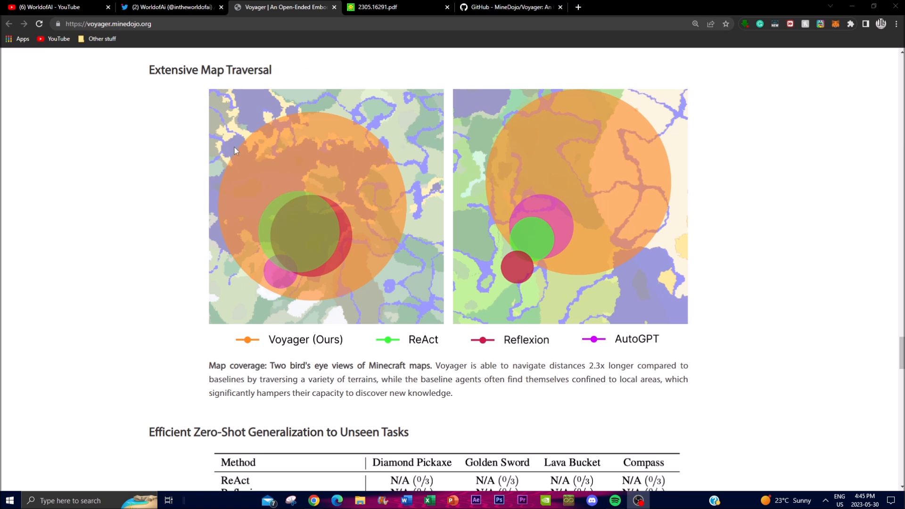
pyautogui.moveTo(231, 140)
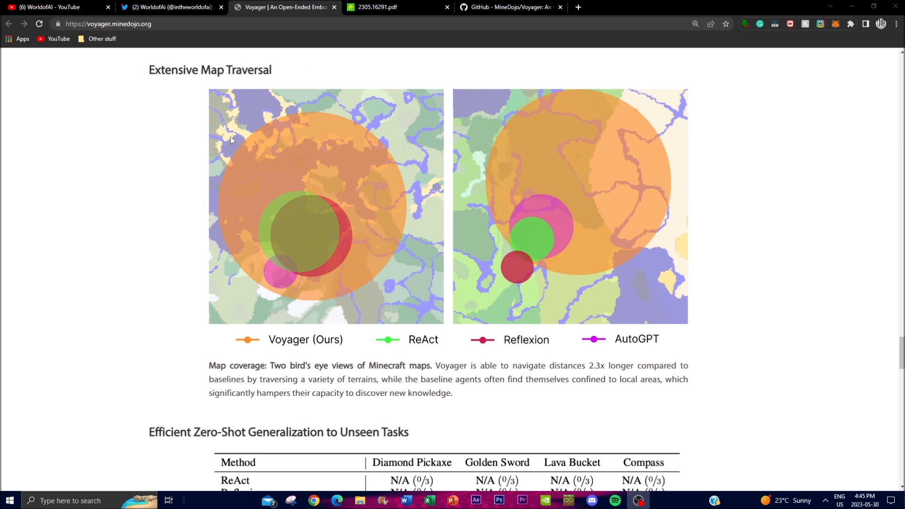
pyautogui.moveTo(226, 138)
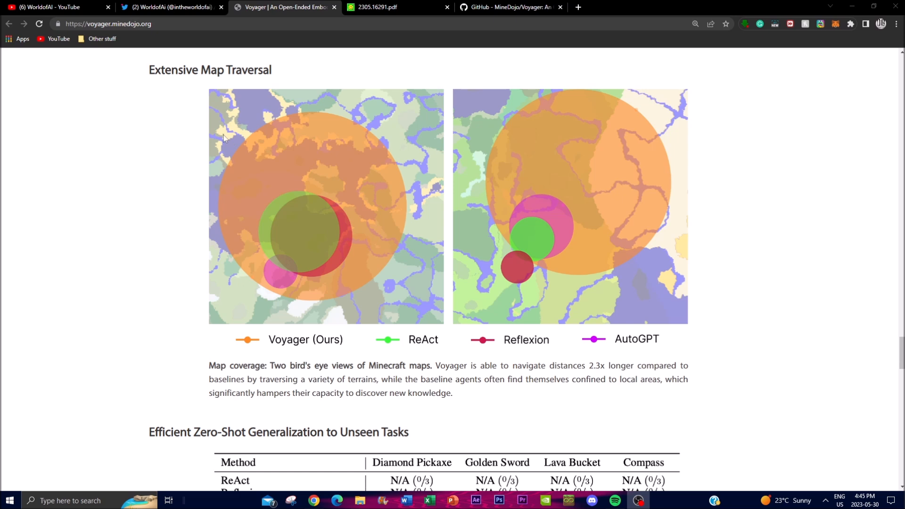
pyautogui.moveTo(216, 119)
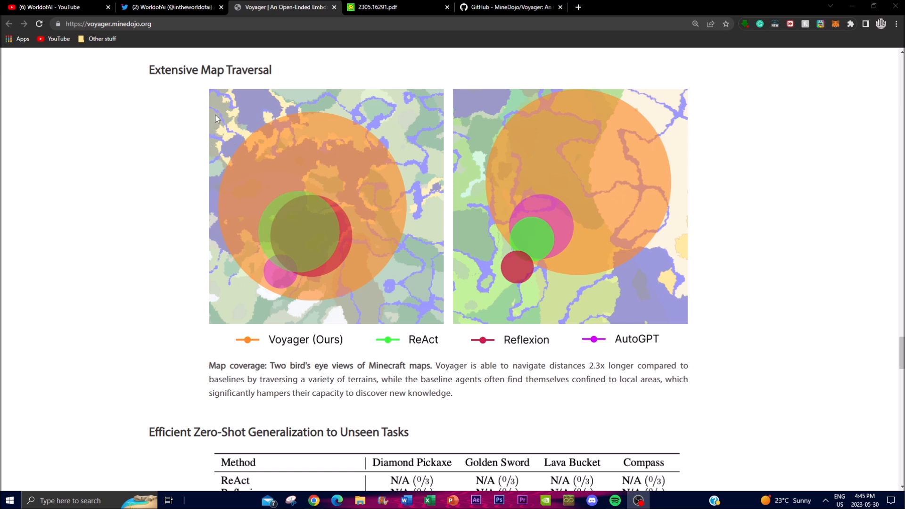
pyautogui.moveTo(217, 143)
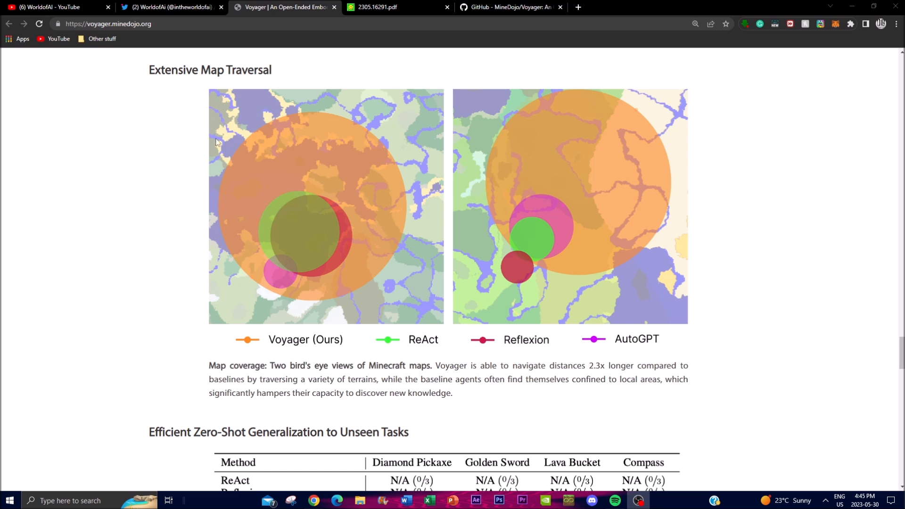
pyautogui.moveTo(287, 98)
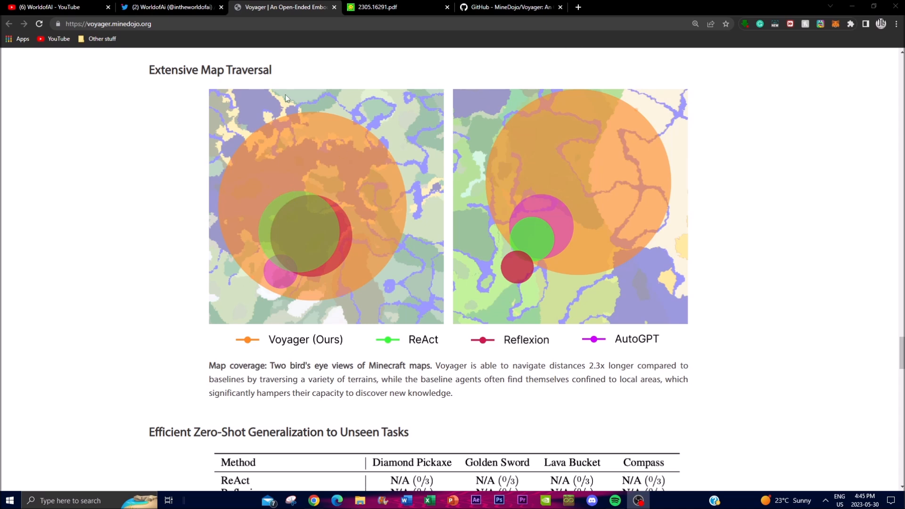
pyautogui.moveTo(420, 98)
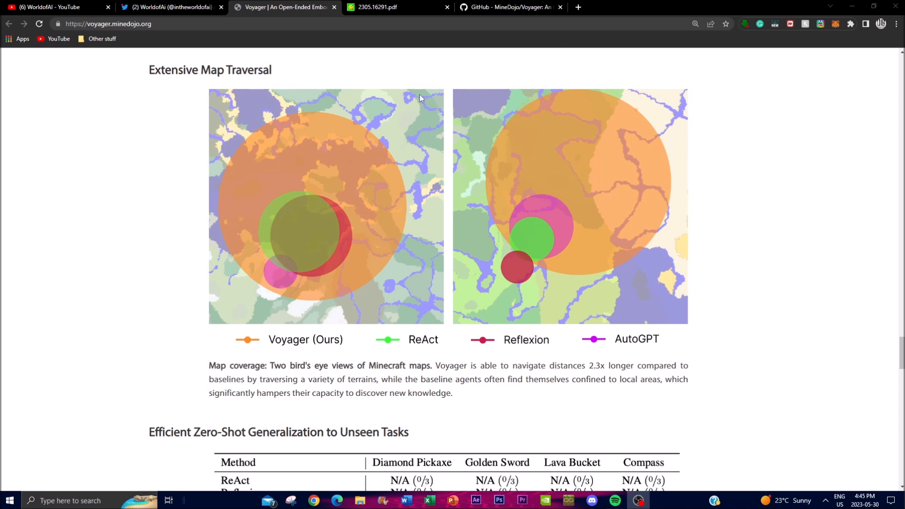
pyautogui.moveTo(348, 167)
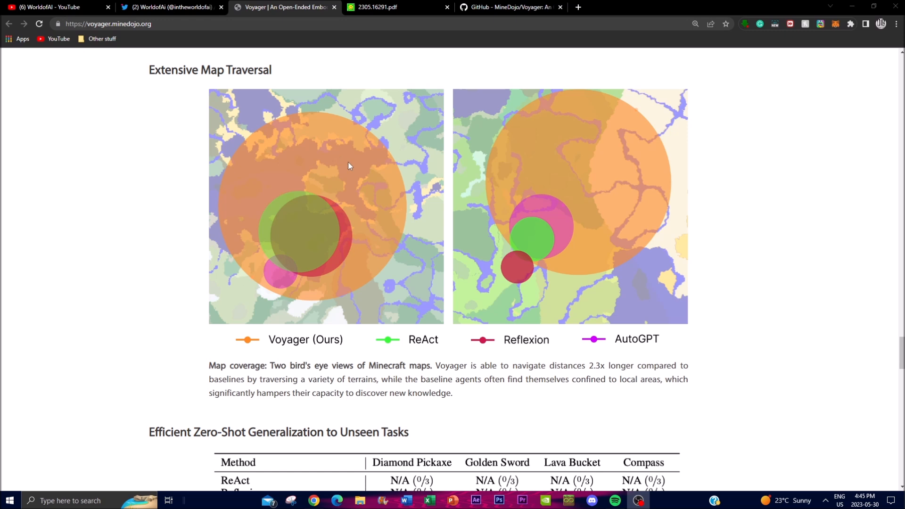
pyautogui.moveTo(341, 168)
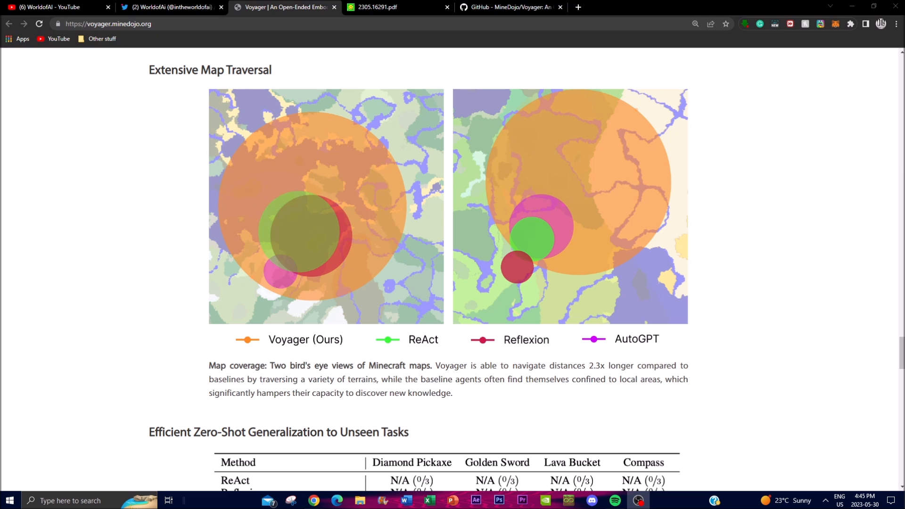
pyautogui.moveTo(398, 67)
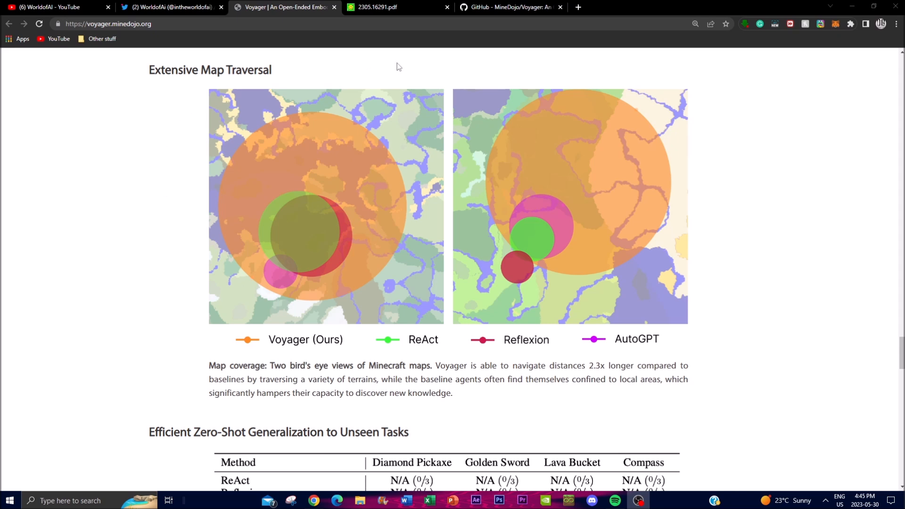
pyautogui.moveTo(353, 65)
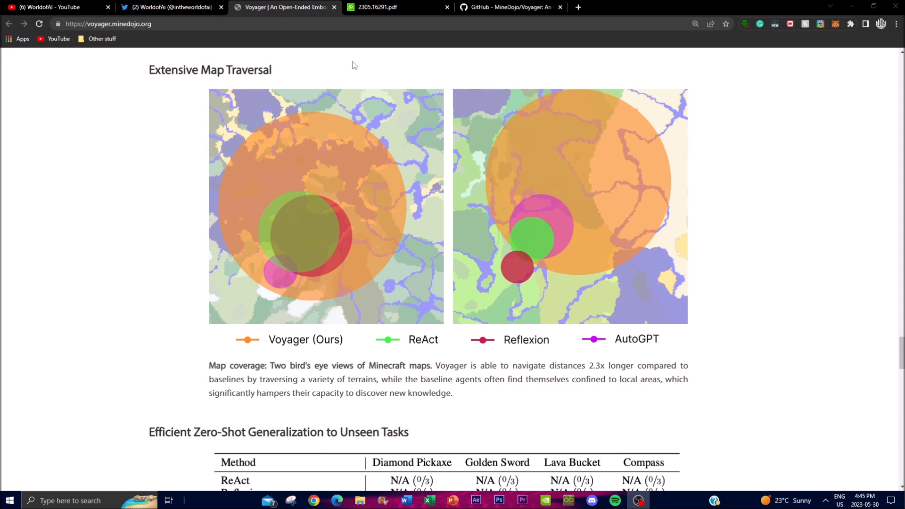
pyautogui.moveTo(314, 117)
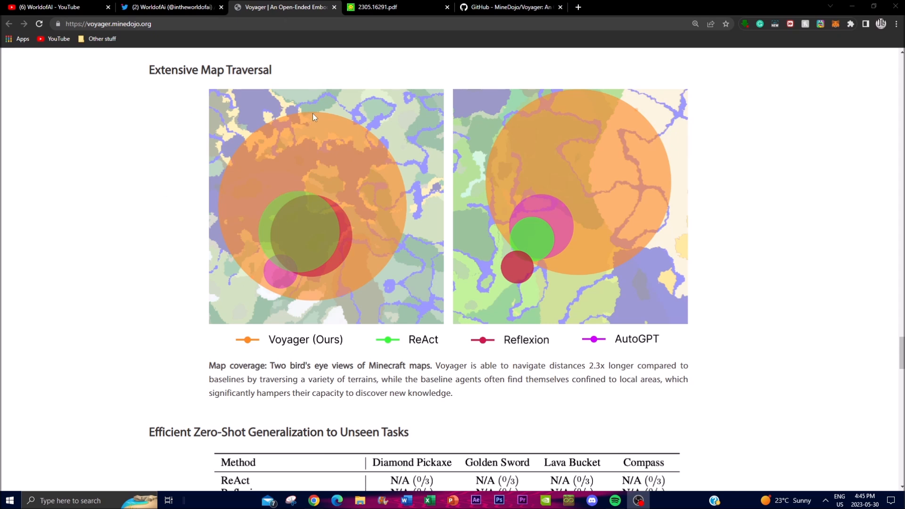
# Scroll past the tech tree crafting charts to the zero-shot generalization paragraph and Ablation Studies heading
pyautogui.scroll(-3)
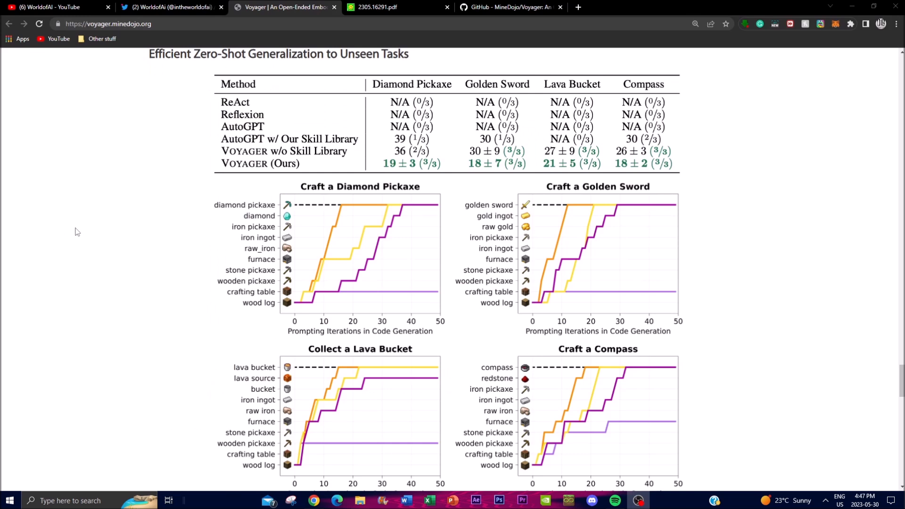
pyautogui.moveTo(78, 193)
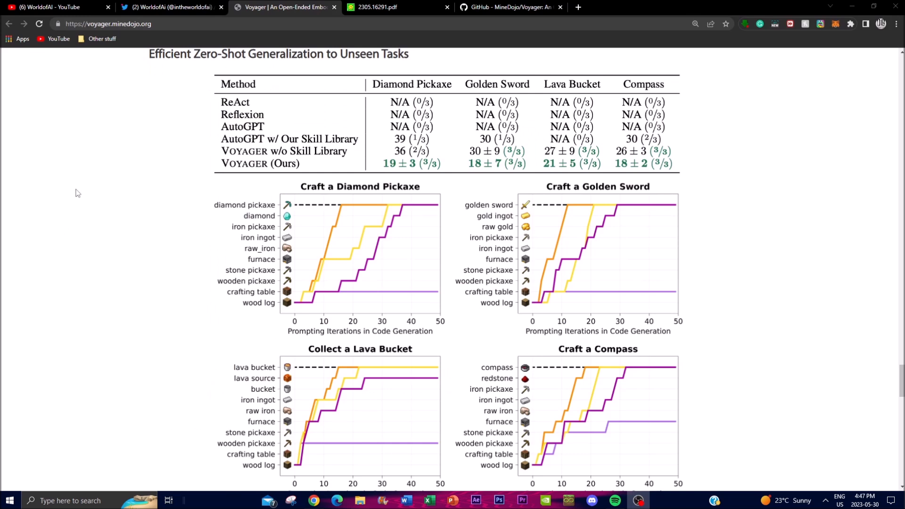
pyautogui.moveTo(87, 158)
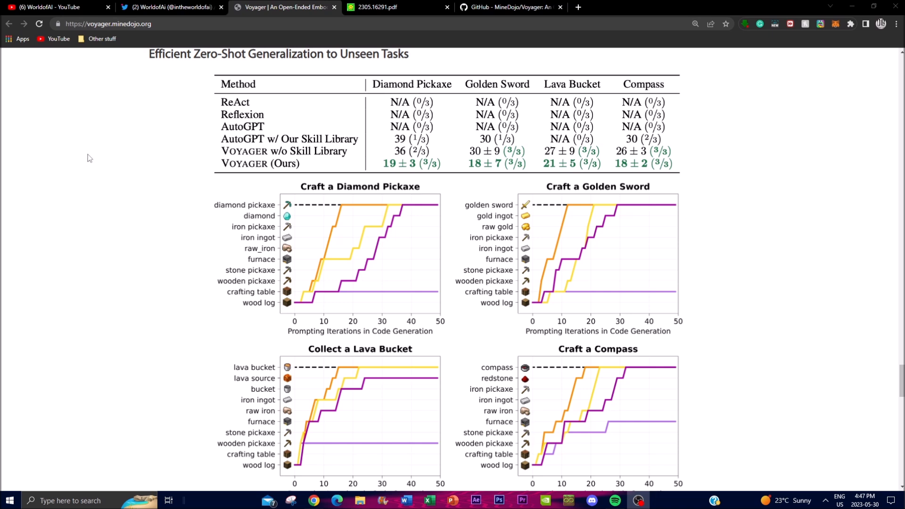
pyautogui.moveTo(107, 175)
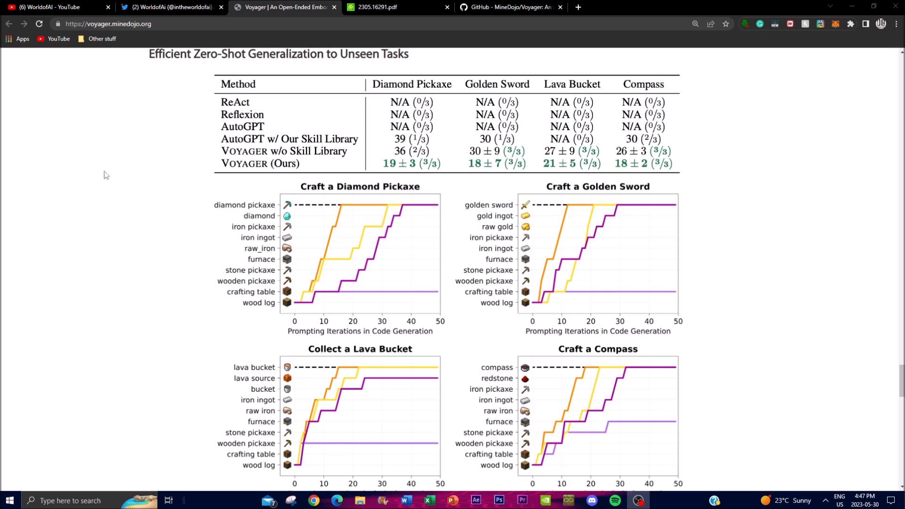
pyautogui.moveTo(87, 145)
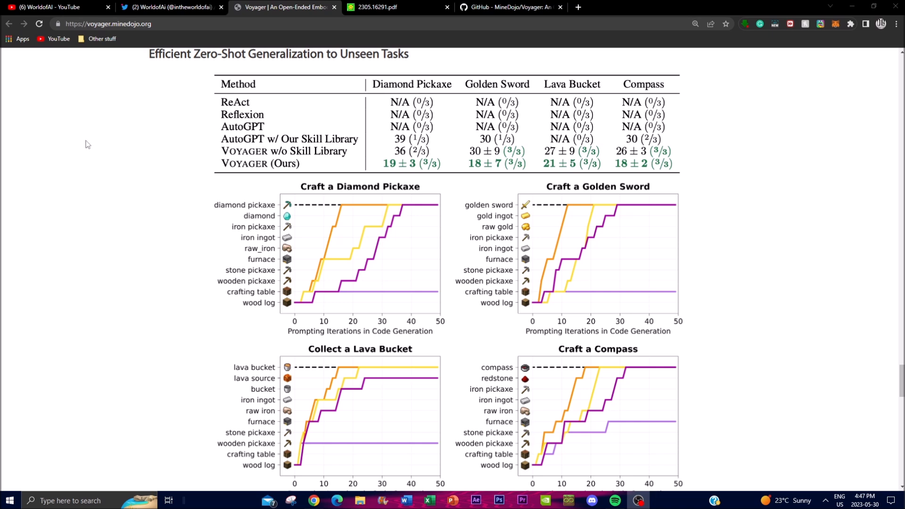
pyautogui.moveTo(90, 136)
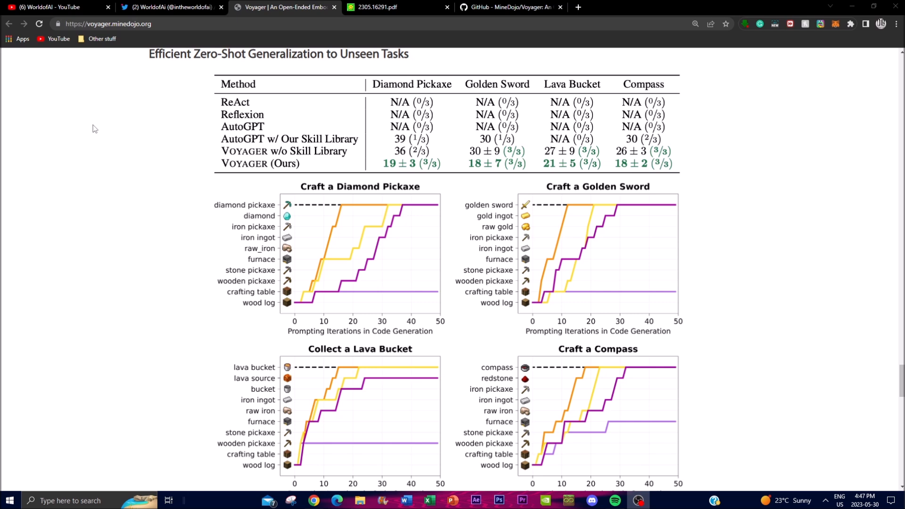
pyautogui.moveTo(109, 124)
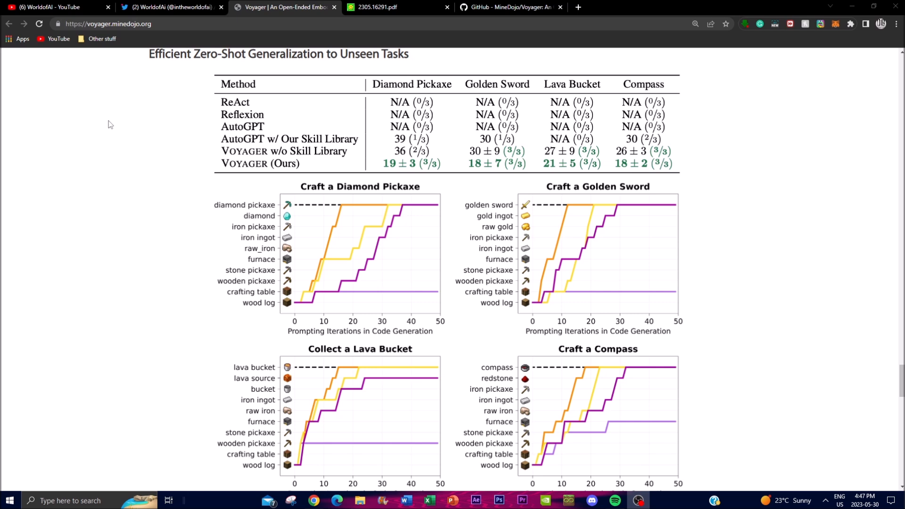
pyautogui.moveTo(113, 123)
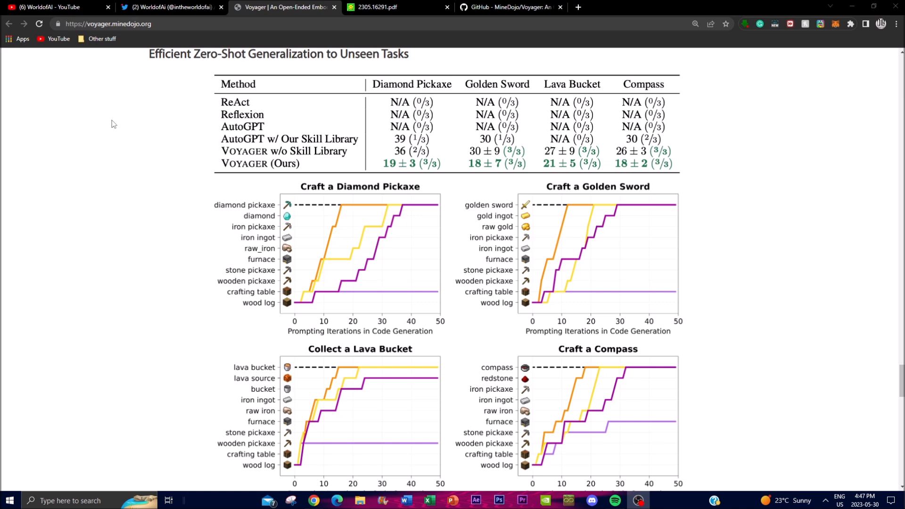
pyautogui.moveTo(116, 130)
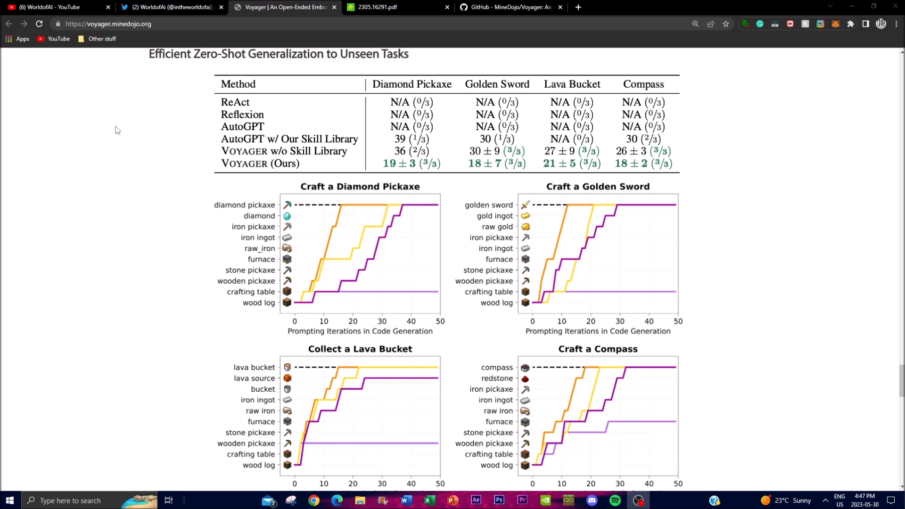
pyautogui.moveTo(106, 137)
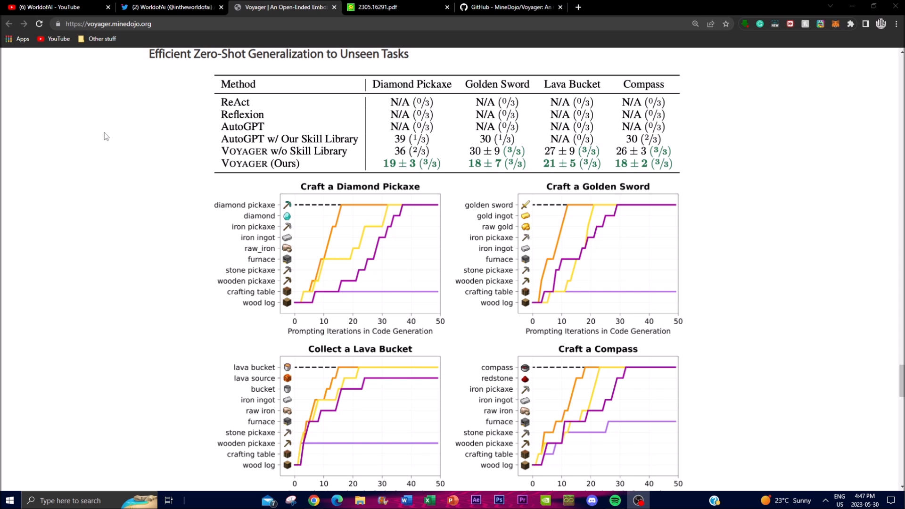
pyautogui.moveTo(354, 234)
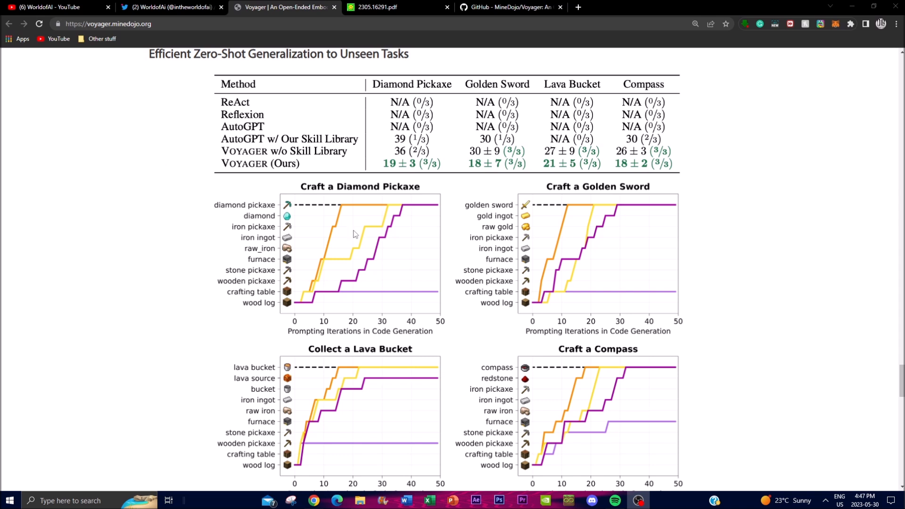
pyautogui.moveTo(279, 206)
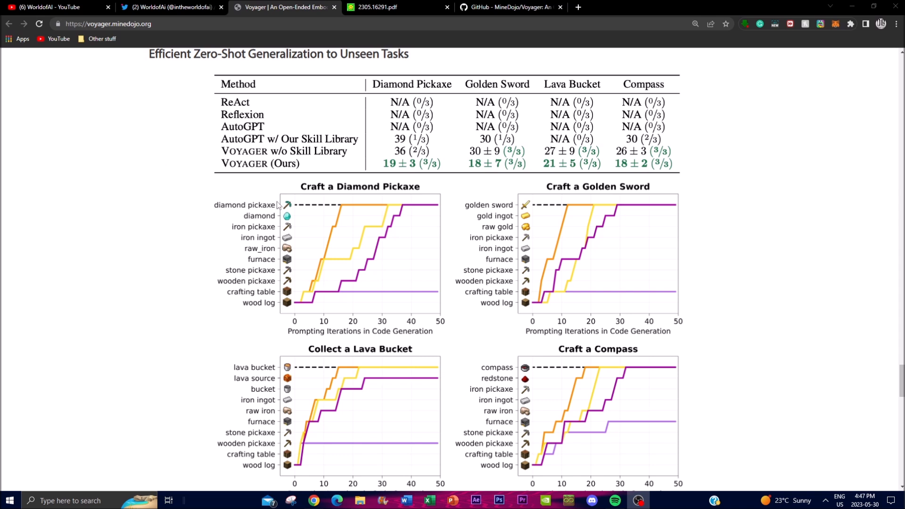
pyautogui.moveTo(283, 188)
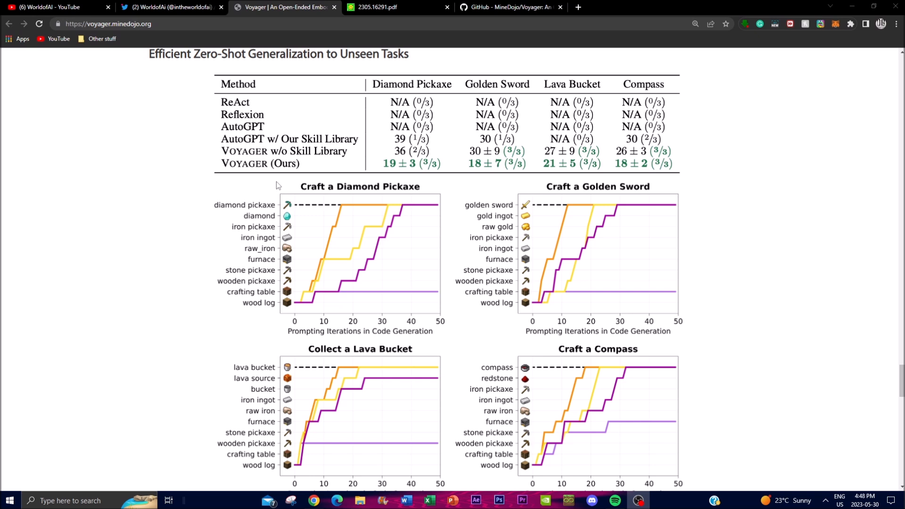
pyautogui.moveTo(275, 201)
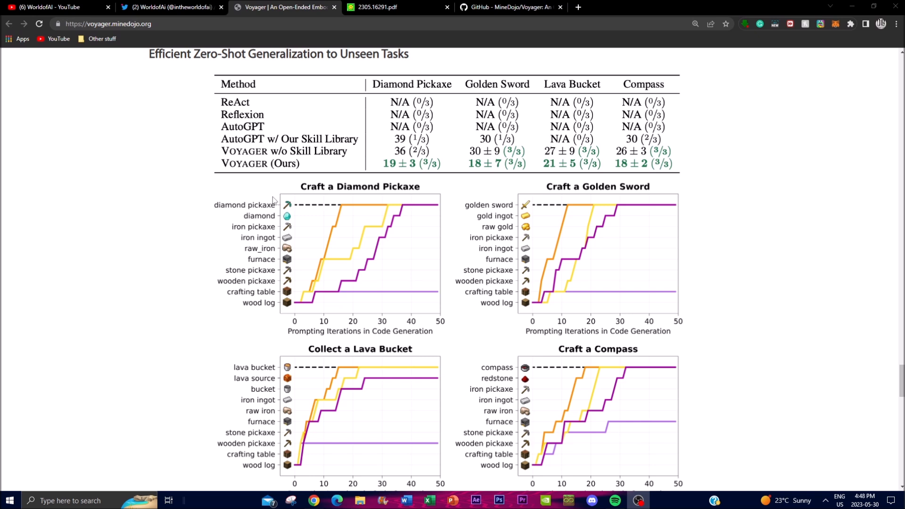
pyautogui.moveTo(218, 195)
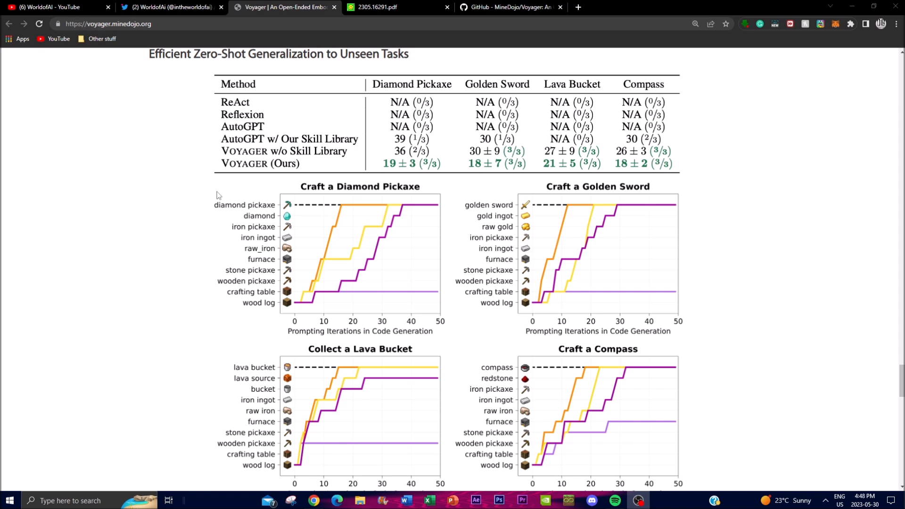
pyautogui.moveTo(217, 189)
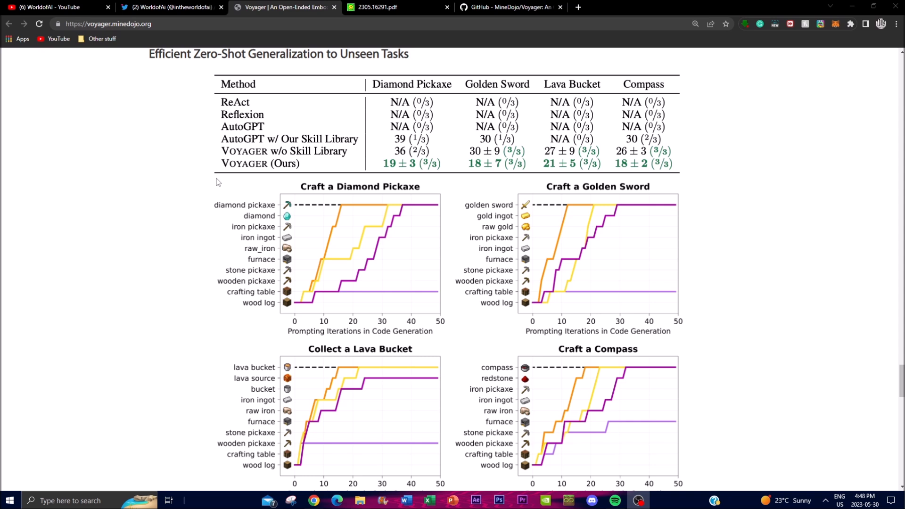
pyautogui.moveTo(101, 213)
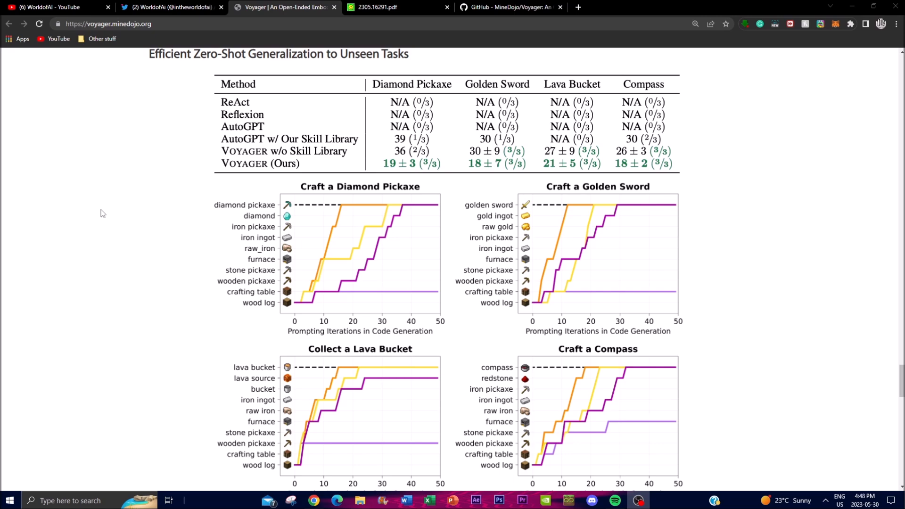
pyautogui.moveTo(475, 291)
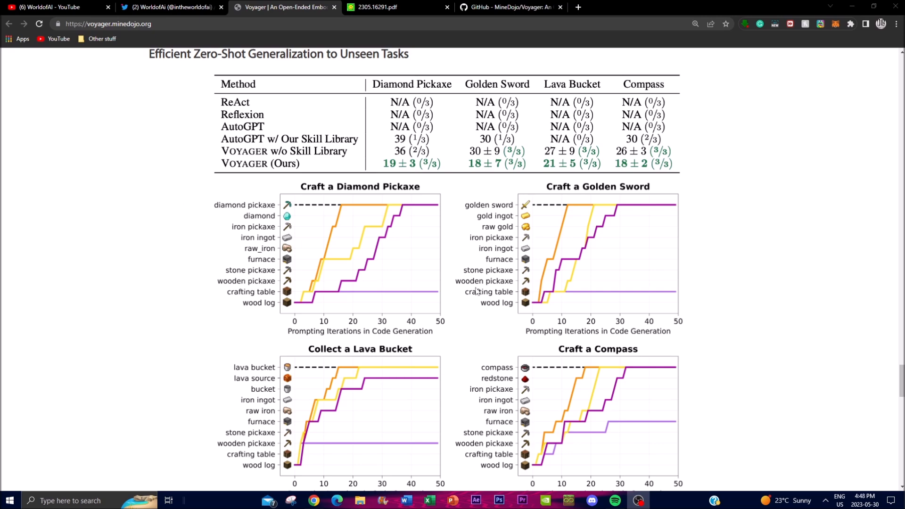
pyautogui.scroll(-3)
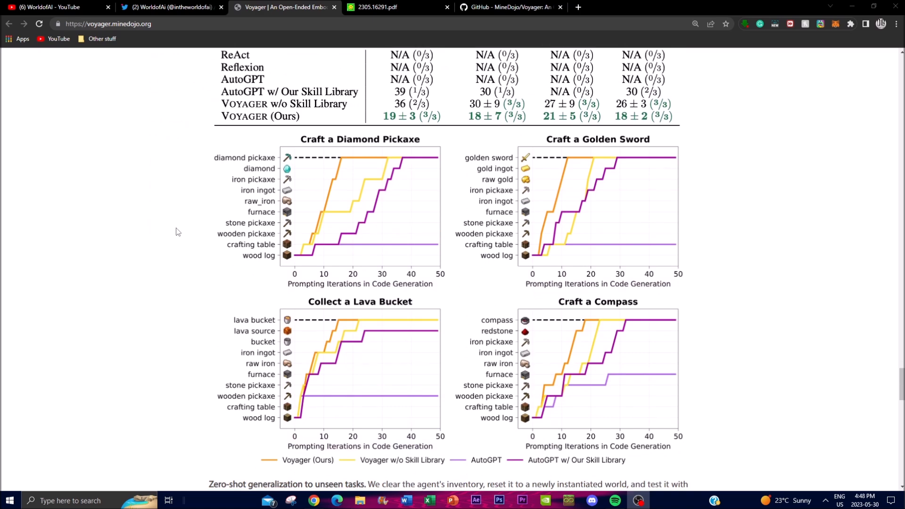
pyautogui.moveTo(138, 350)
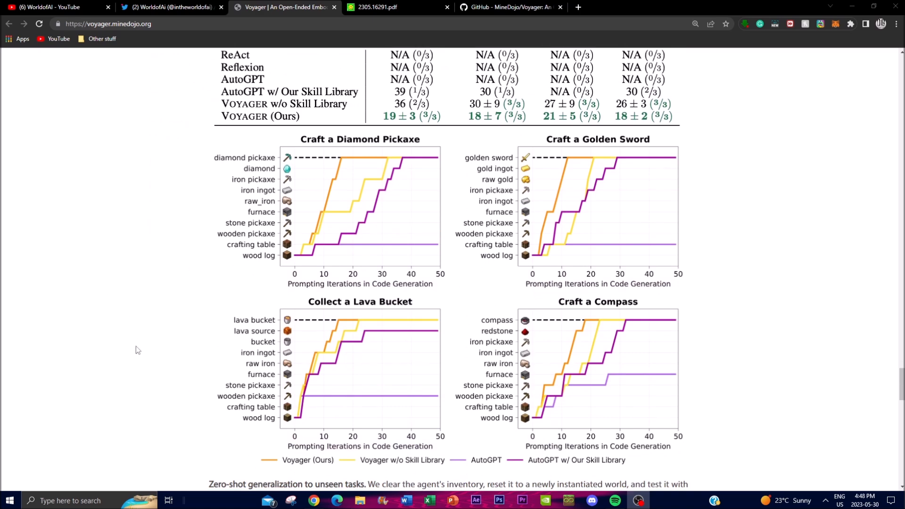
pyautogui.moveTo(257, 315)
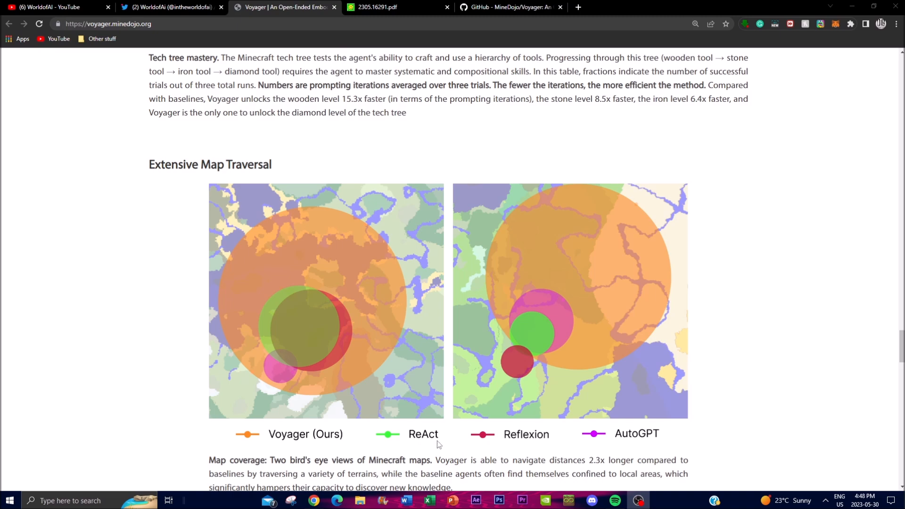
pyautogui.moveTo(661, 432)
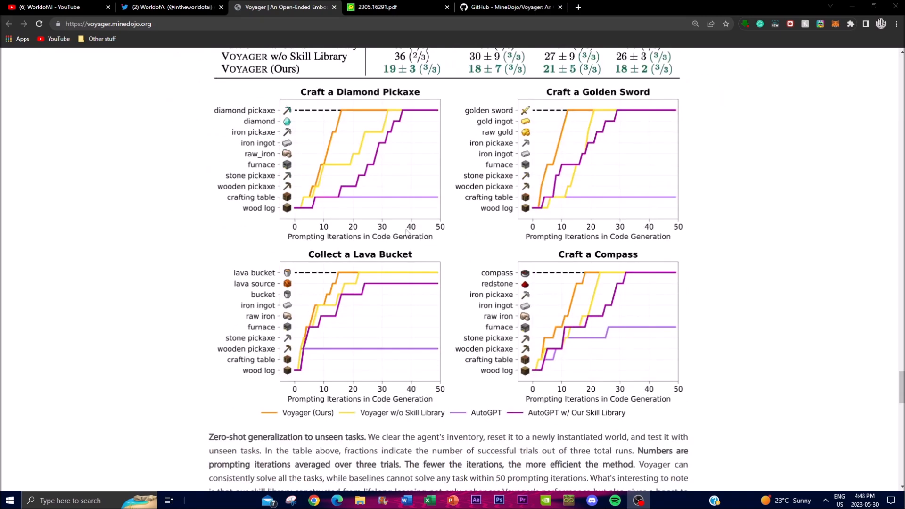
pyautogui.scroll(-3)
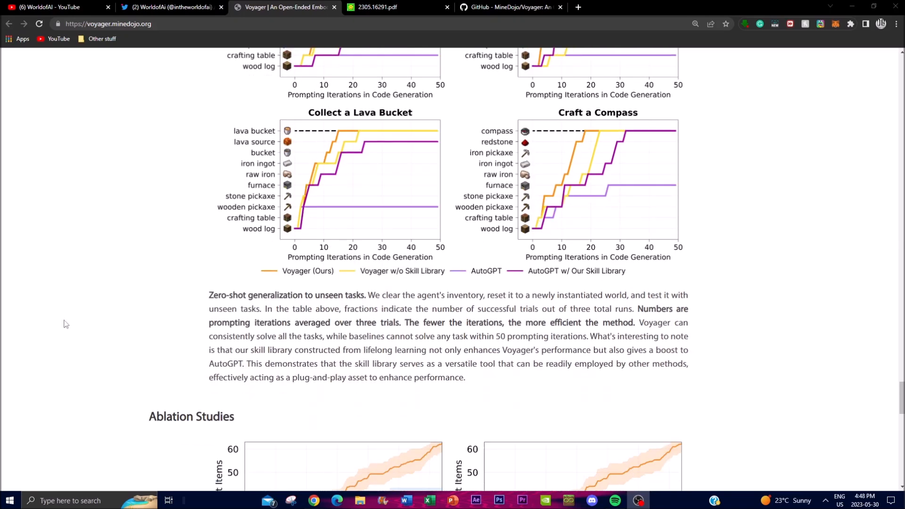
# Switch to the MineDojo/Voyager GitHub repository showing the README Installation commands
pyautogui.click(510, 7)
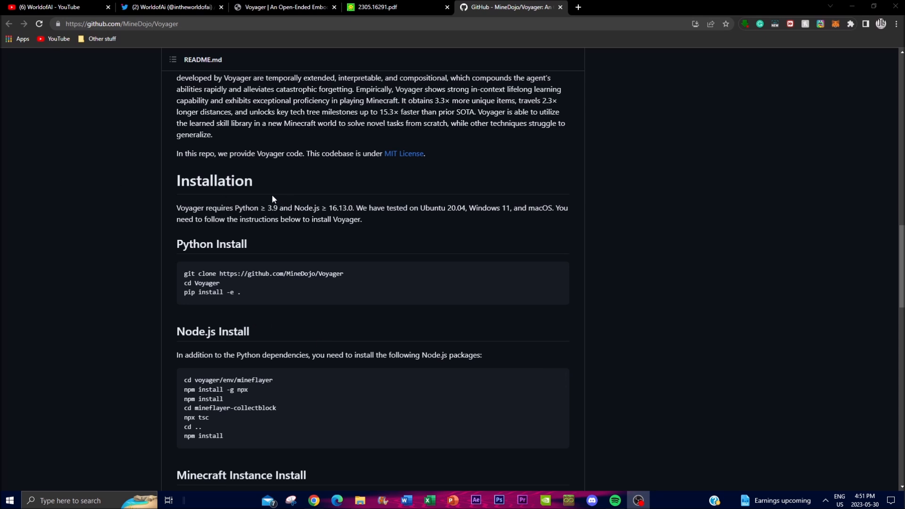
pyautogui.moveTo(404, 310)
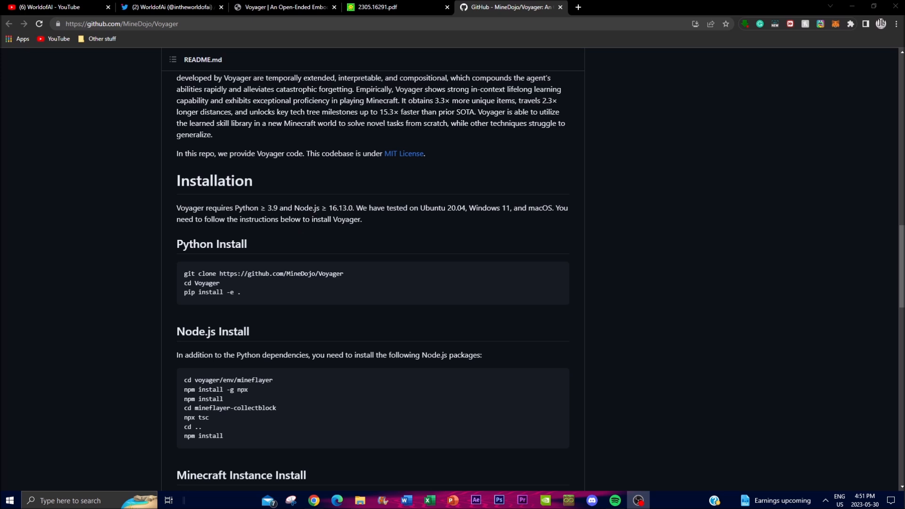
pyautogui.moveTo(338, 195)
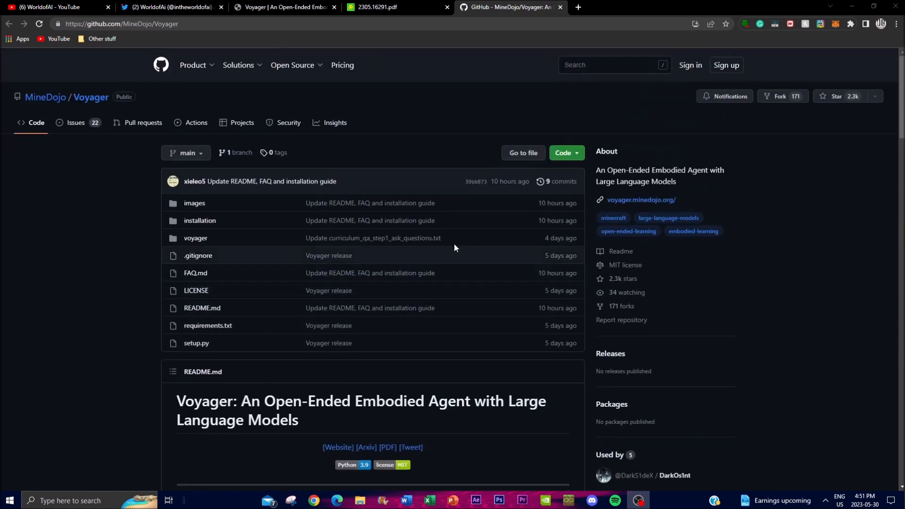
# Copy the repository URL from the Code dropdown and launch a Command Prompt window
pyautogui.click(565, 153)
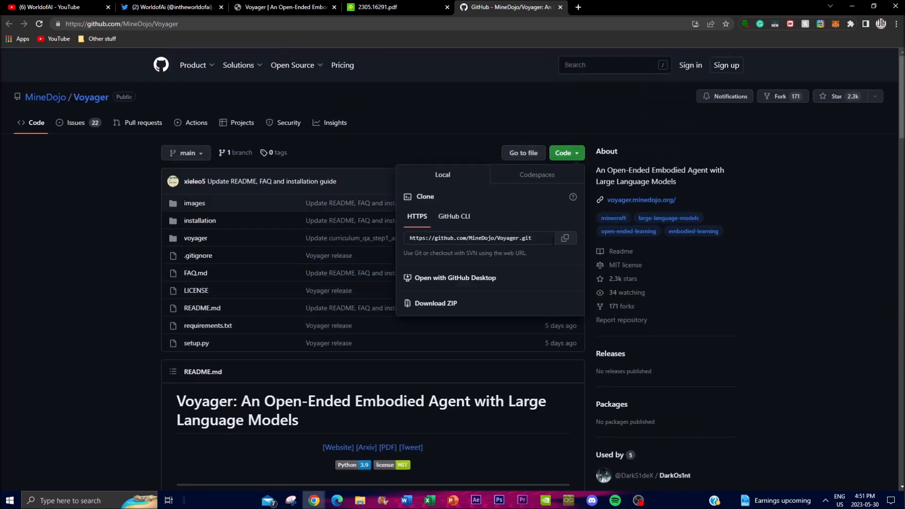
pyautogui.scroll(-3)
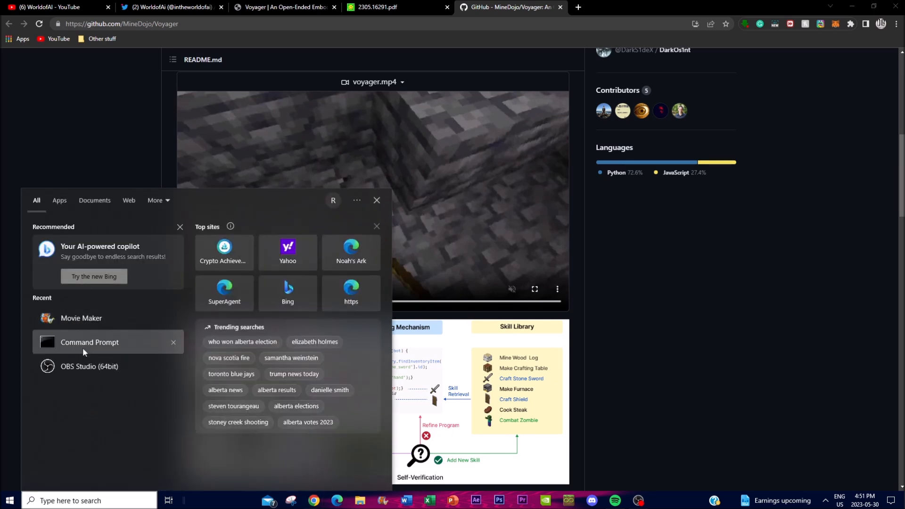
pyautogui.click(90, 343)
pyautogui.write('git clone https://github.com/MineDojo/Voyager.git')
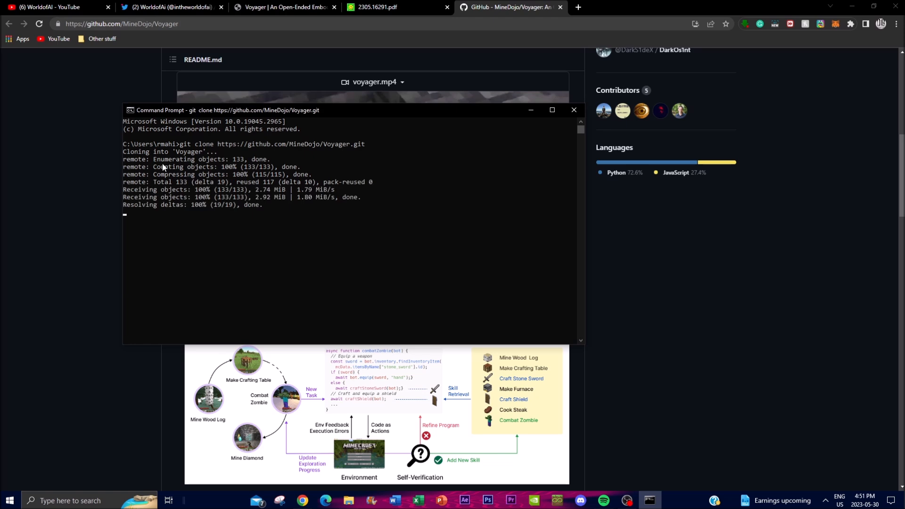
# After cloning and entering the Voyager folder, enter 'pip install -e .' at the prompt
pyautogui.click(573, 110)
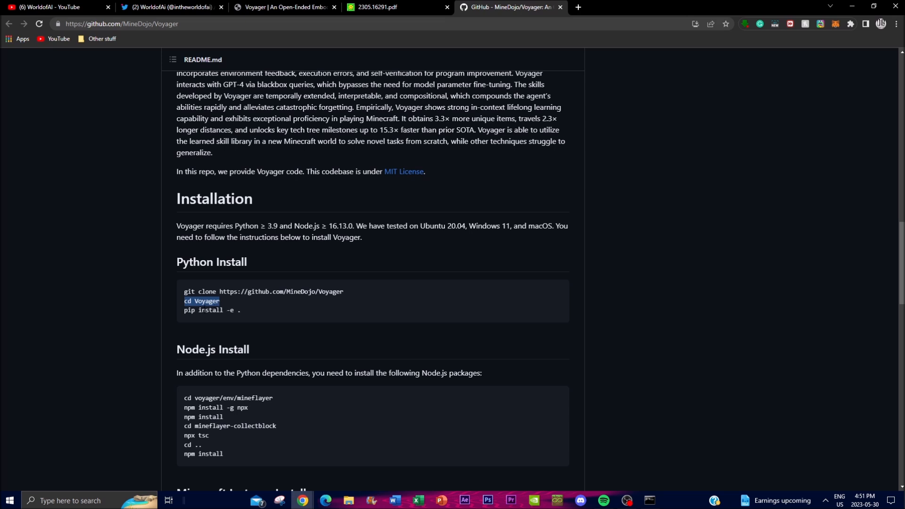
pyautogui.click(648, 501)
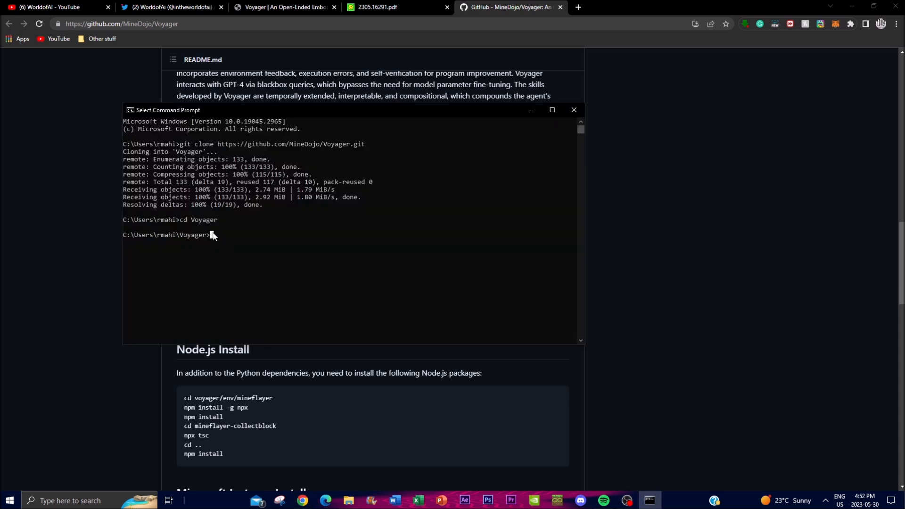
pyautogui.write('pip install -e .')
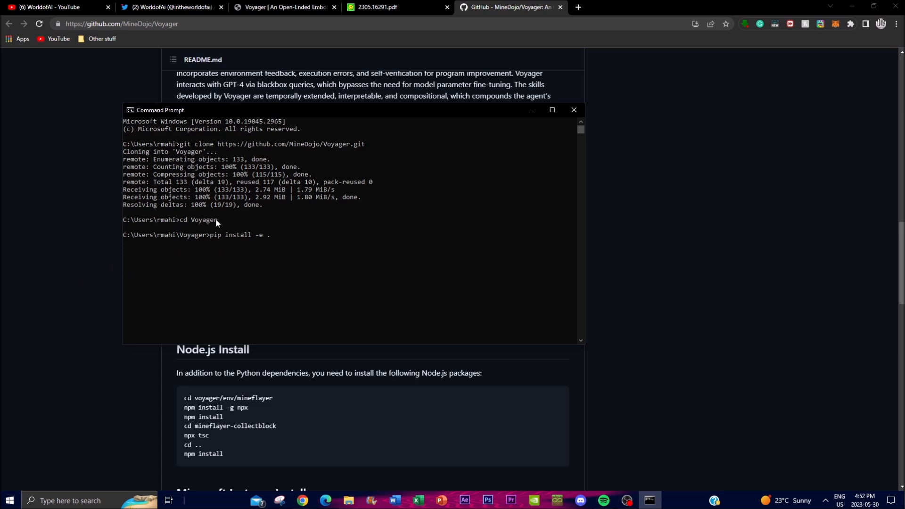
pyautogui.moveTo(213, 220)
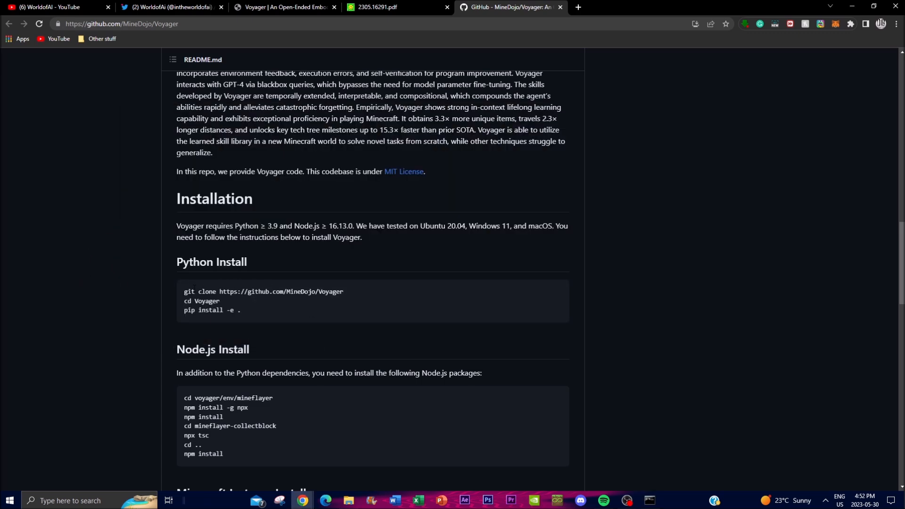
# Scroll the README to the Node.js Install section and highlight part of its install commands
pyautogui.scroll(-3)
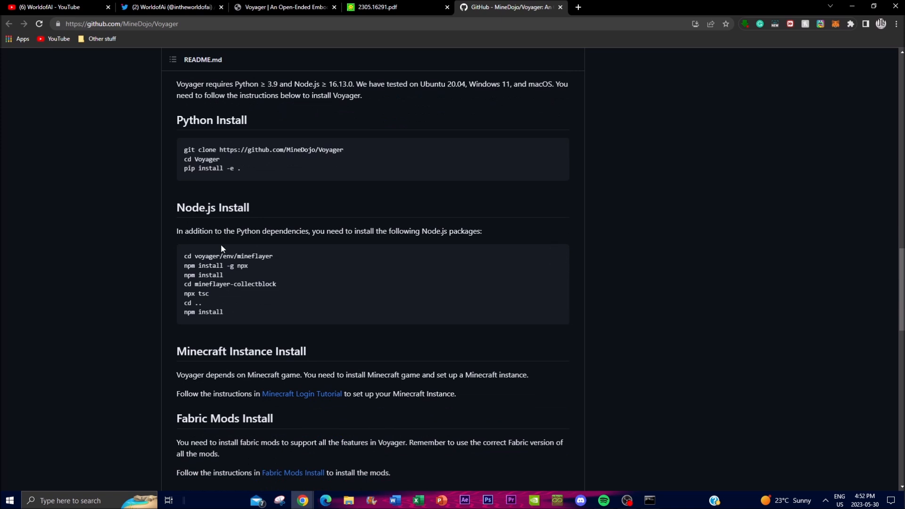
pyautogui.scroll(-3)
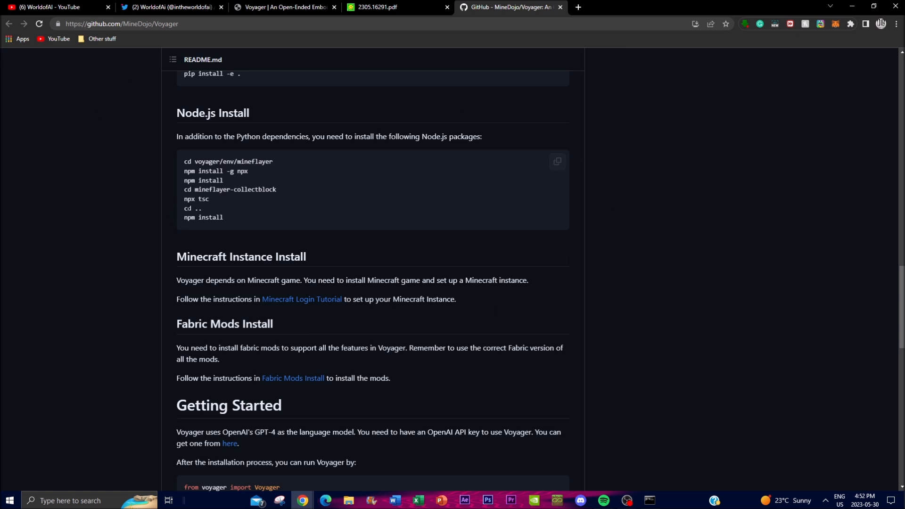
pyautogui.moveTo(230, 185)
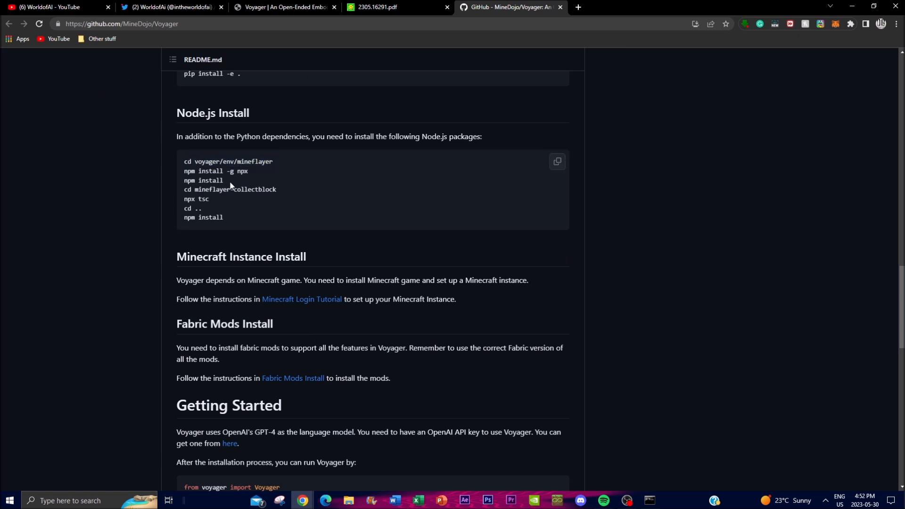
pyautogui.doubleClick(215, 218)
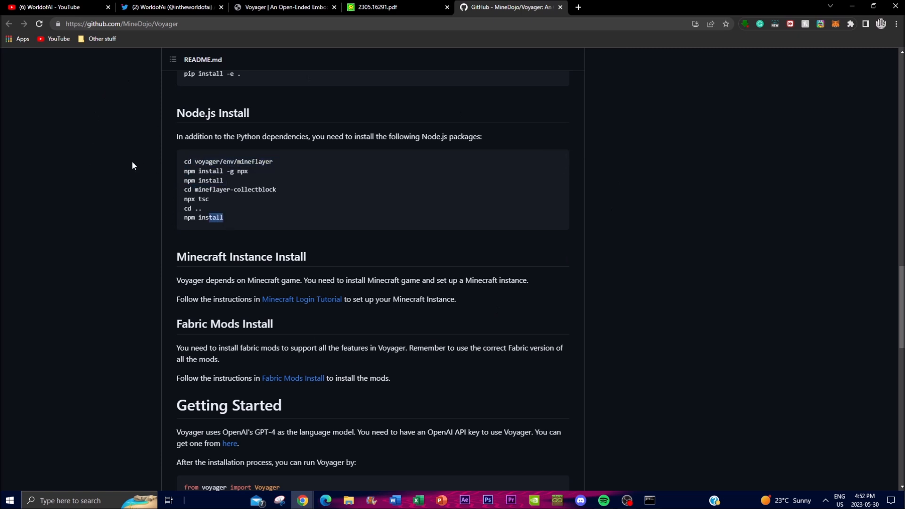
pyautogui.moveTo(244, 227)
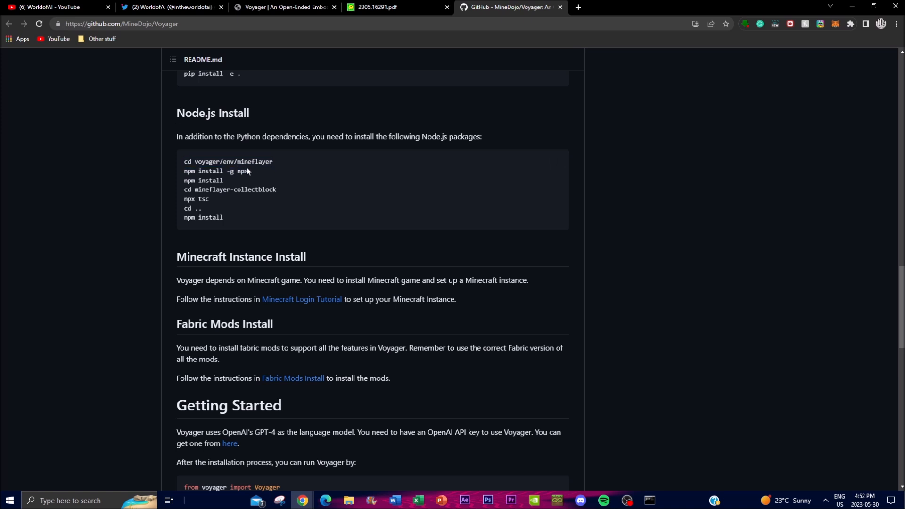
pyautogui.doubleClick(193, 208)
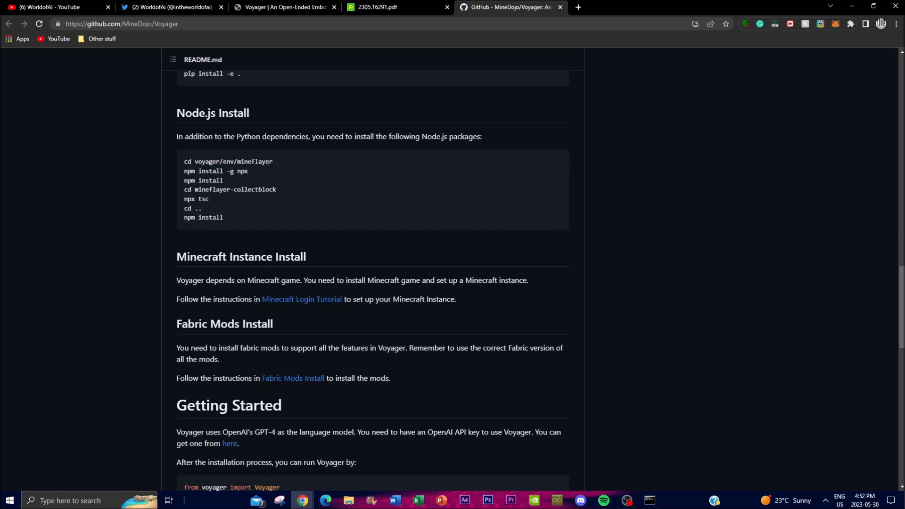
pyautogui.moveTo(176, 299)
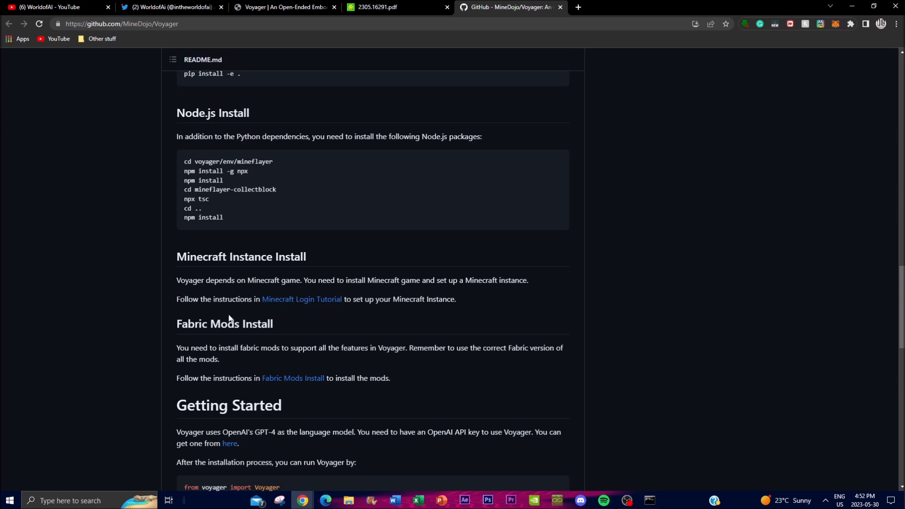
pyautogui.moveTo(301, 299)
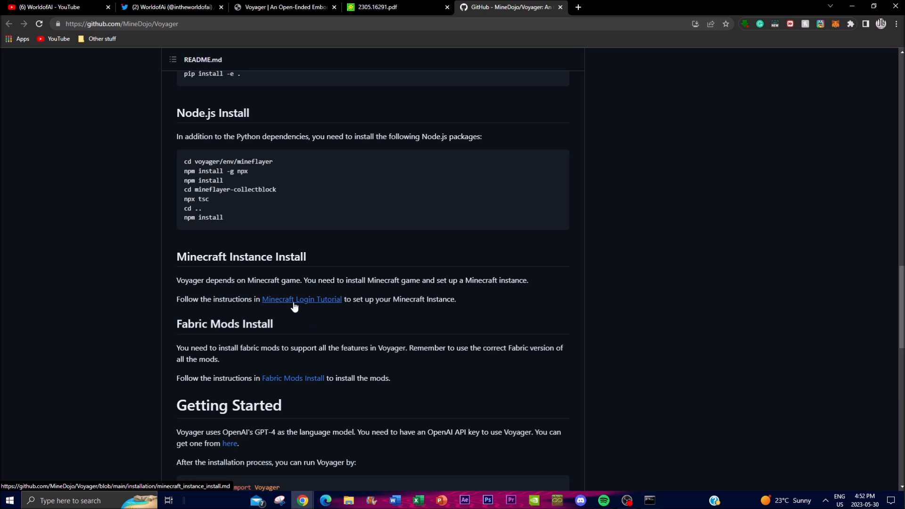
# Continue down the README through Minecraft Instance Install, Fabric Mods Install and Getting Started
pyautogui.scroll(-3)
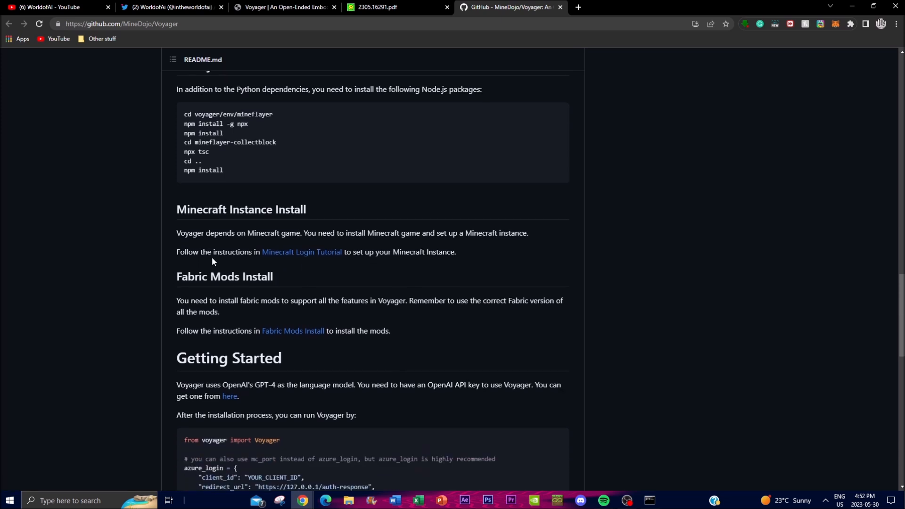
pyautogui.moveTo(224, 277)
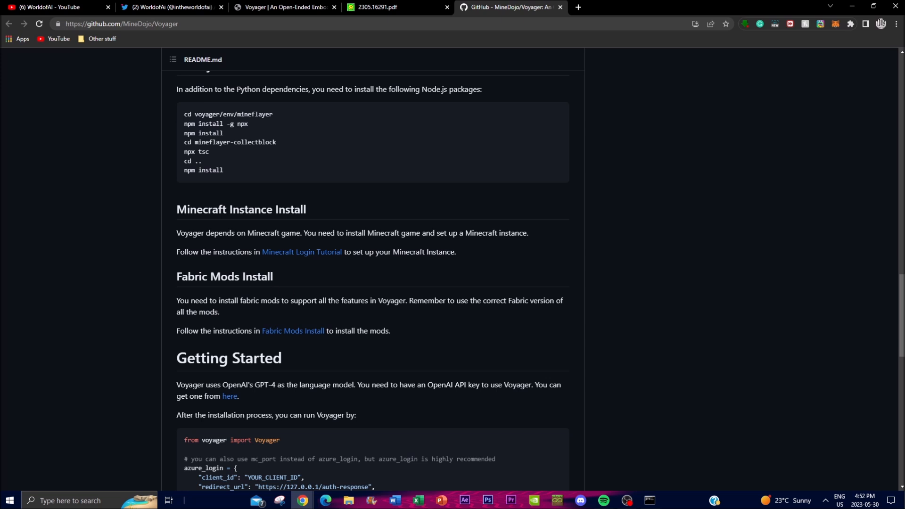
pyautogui.moveTo(395, 309)
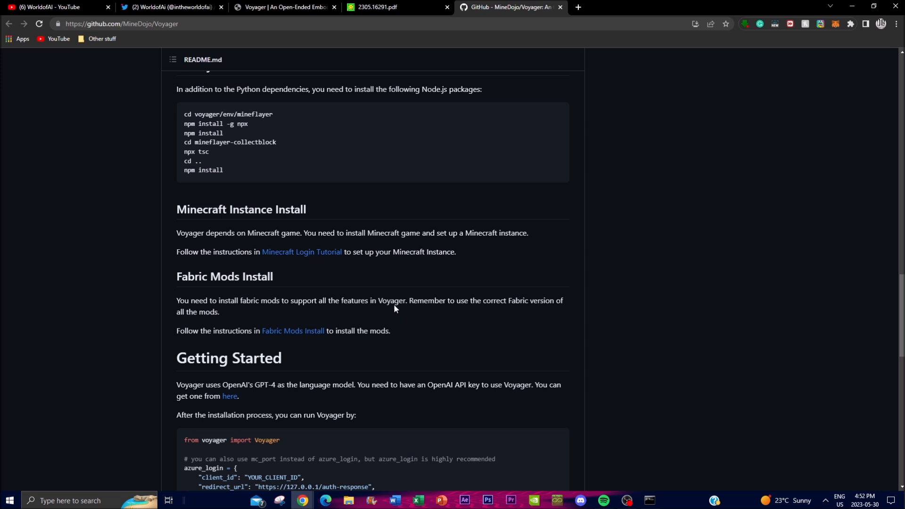
pyautogui.scroll(-3)
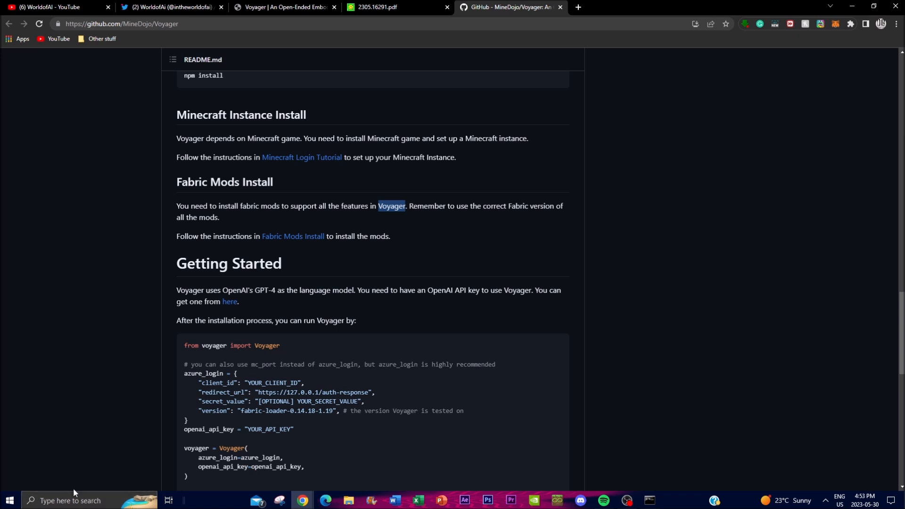
pyautogui.moveTo(301, 249)
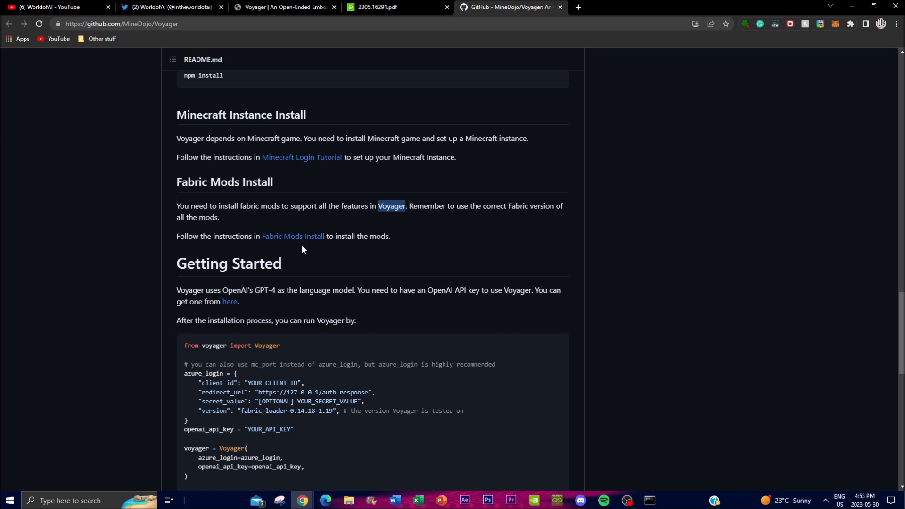
pyautogui.moveTo(7, 474)
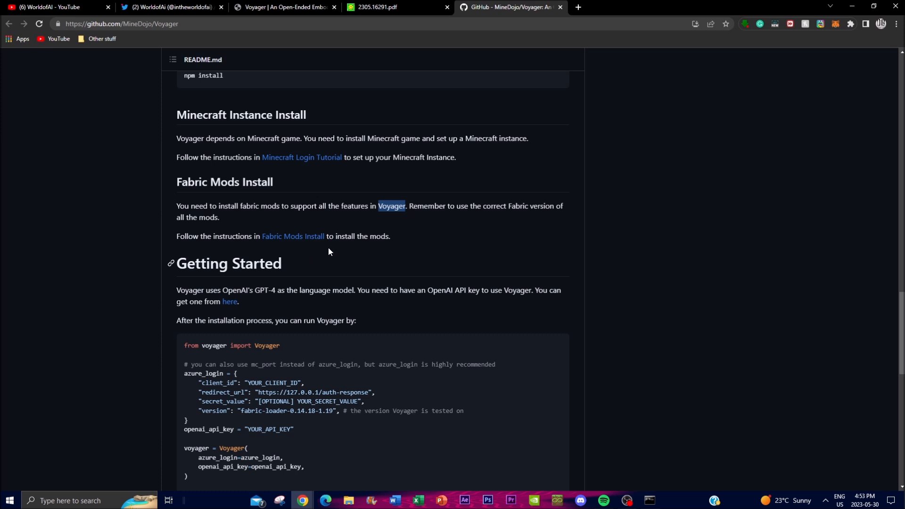
pyautogui.scroll(-3)
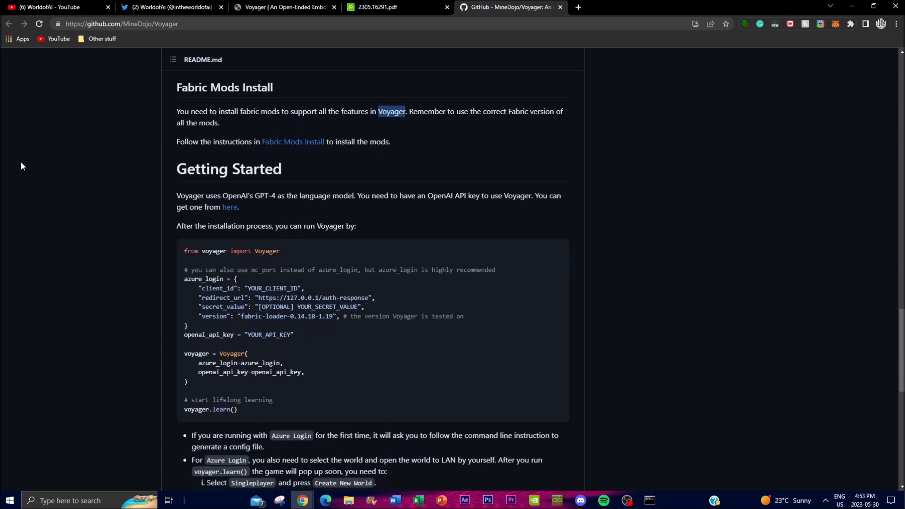
pyautogui.moveTo(195, 188)
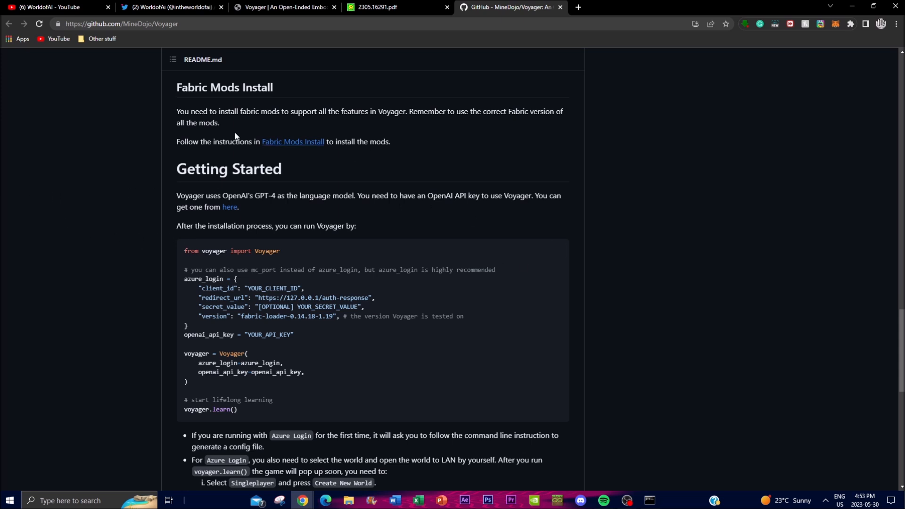
pyautogui.moveTo(471, 327)
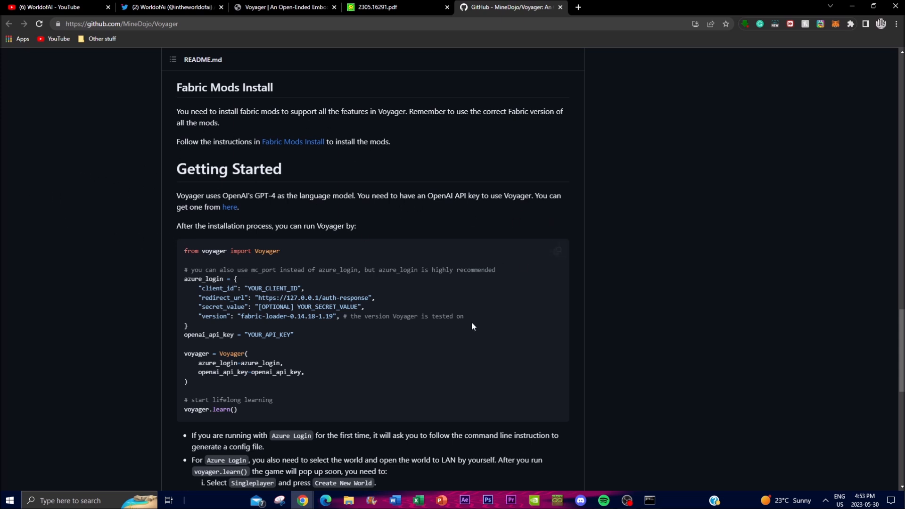
pyautogui.moveTo(508, 183)
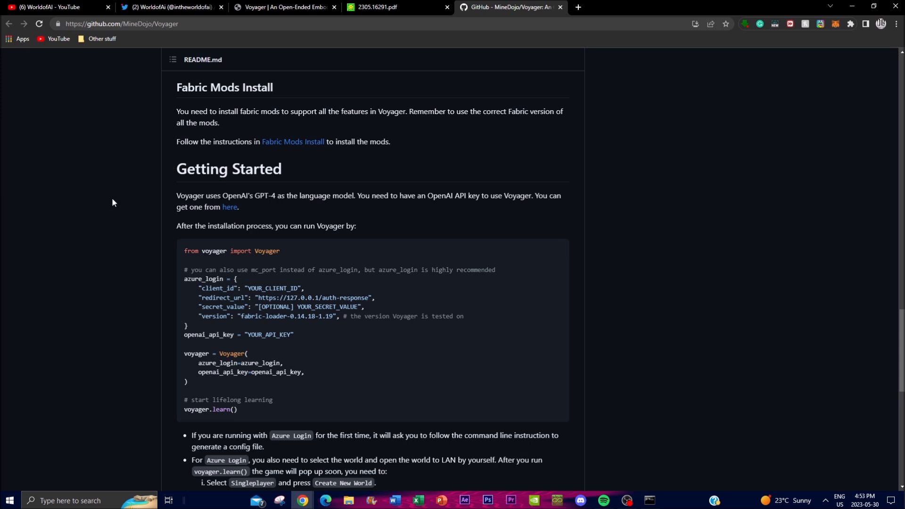
pyautogui.moveTo(88, 284)
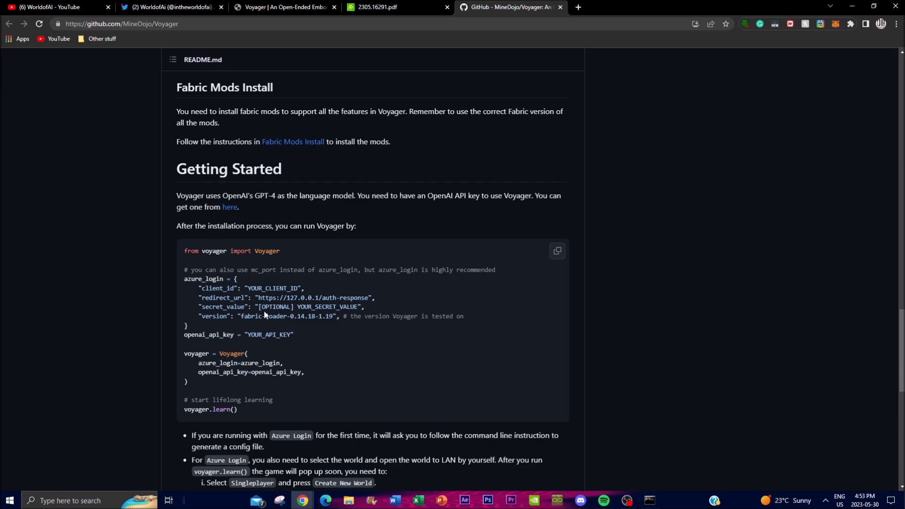
pyautogui.scroll(-3)
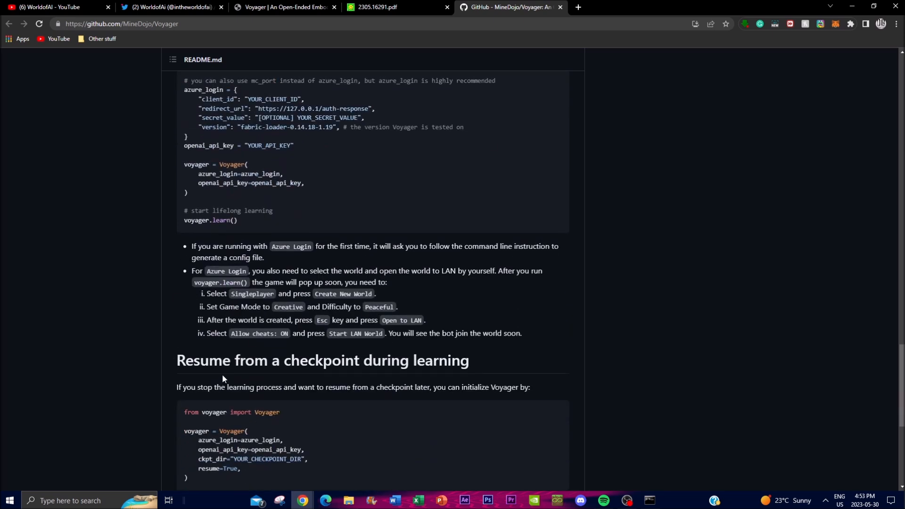
pyautogui.scroll(3)
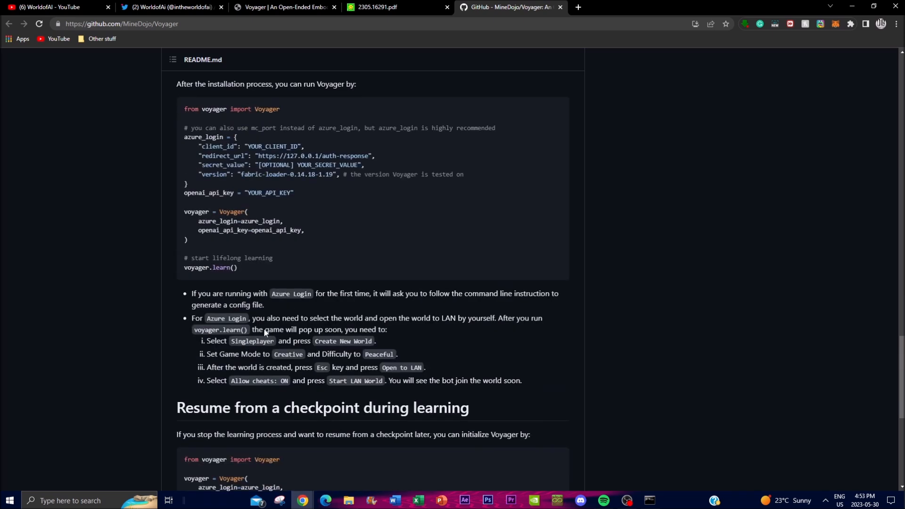
pyautogui.scroll(3)
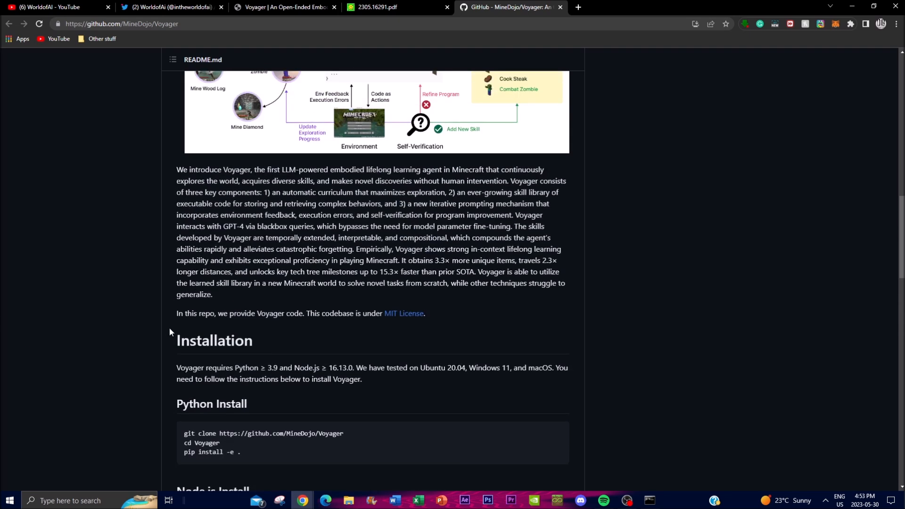
# Return the README to the top, switch to the WorldofAi Twitter profile and show its Replies
pyautogui.scroll(3)
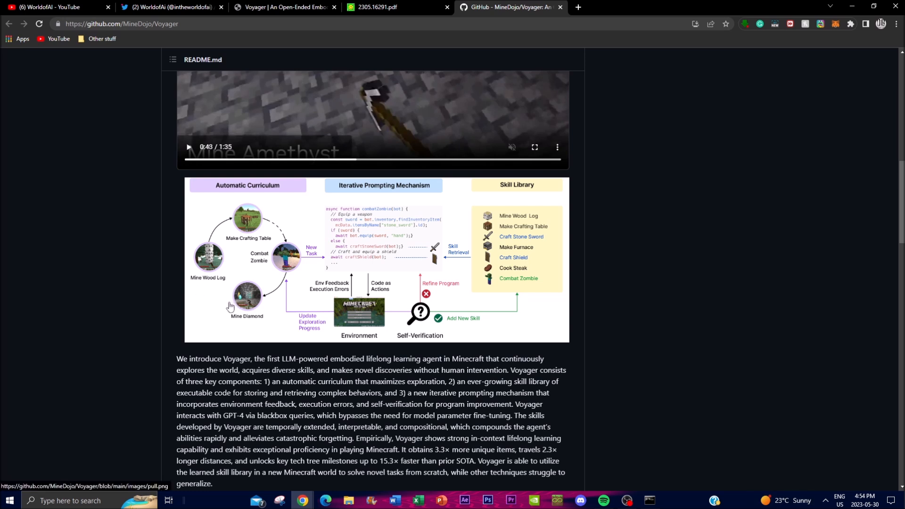
pyautogui.moveTo(212, 302)
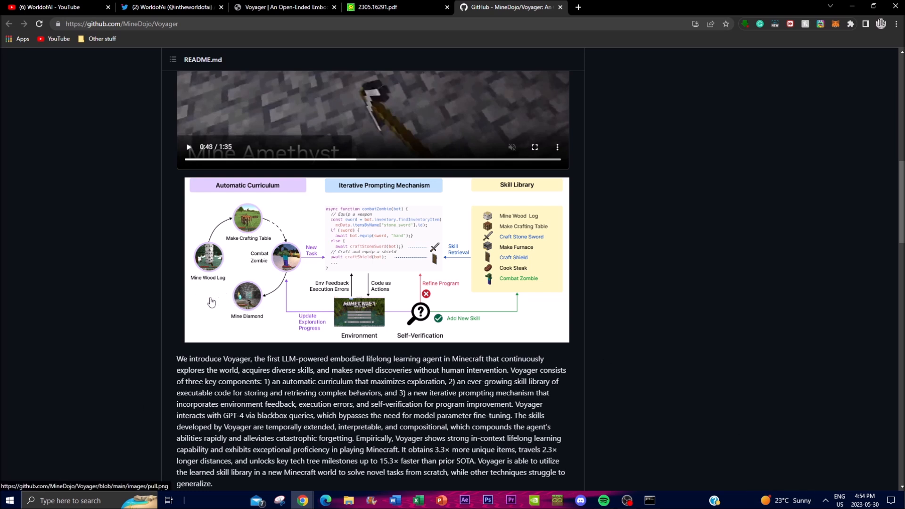
pyautogui.moveTo(236, 278)
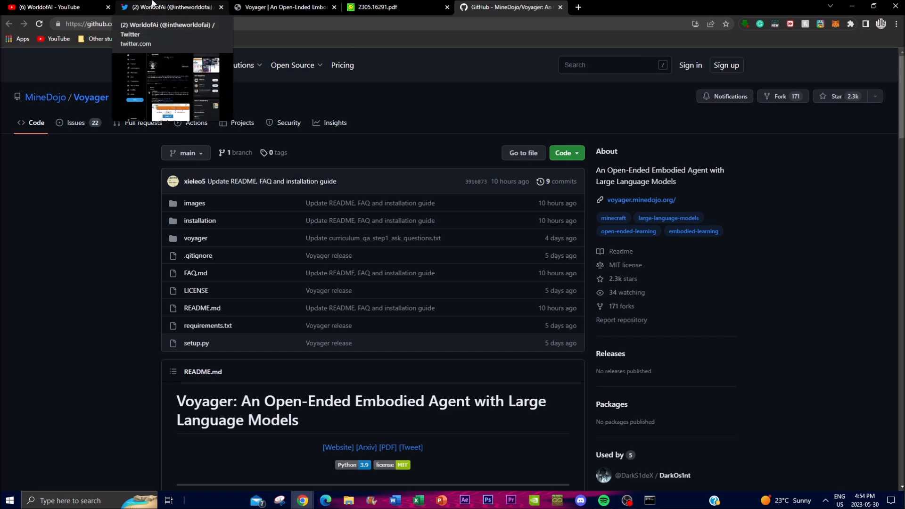
pyautogui.click(170, 7)
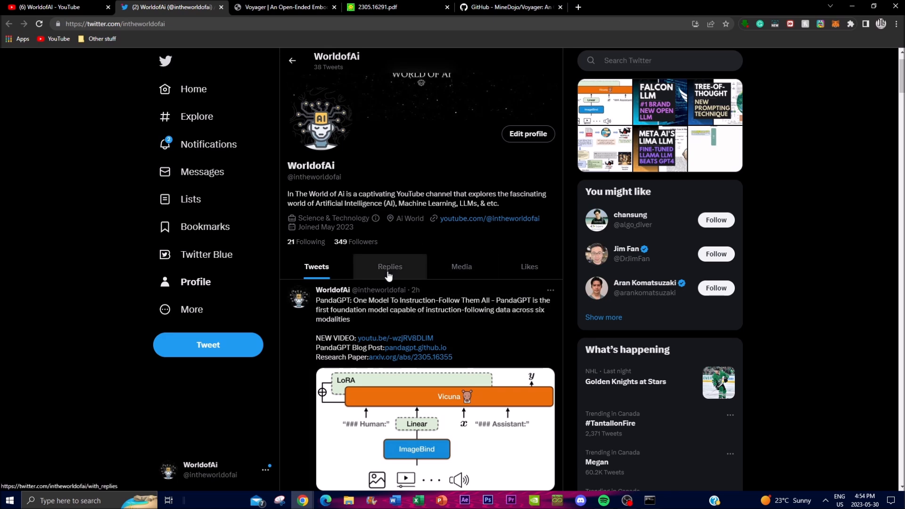
pyautogui.click(390, 267)
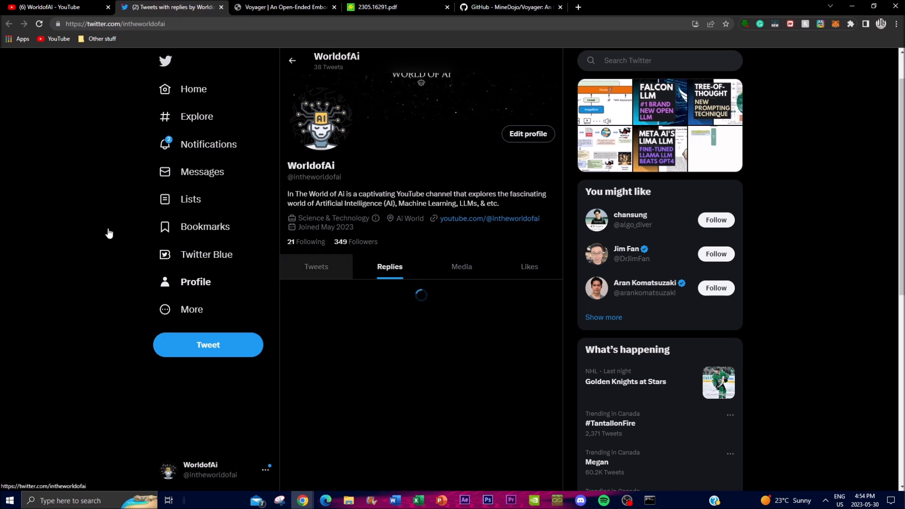
# Switch to the WorldofAI YouTube Videos page and scroll through its uploads grid
pyautogui.click(55, 7)
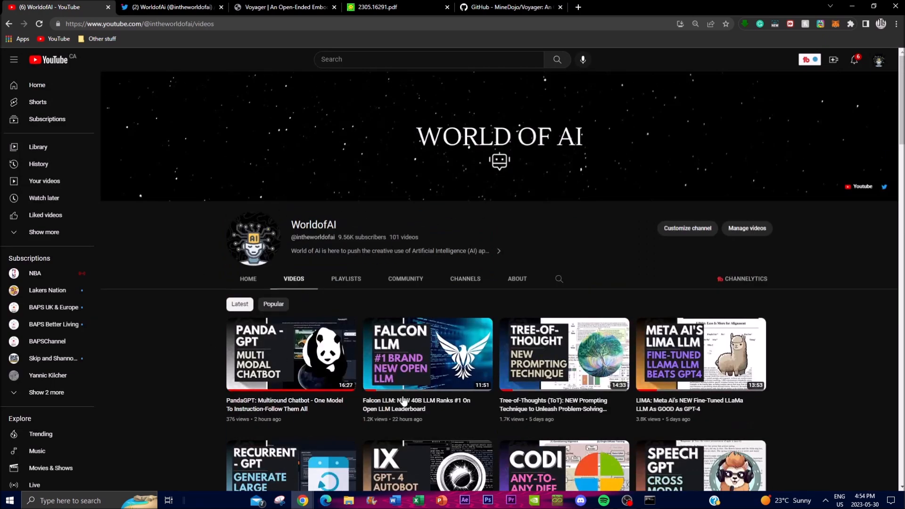
pyautogui.moveTo(71, 344)
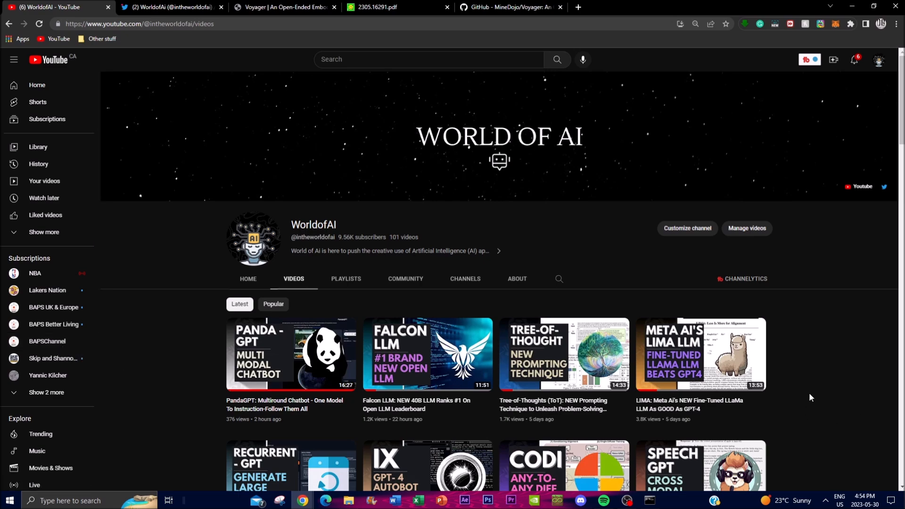
pyautogui.scroll(-3)
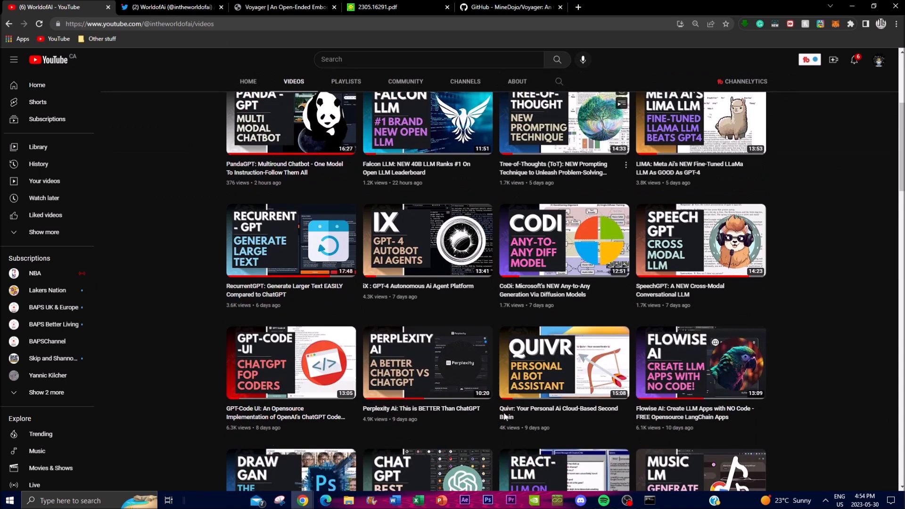
pyautogui.moveTo(761, 337)
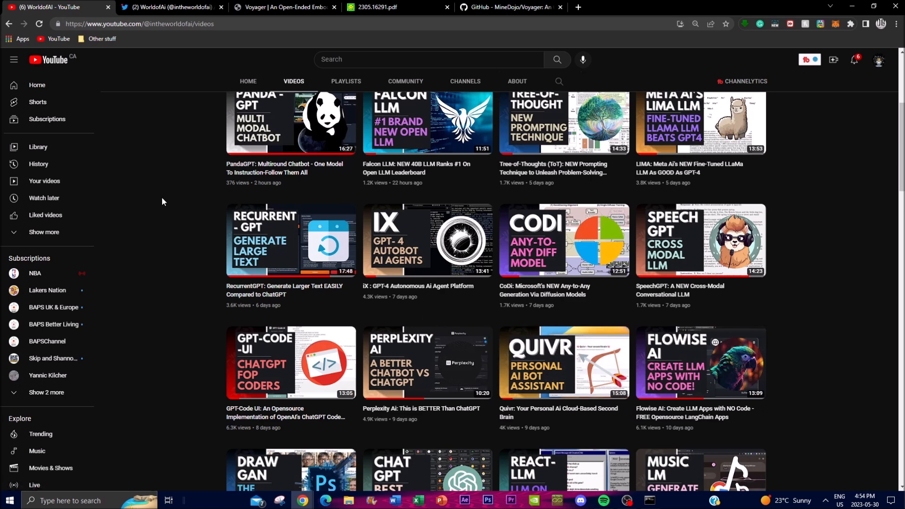
pyautogui.moveTo(126, 197)
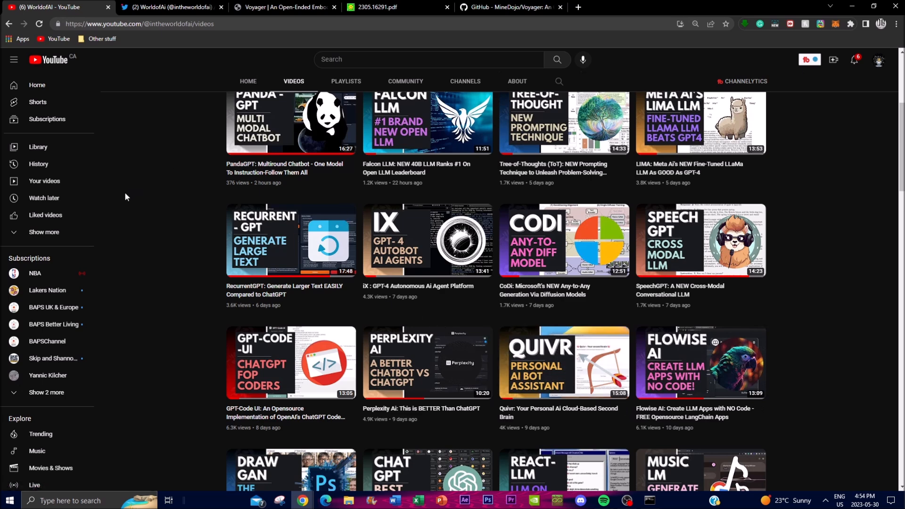